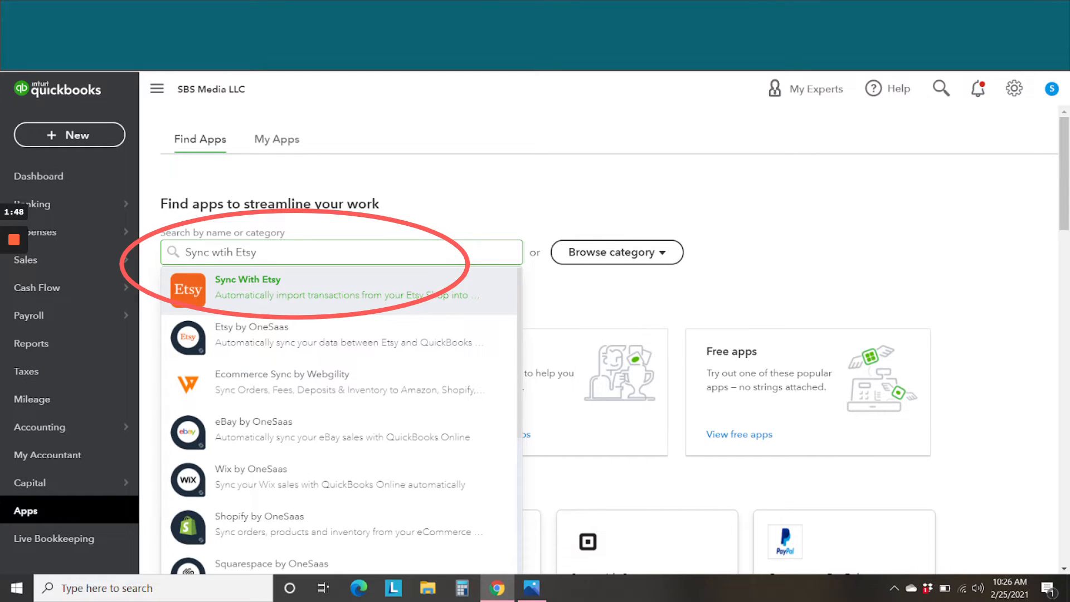
# Open the Sync With Etsy app's details page from the app search results
pyautogui.click(246, 279)
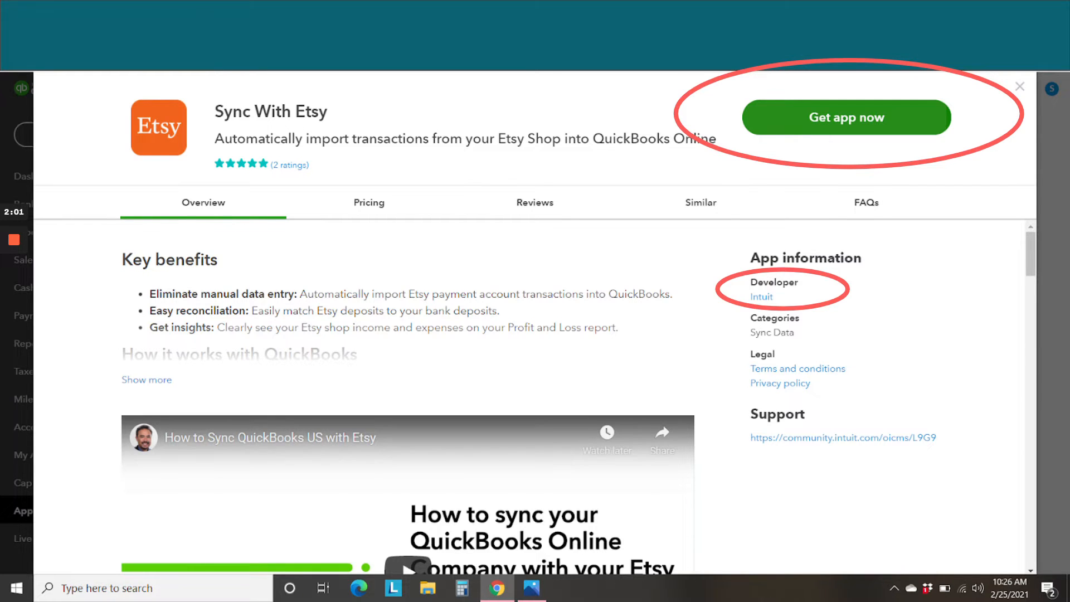
# Install Sync With Etsy, connect it to SBS Media LLC, and grant access on the Etsy shop
pyautogui.click(845, 117)
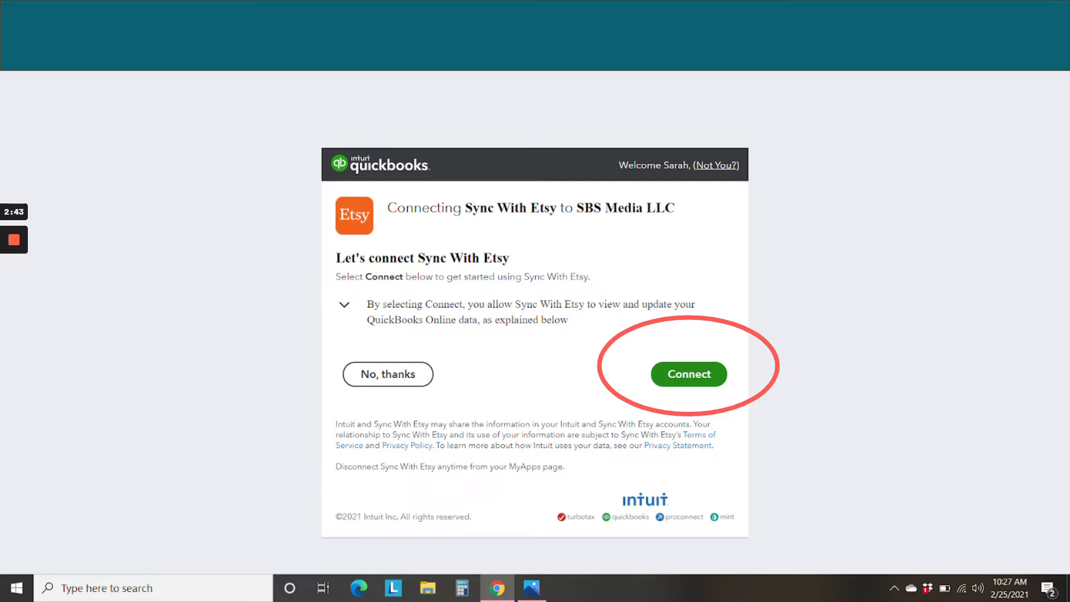
pyautogui.click(688, 374)
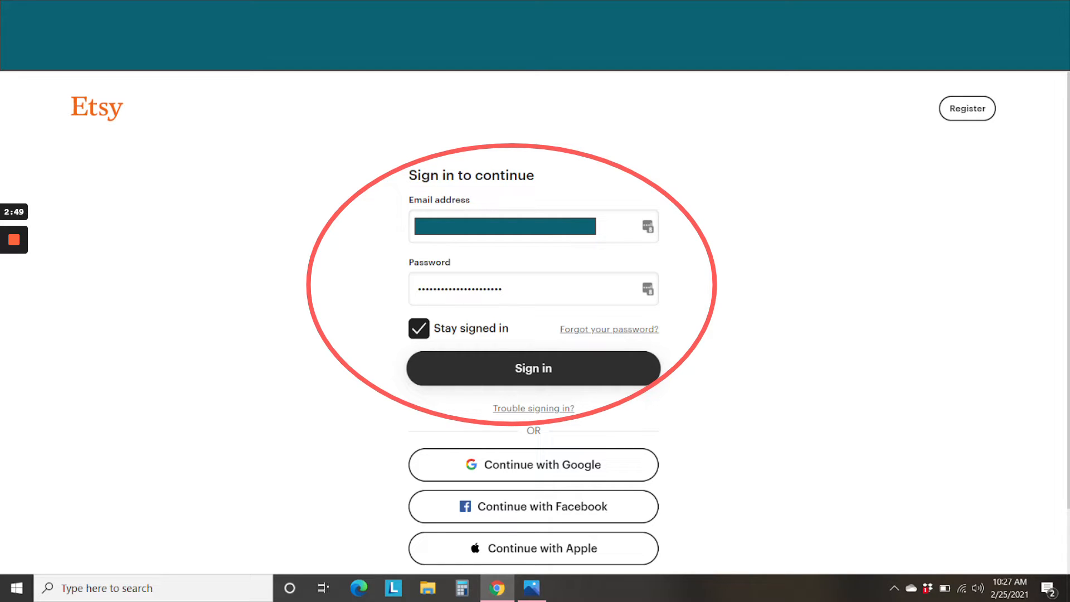
pyautogui.click(533, 368)
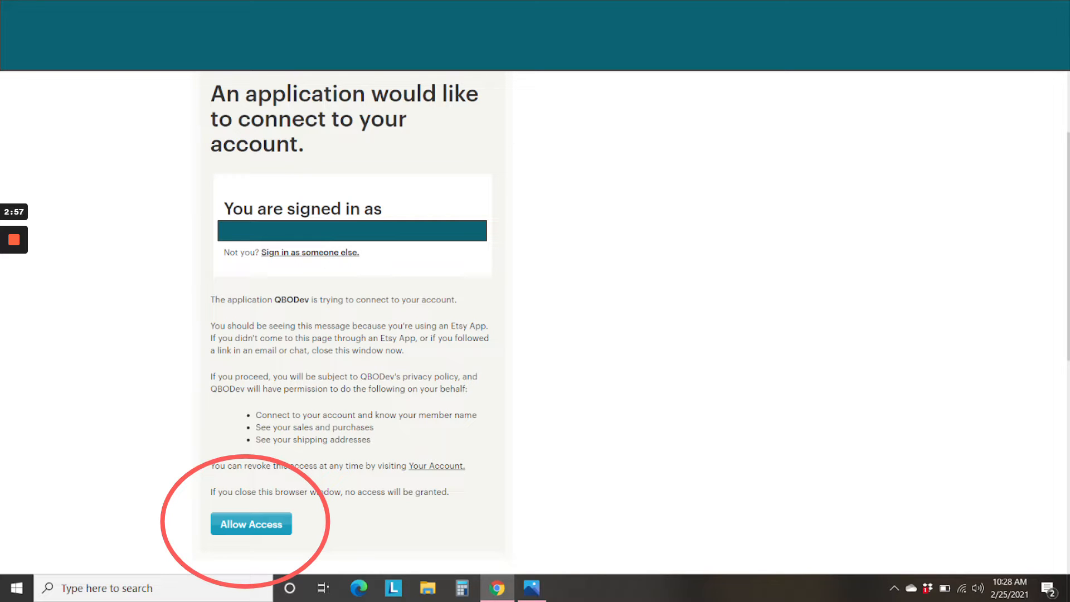
pyautogui.click(250, 524)
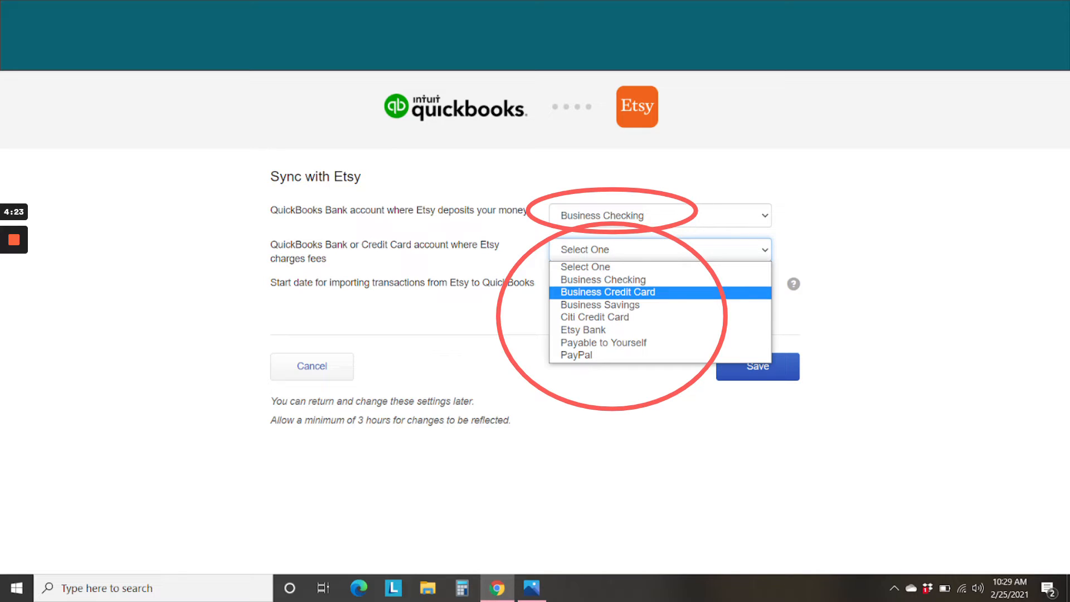
# Save Etsy sync settings: fees to Business Credit Card, importing from 01-January-2021
pyautogui.click(606, 292)
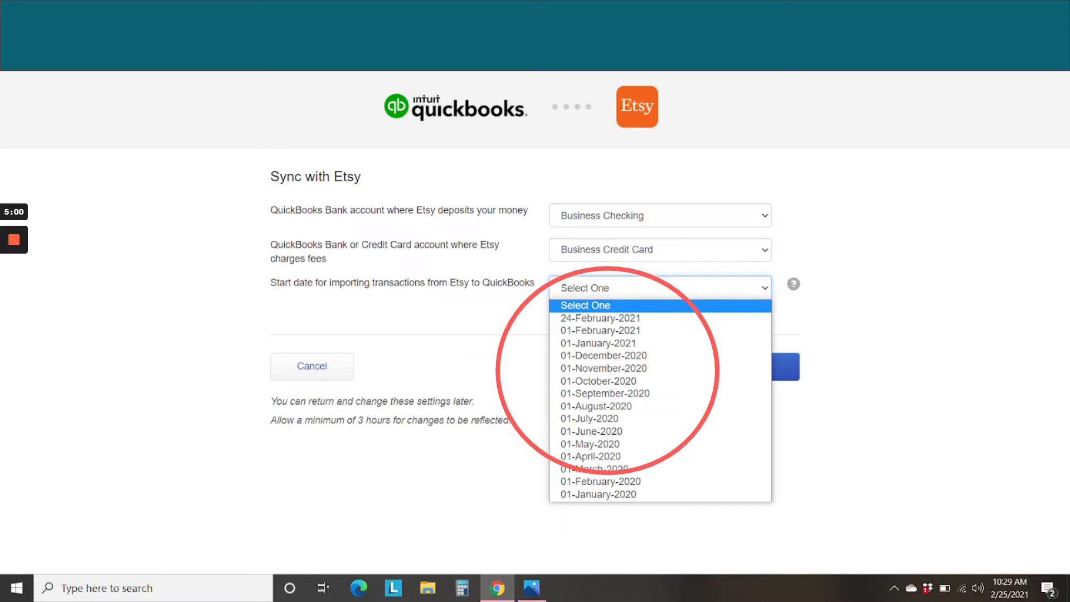
pyautogui.click(597, 342)
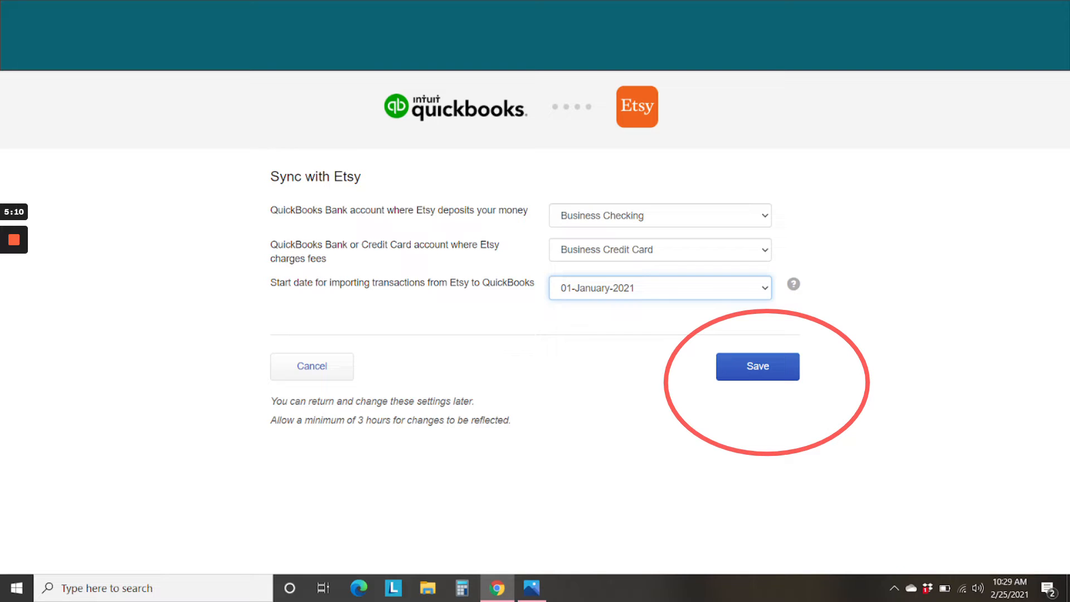
pyautogui.click(757, 367)
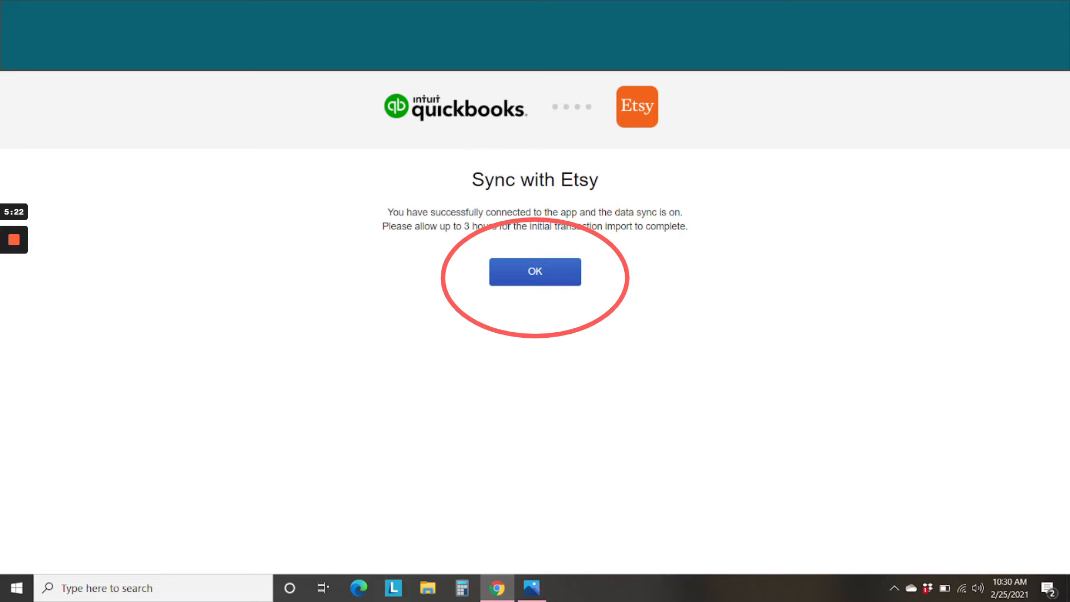
# Acknowledge the successful connection message and switch to the Etsy Shop Manager tab
pyautogui.click(535, 271)
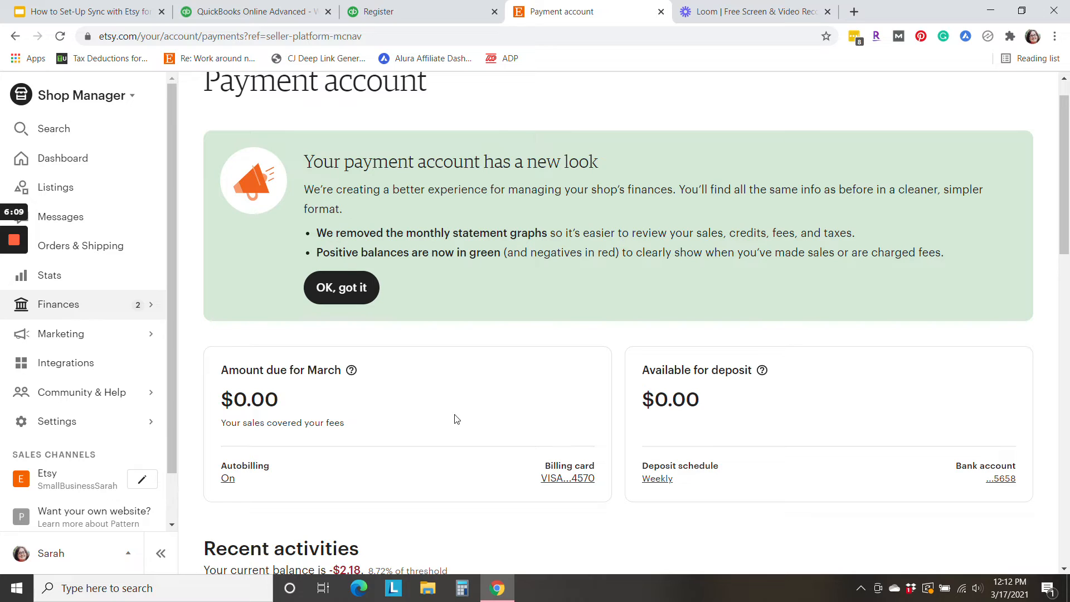
pyautogui.moveTo(599, 508)
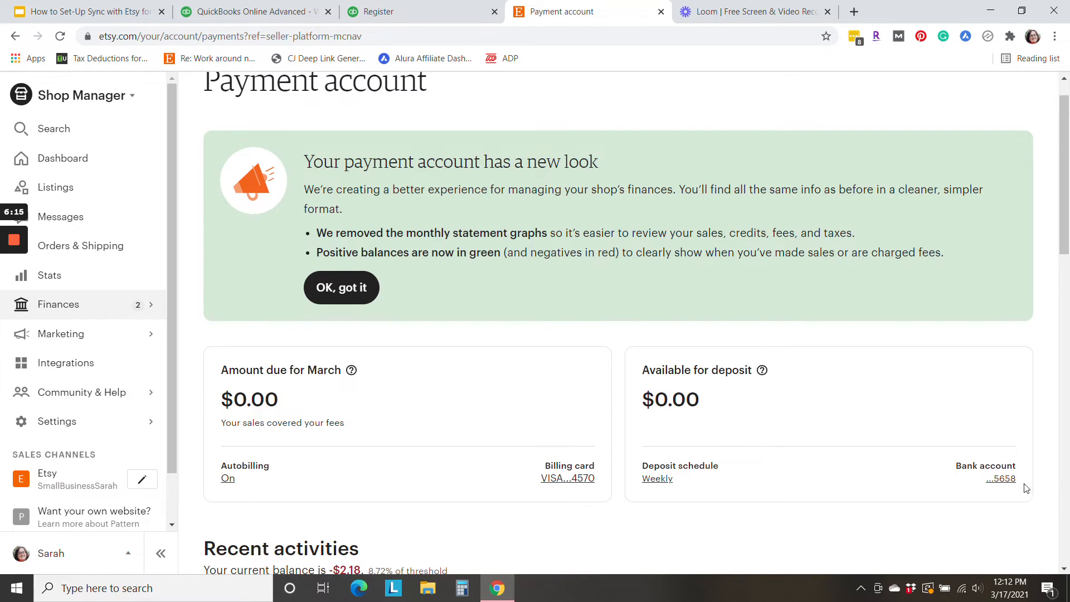
pyautogui.moveTo(896, 444)
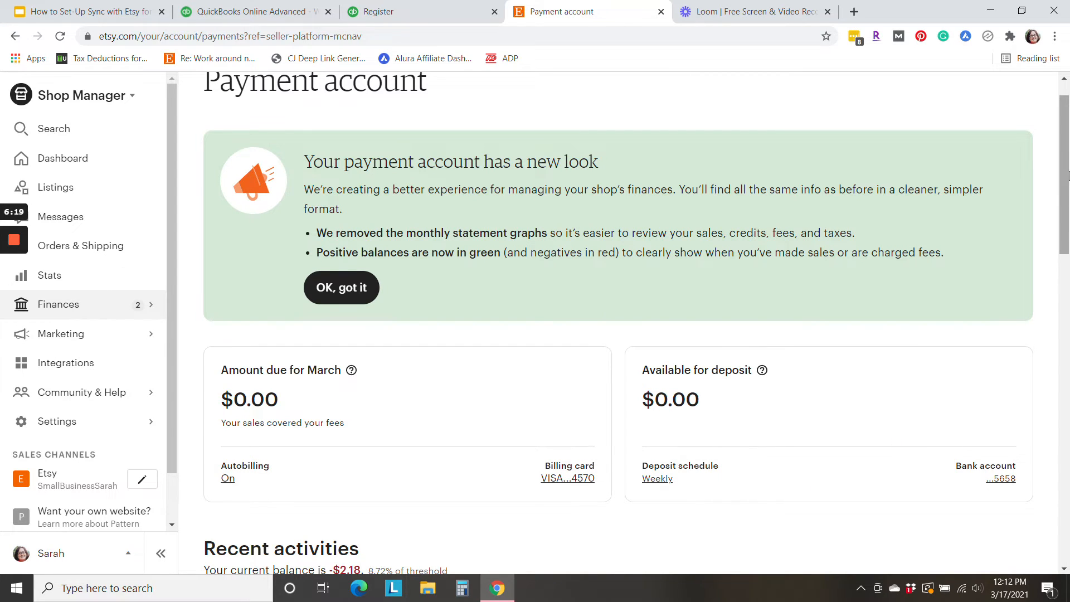
pyautogui.click(409, 12)
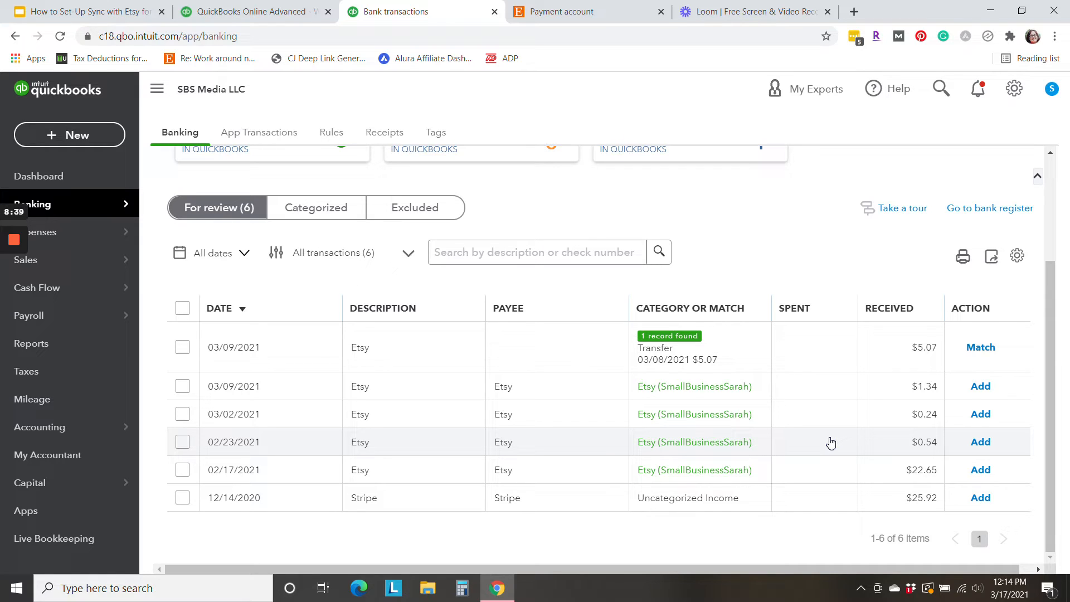
pyautogui.moveTo(830, 460)
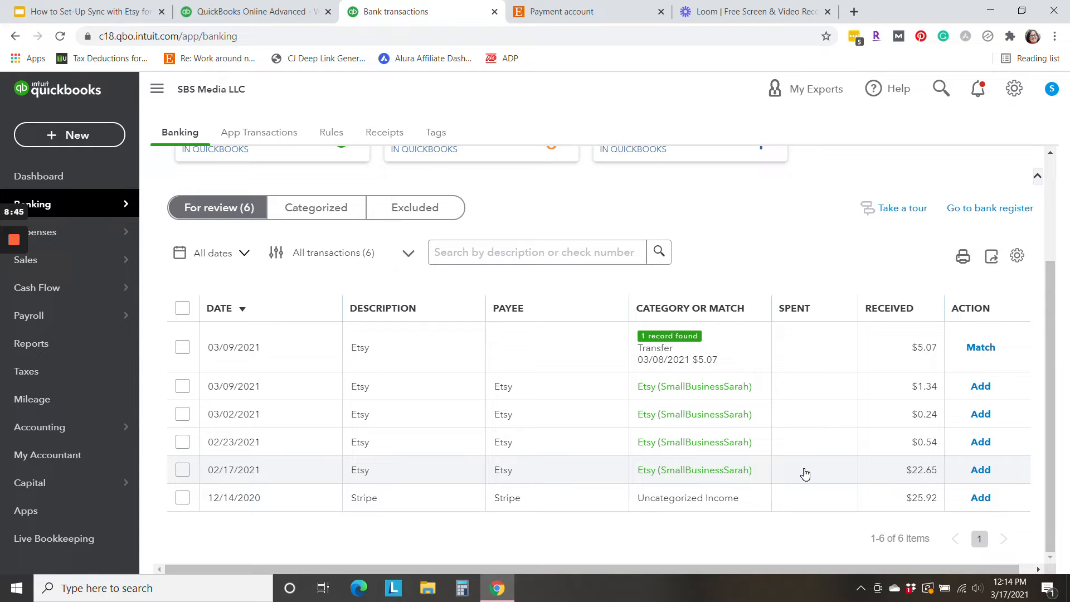
pyautogui.moveTo(1040, 401)
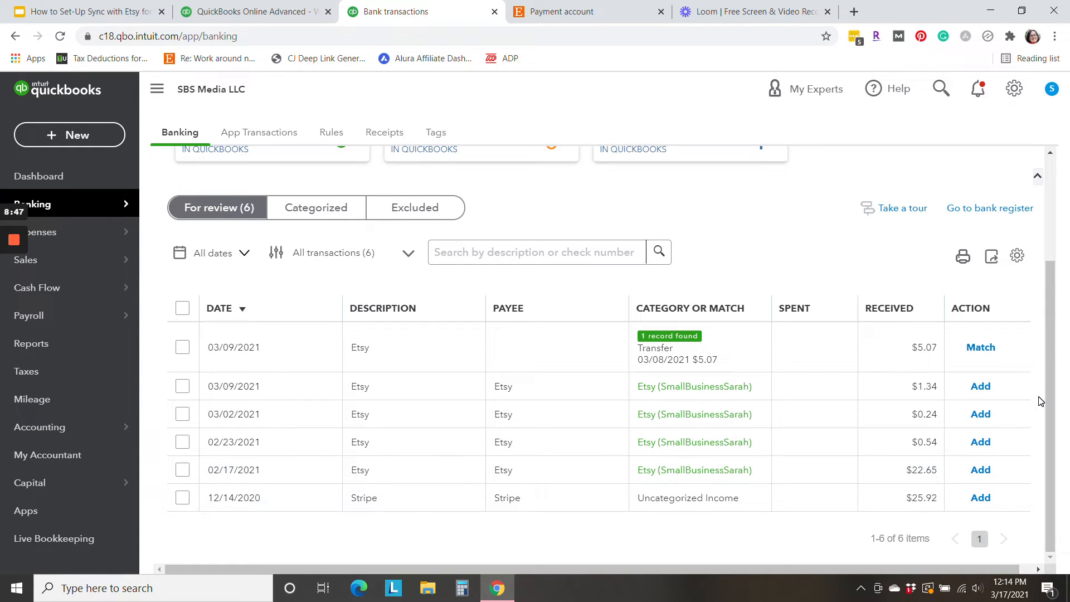
pyautogui.moveTo(802, 469)
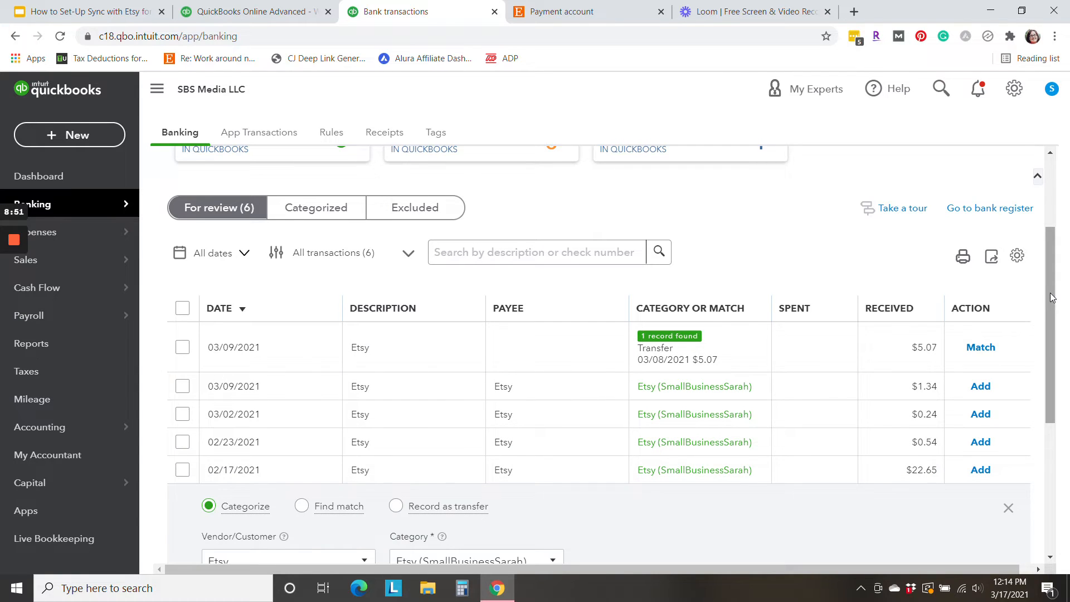
# Add the 02/17/2021 $22.65 Etsy deposit under the Etsy (SmallBusinessSarah) category
pyautogui.scroll(-3)
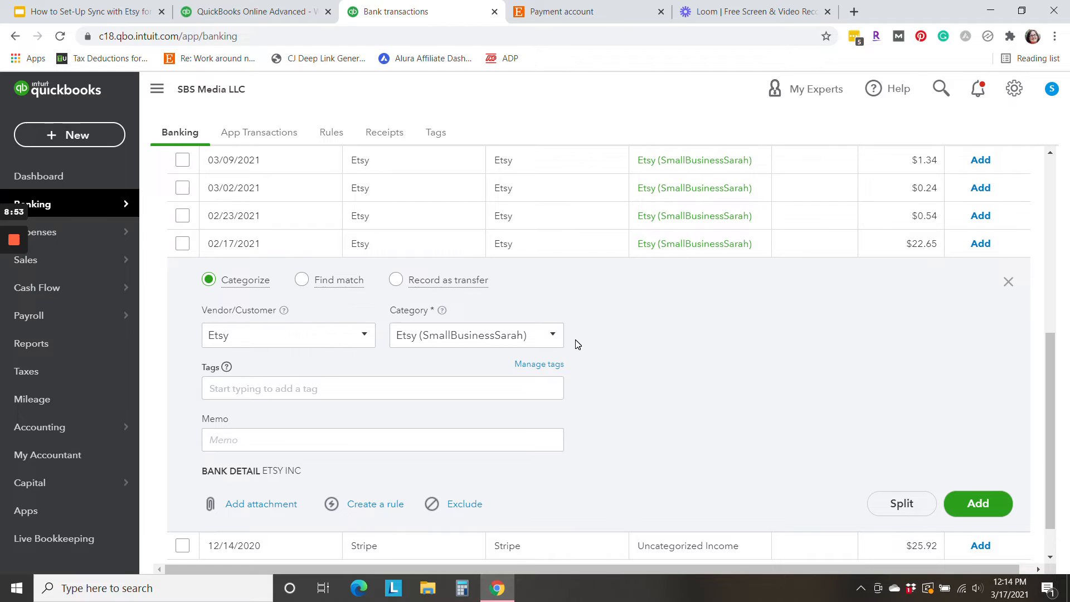
pyautogui.click(553, 335)
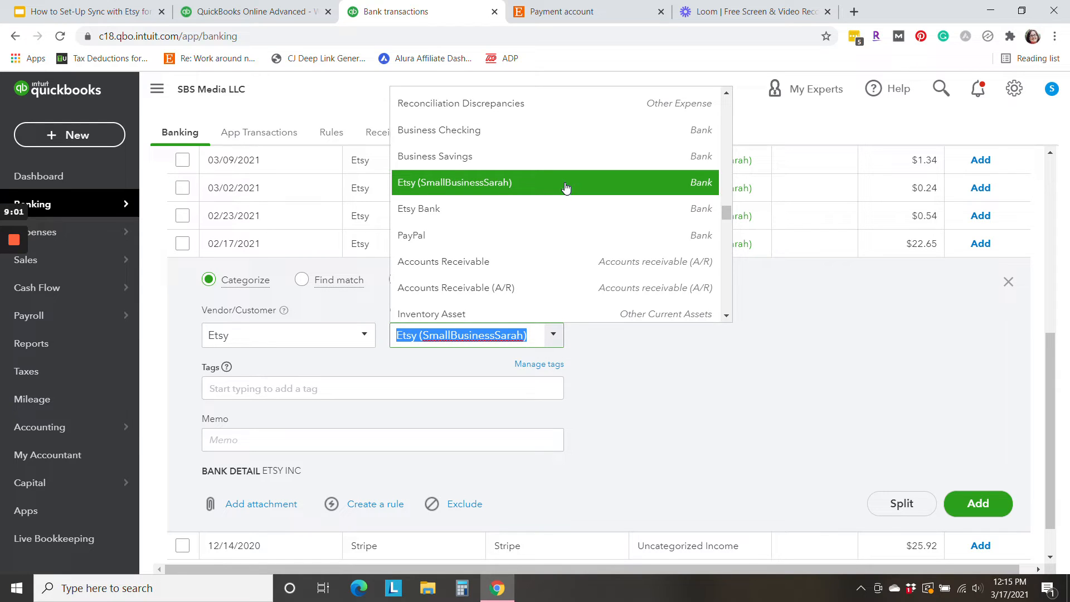
pyautogui.moveTo(469, 192)
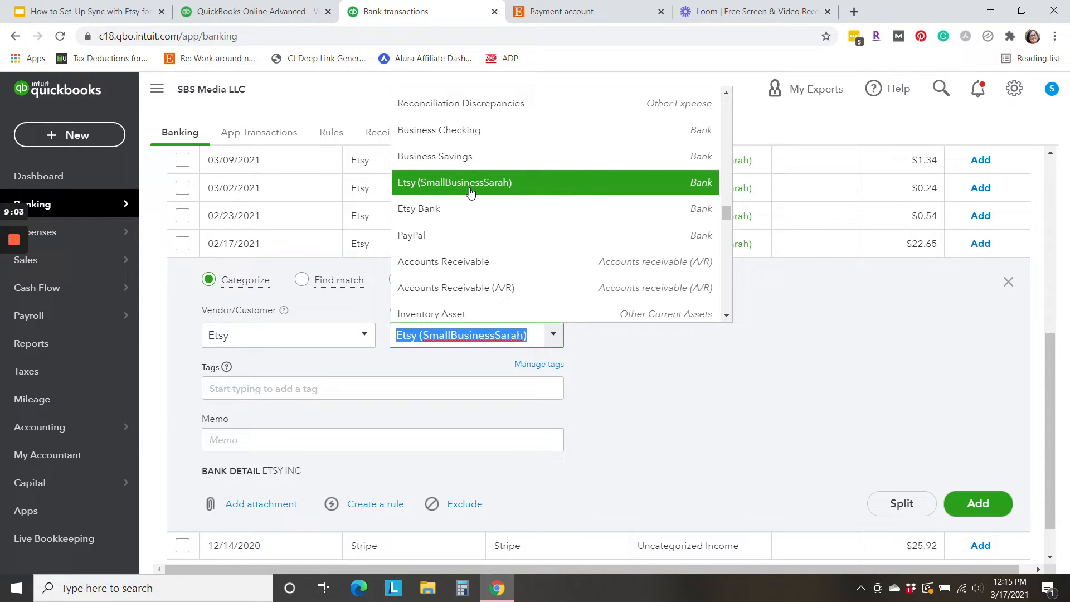
pyautogui.moveTo(631, 185)
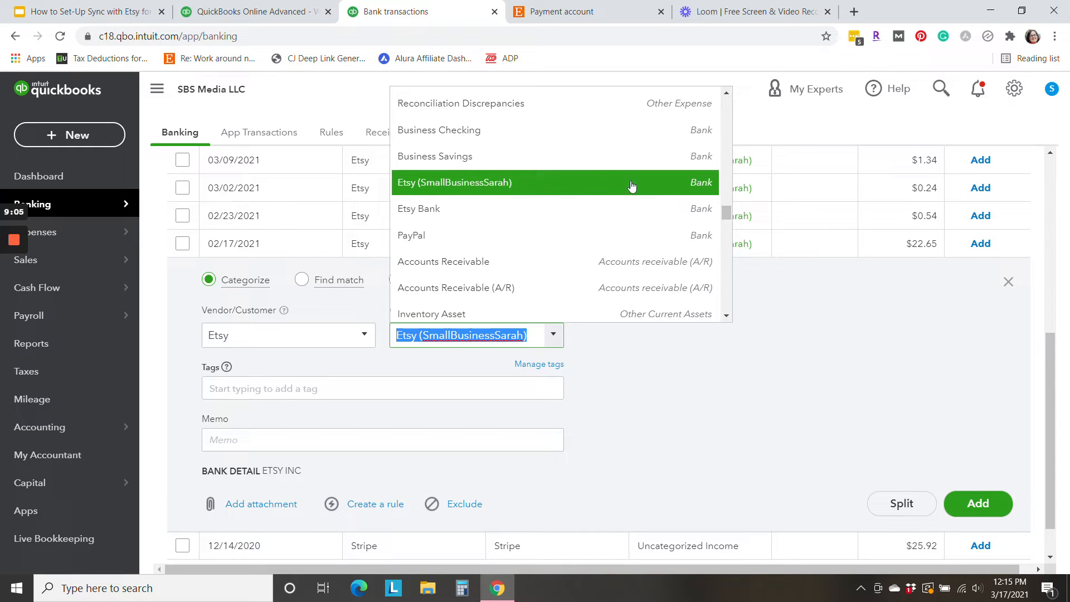
pyautogui.moveTo(631, 188)
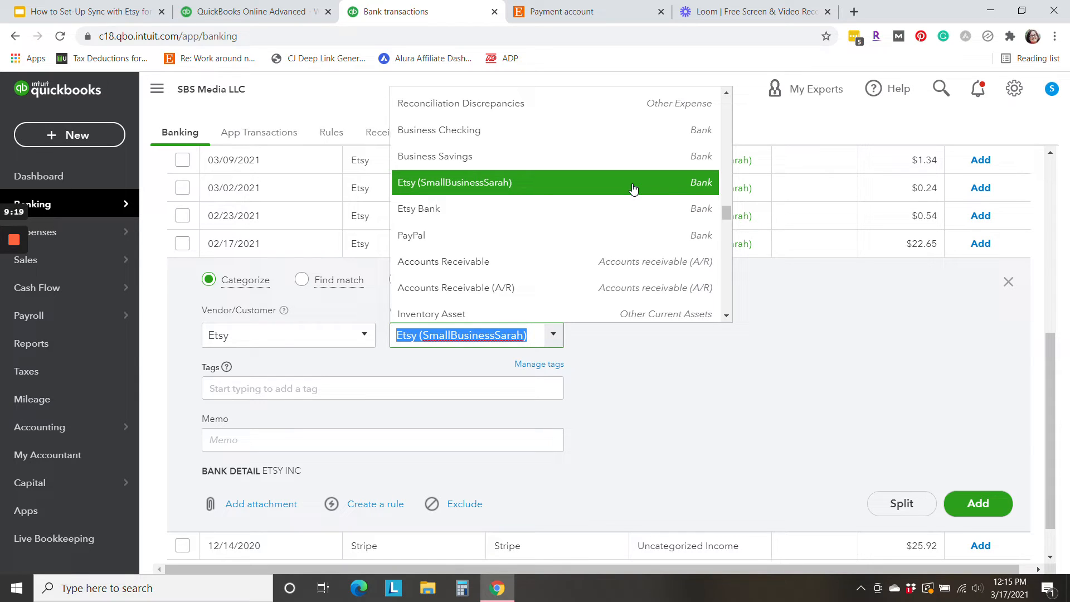
pyautogui.moveTo(624, 189)
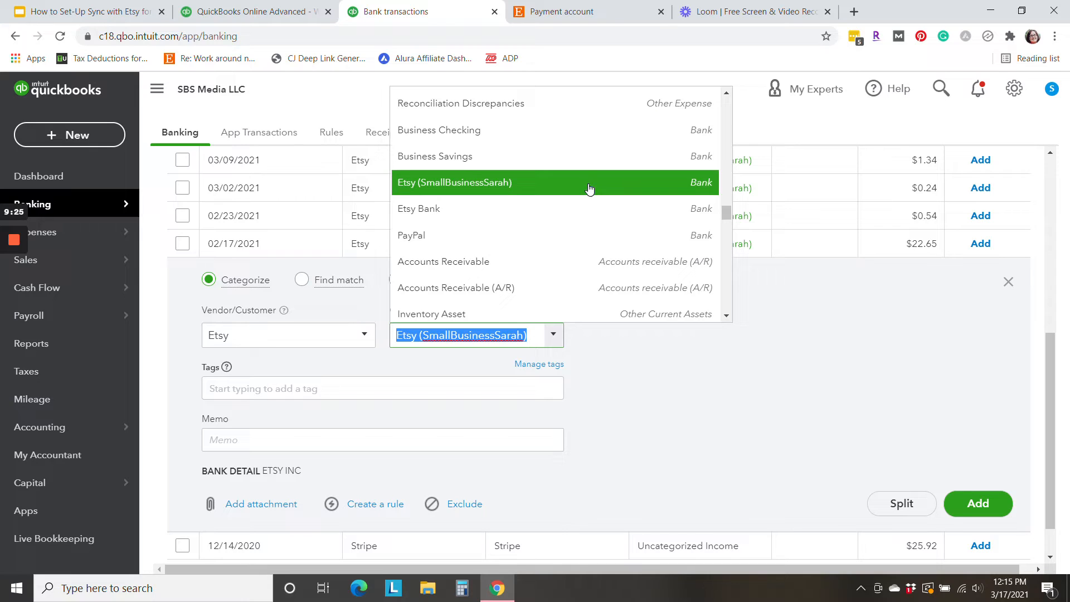
pyautogui.click(453, 182)
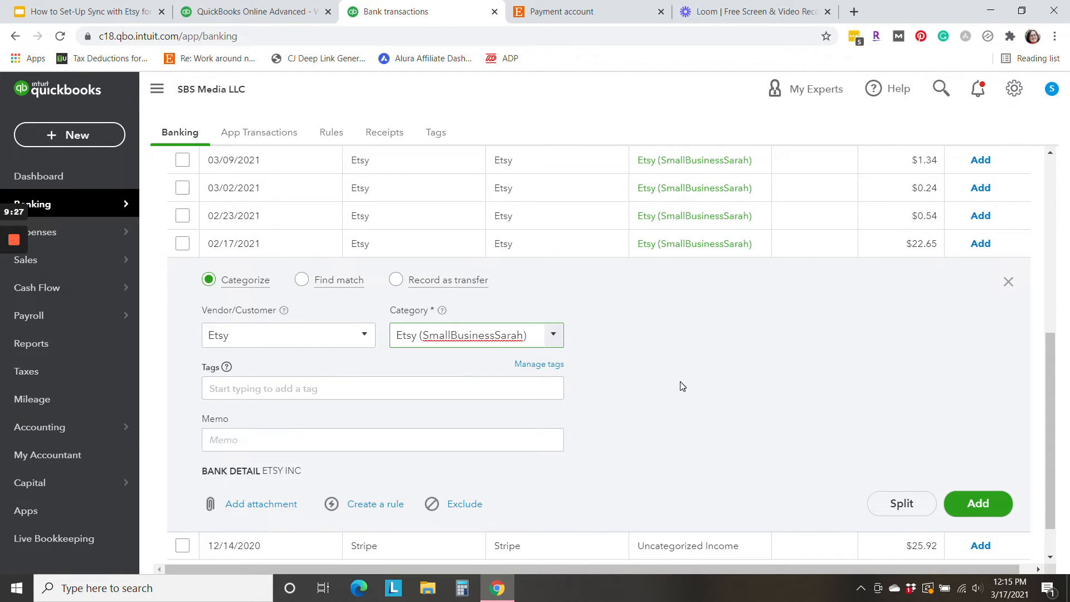
pyautogui.moveTo(759, 393)
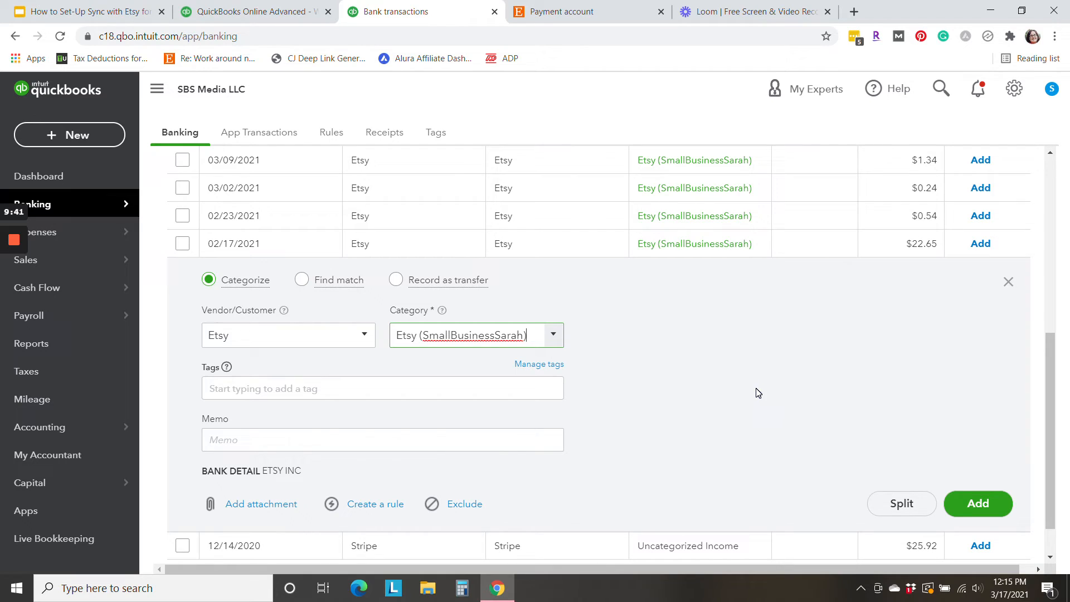
pyautogui.moveTo(822, 360)
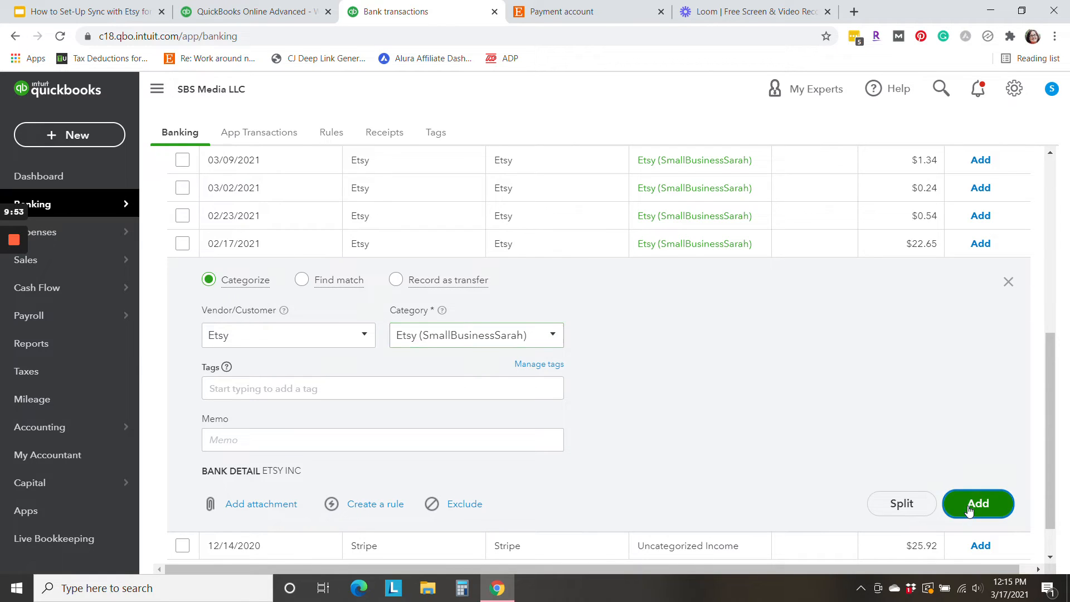
pyautogui.click(977, 504)
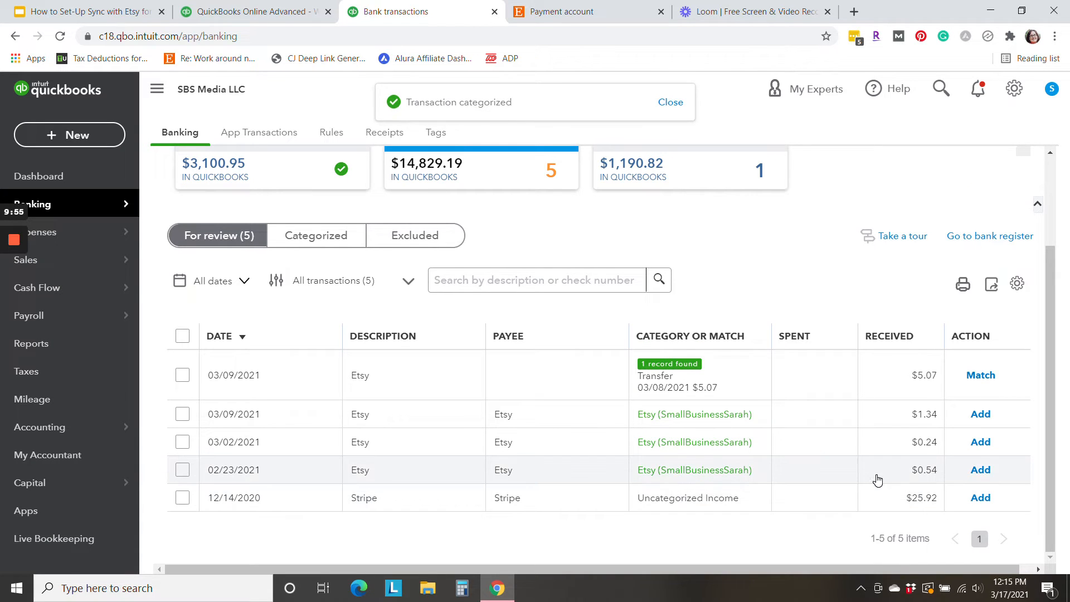
pyautogui.moveTo(850, 481)
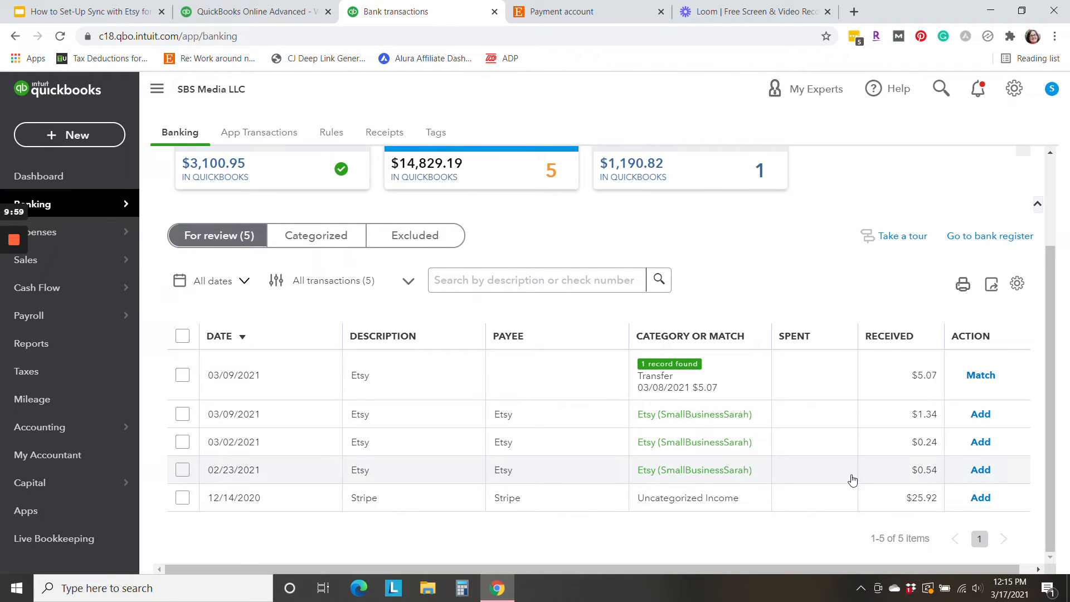
pyautogui.moveTo(845, 432)
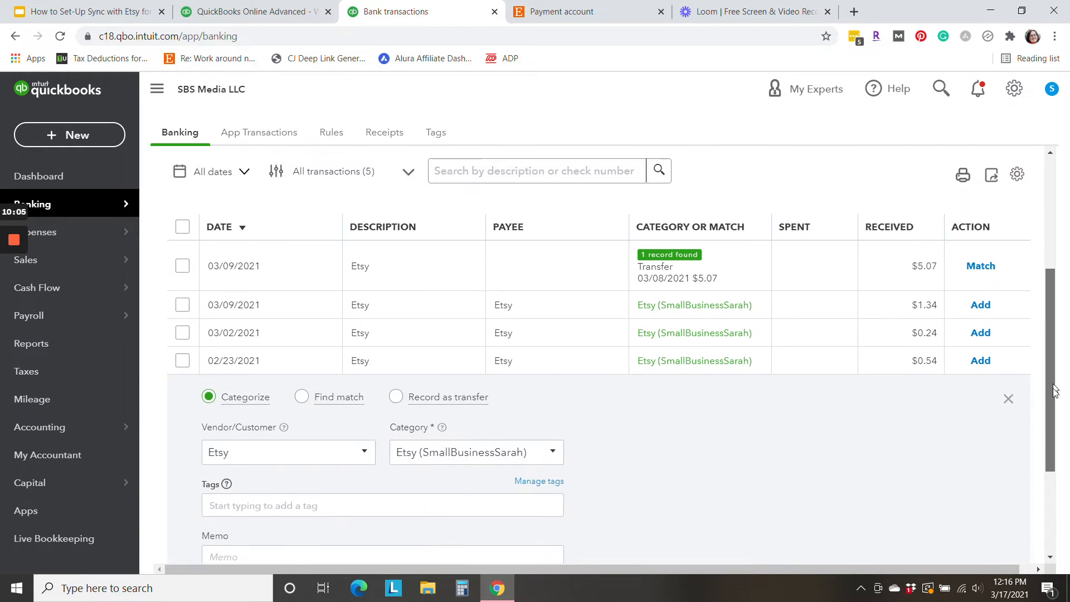
# Add the $0.54, $0.24 and $1.34 Etsy deposits categorized as Etsy Bank
pyautogui.scroll(-3)
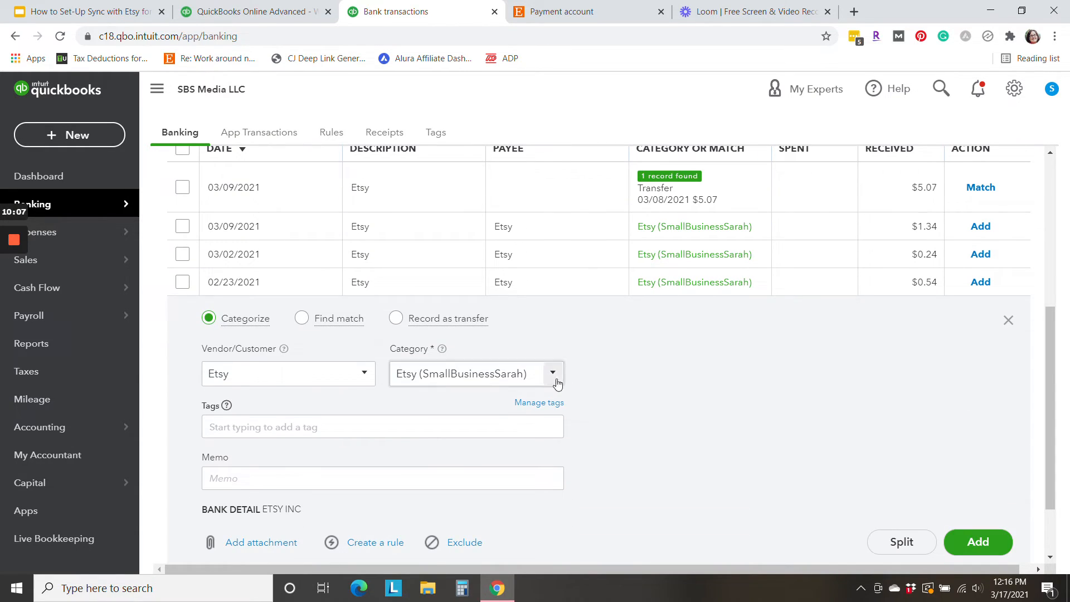
pyautogui.click(552, 374)
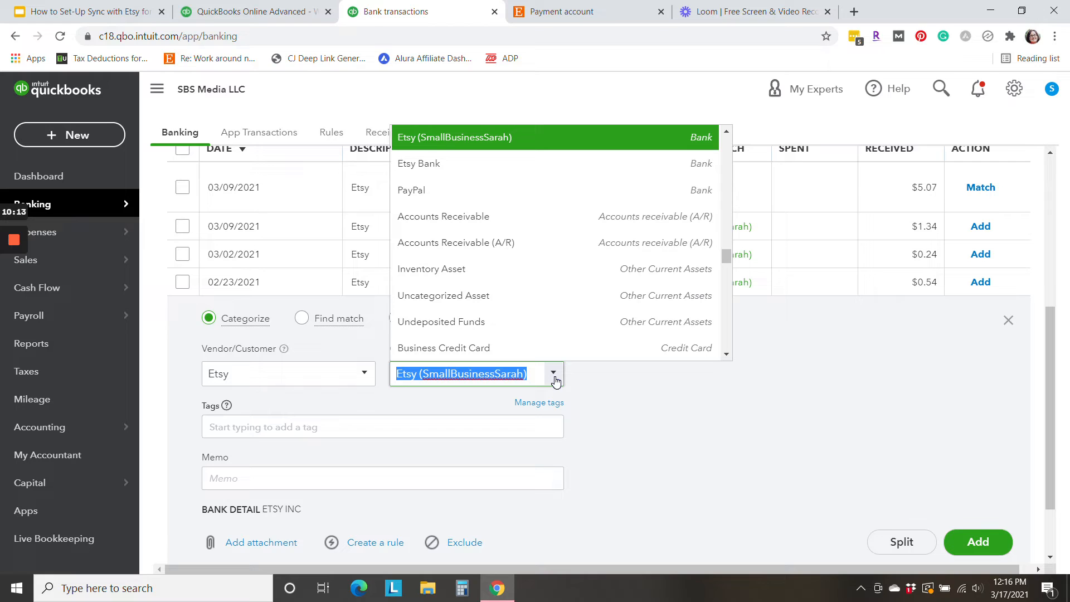
pyautogui.moveTo(468, 164)
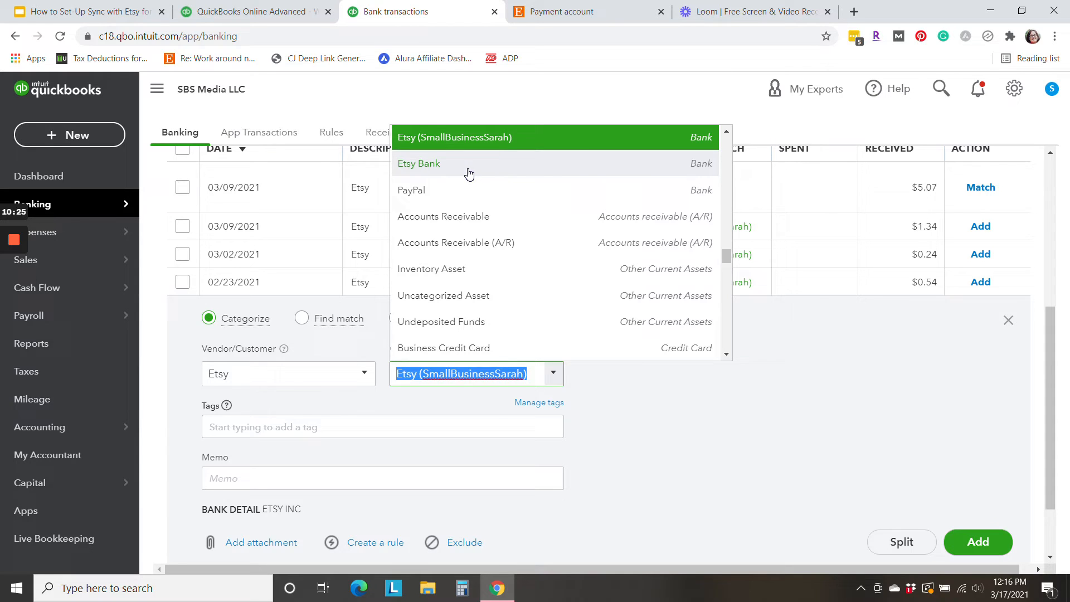
pyautogui.click(418, 163)
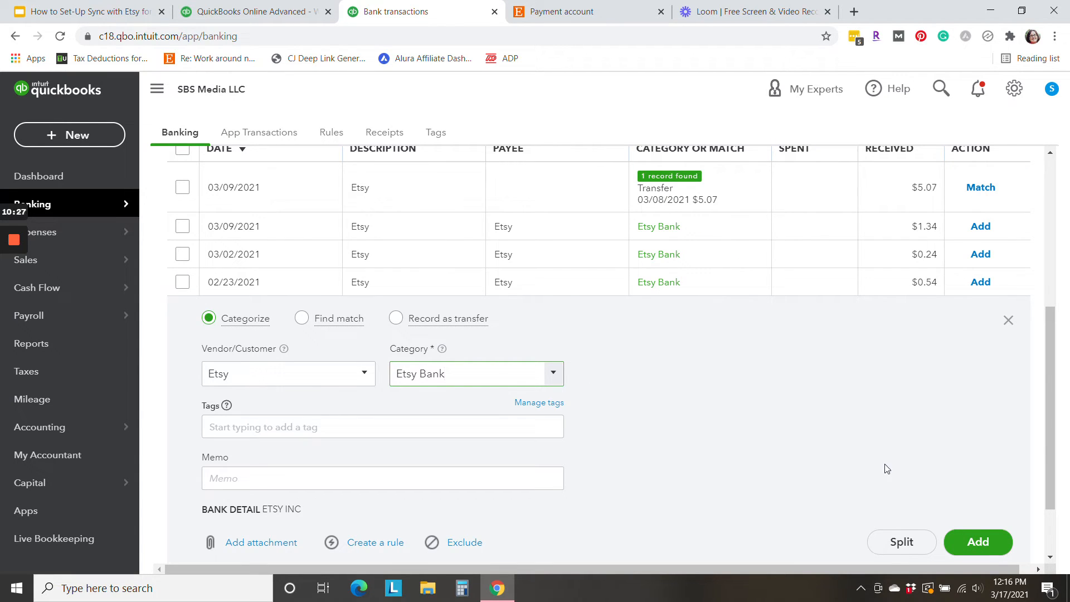
pyautogui.click(977, 542)
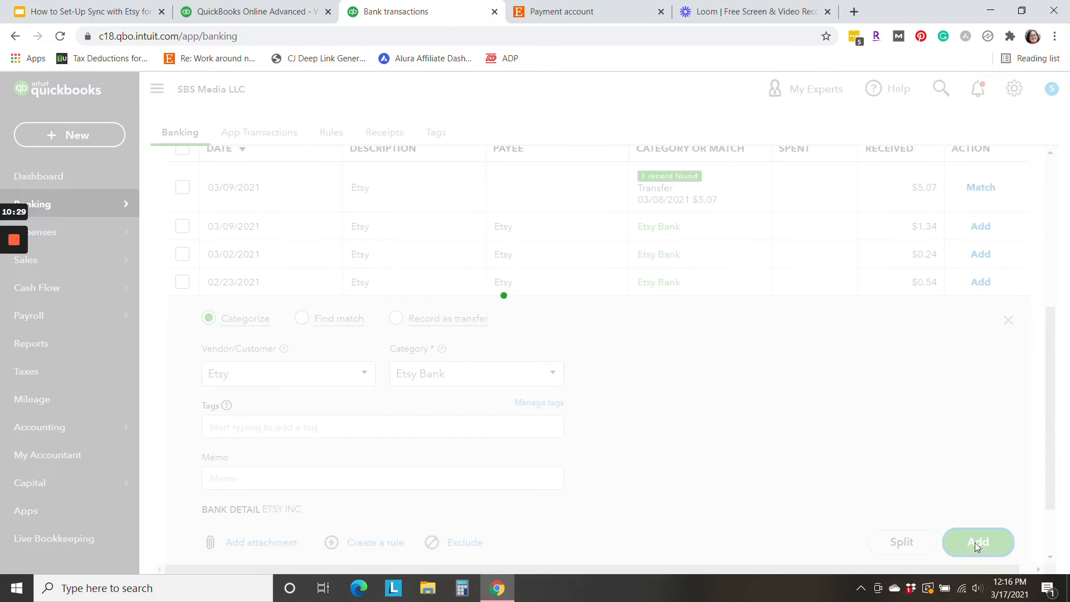
pyautogui.click(977, 541)
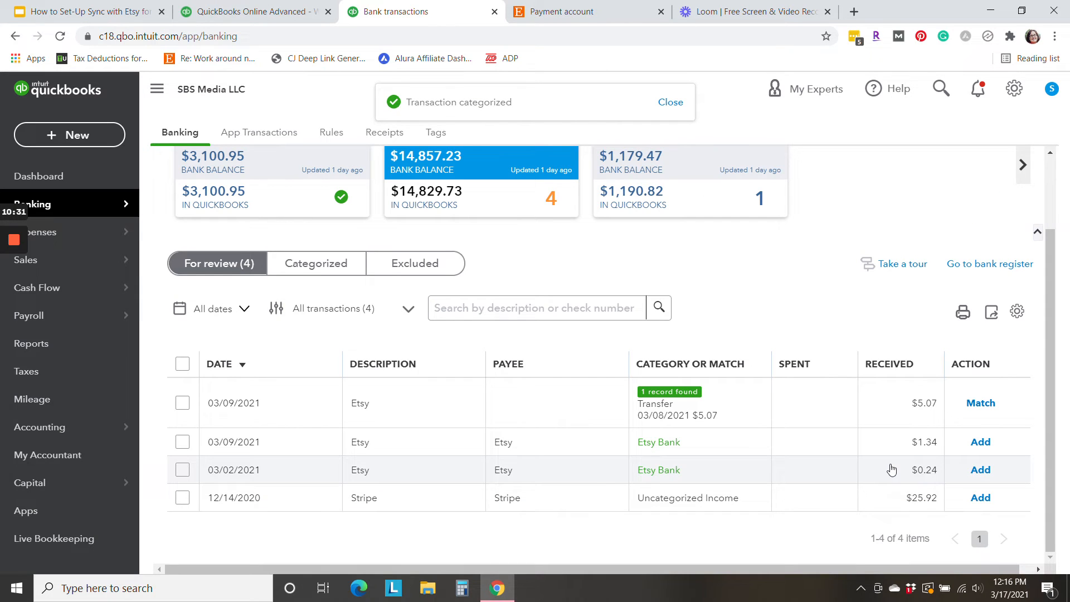
pyautogui.moveTo(981, 469)
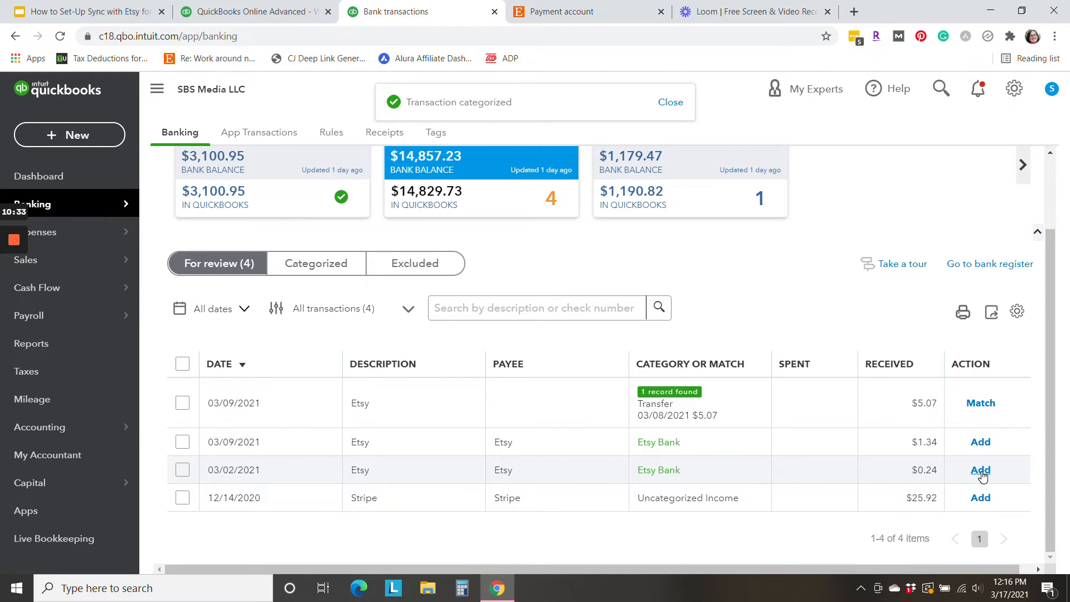
pyautogui.click(980, 470)
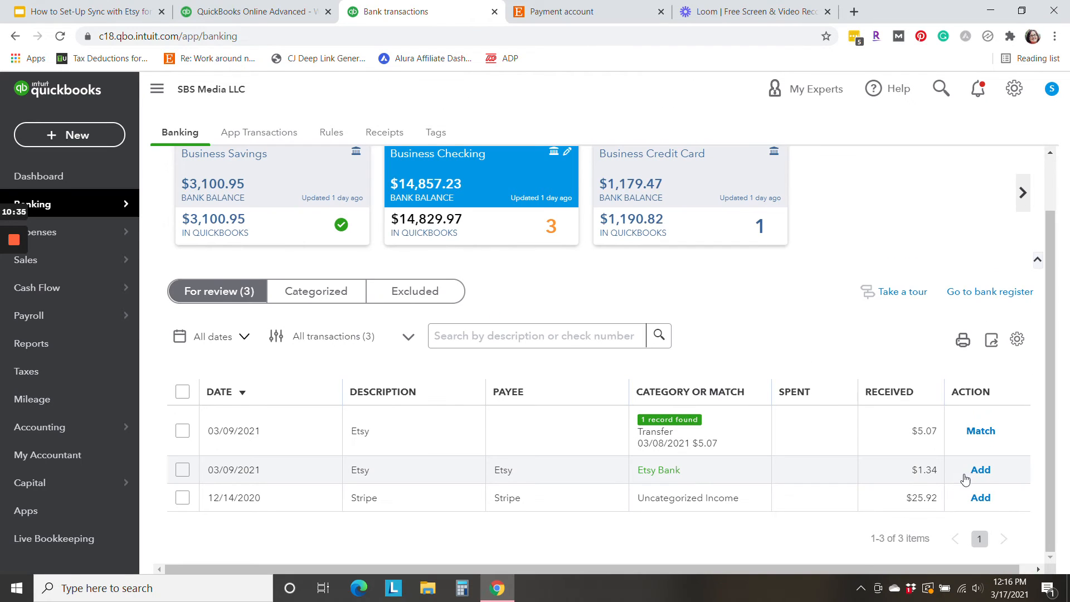
pyautogui.click(979, 469)
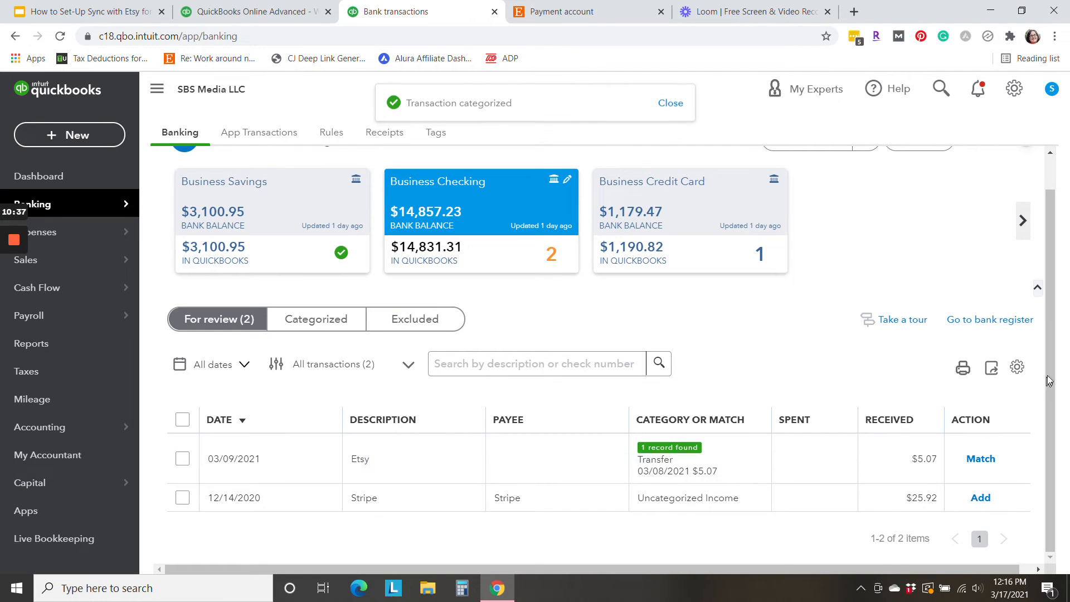
pyautogui.moveTo(1043, 385)
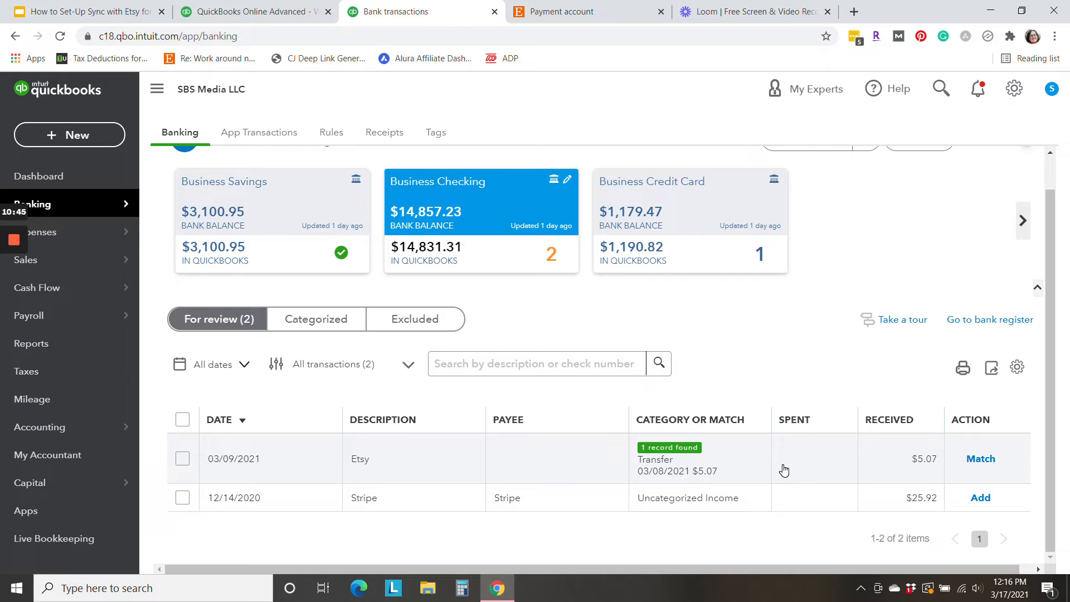
pyautogui.moveTo(981, 458)
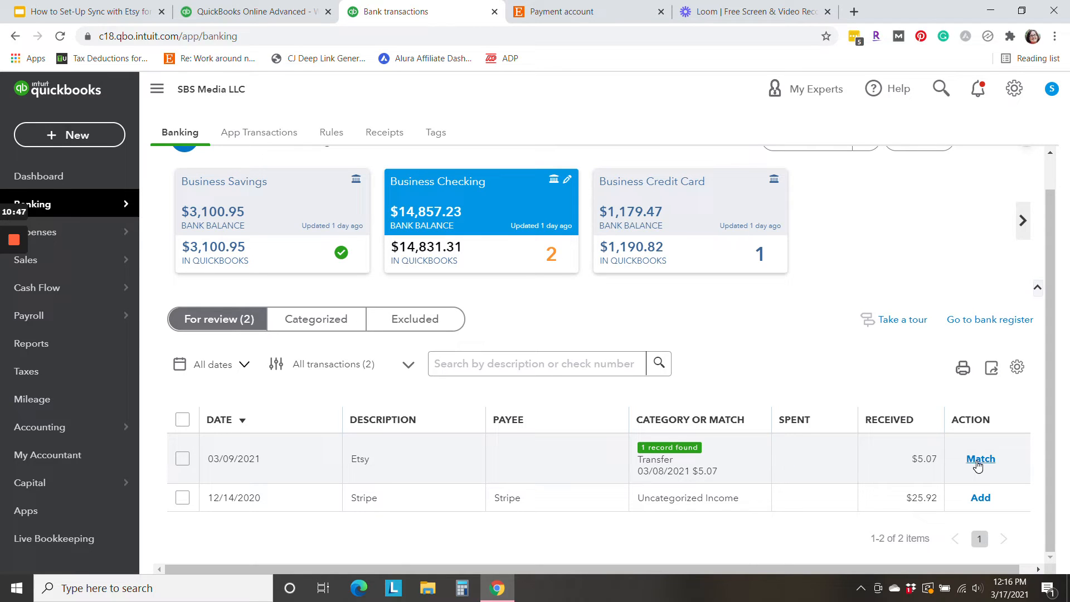
pyautogui.moveTo(846, 465)
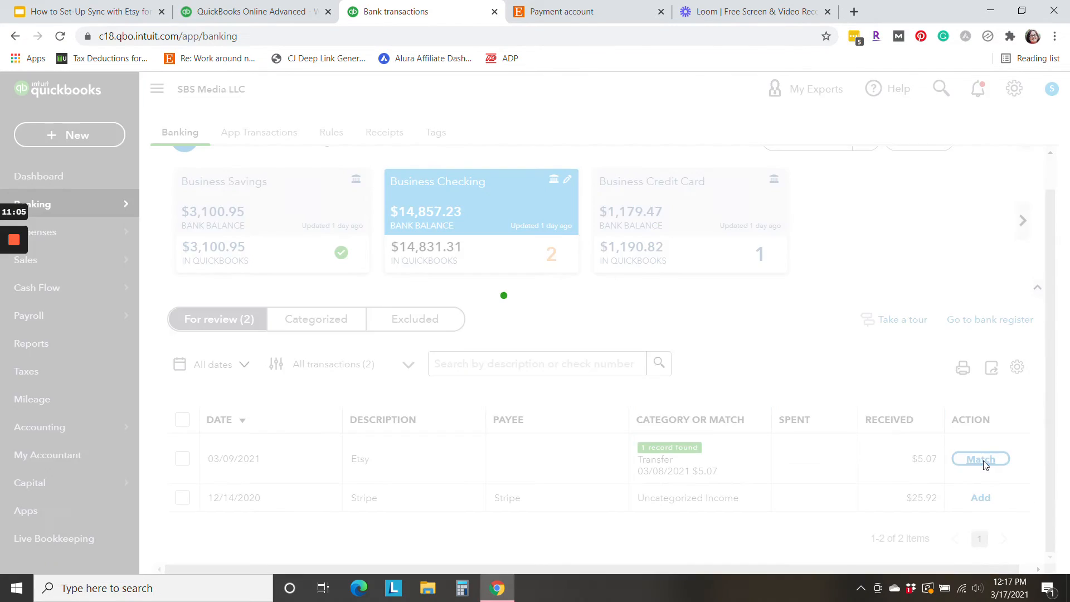
# Match the 03/09/2021 $5.07 Etsy deposit to its existing transfer
pyautogui.click(979, 459)
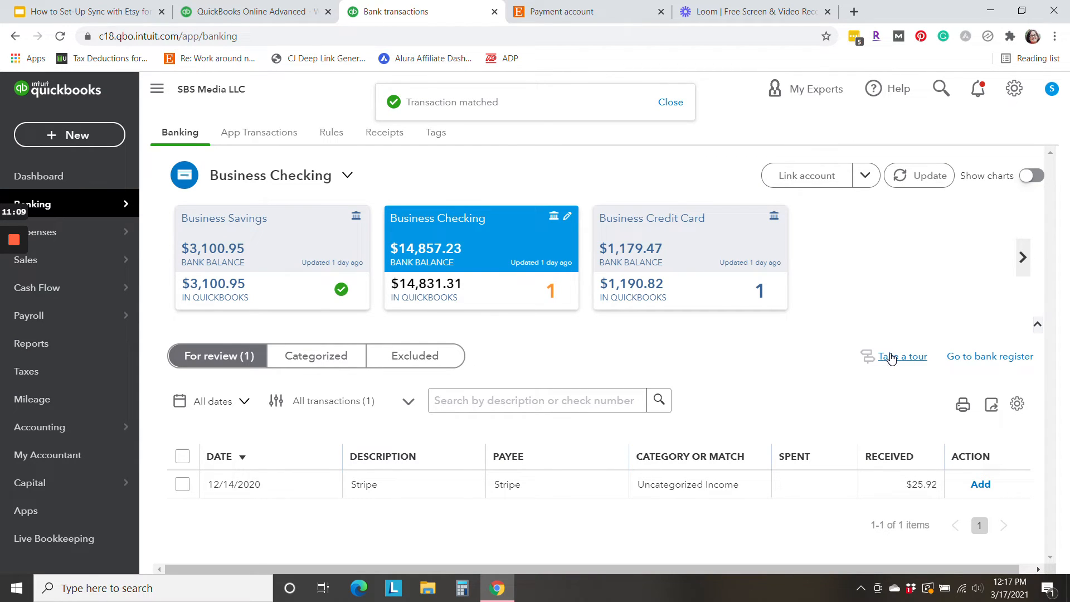
pyautogui.click(669, 101)
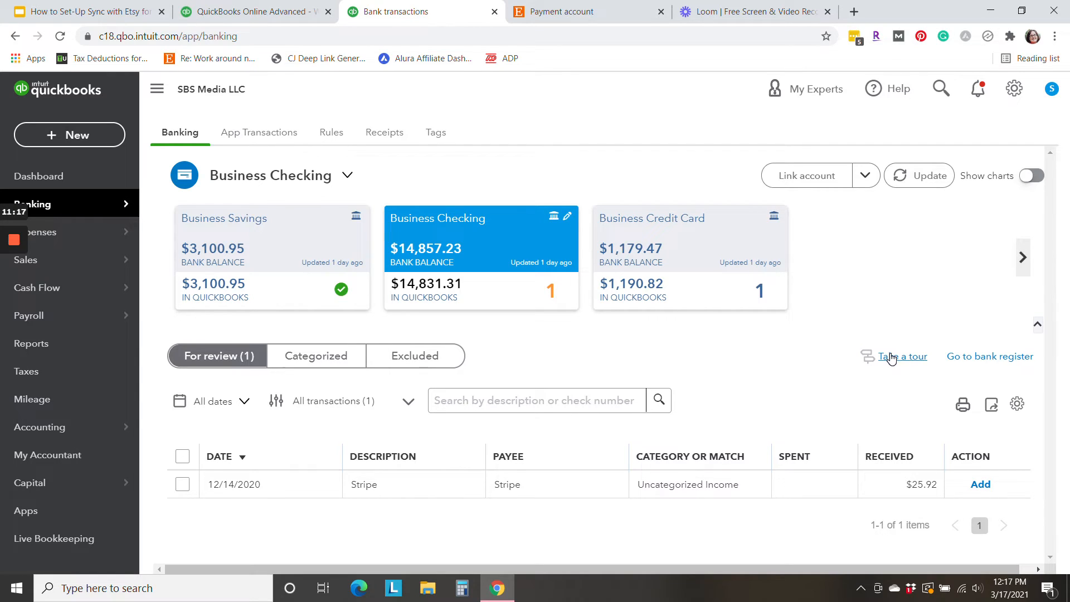
pyautogui.moveTo(806, 393)
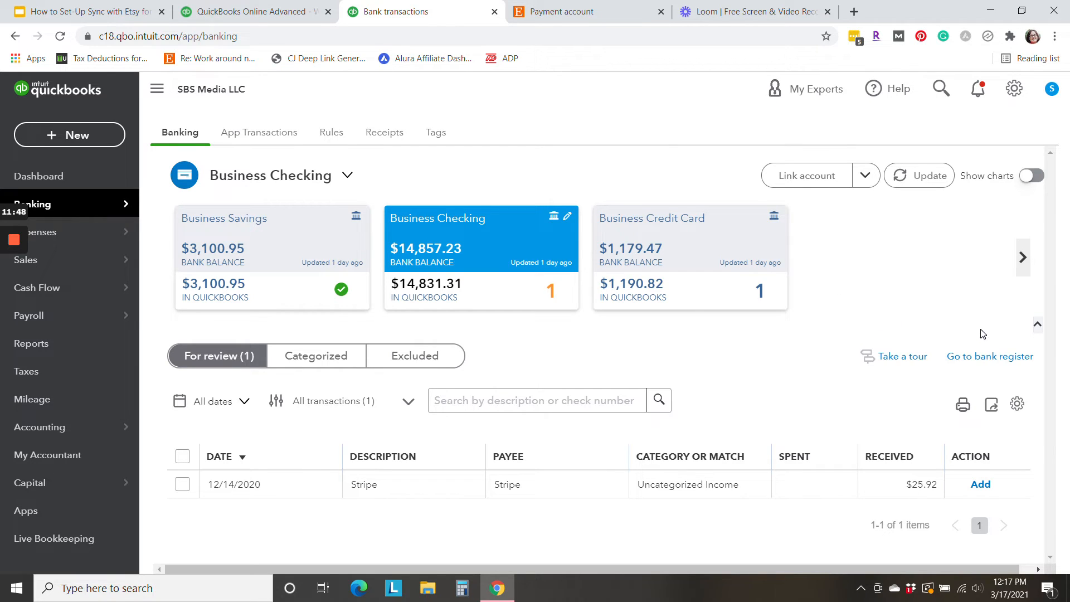
pyautogui.moveTo(989, 356)
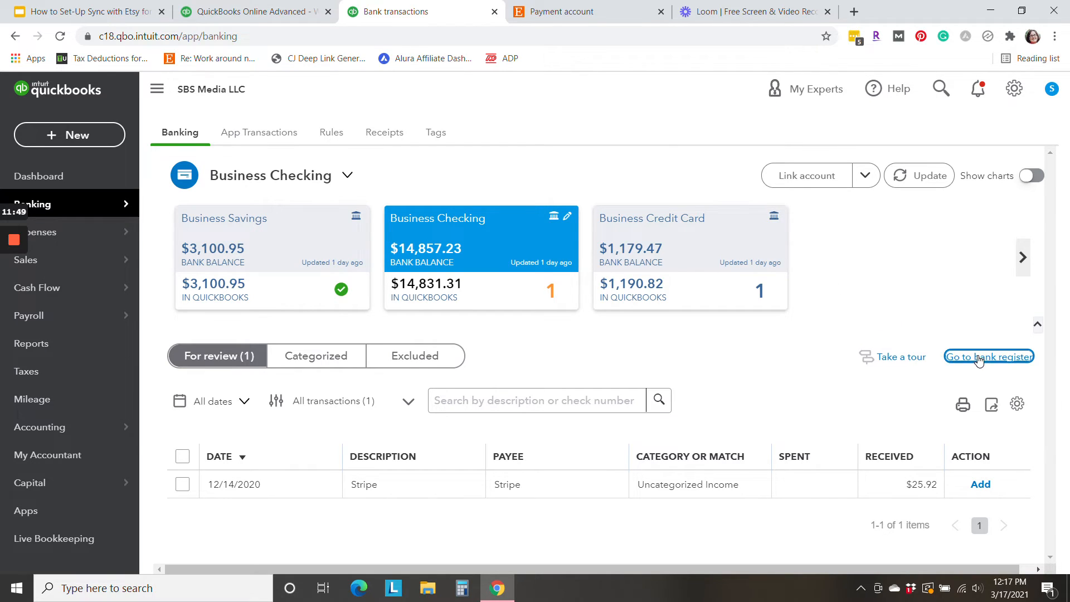
# Open the bank register with Etsy (SmallBusinessSarah) selected as the account
pyautogui.click(988, 356)
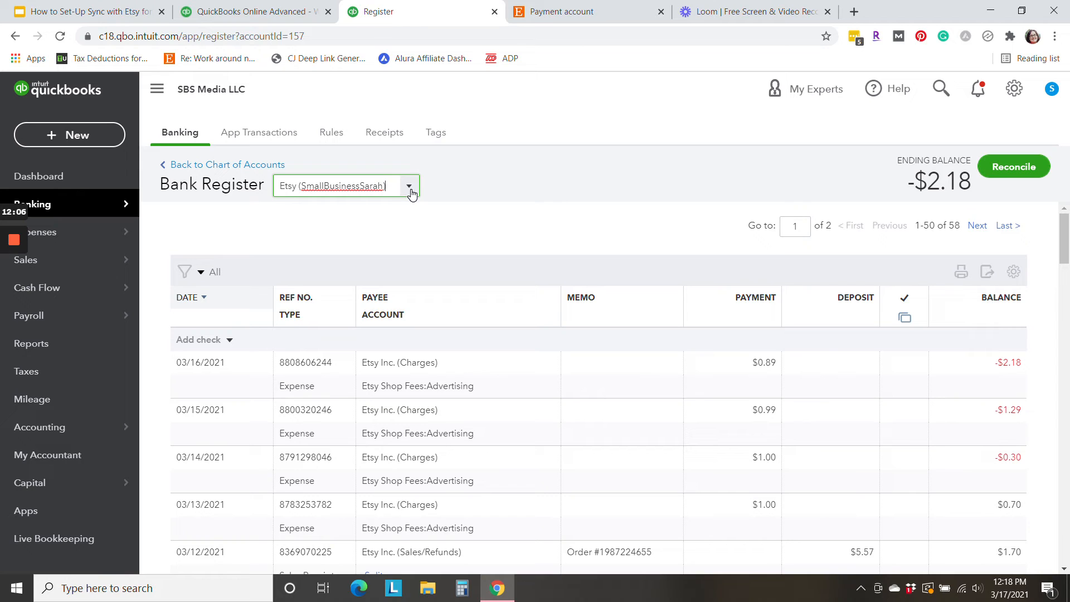
pyautogui.click(410, 186)
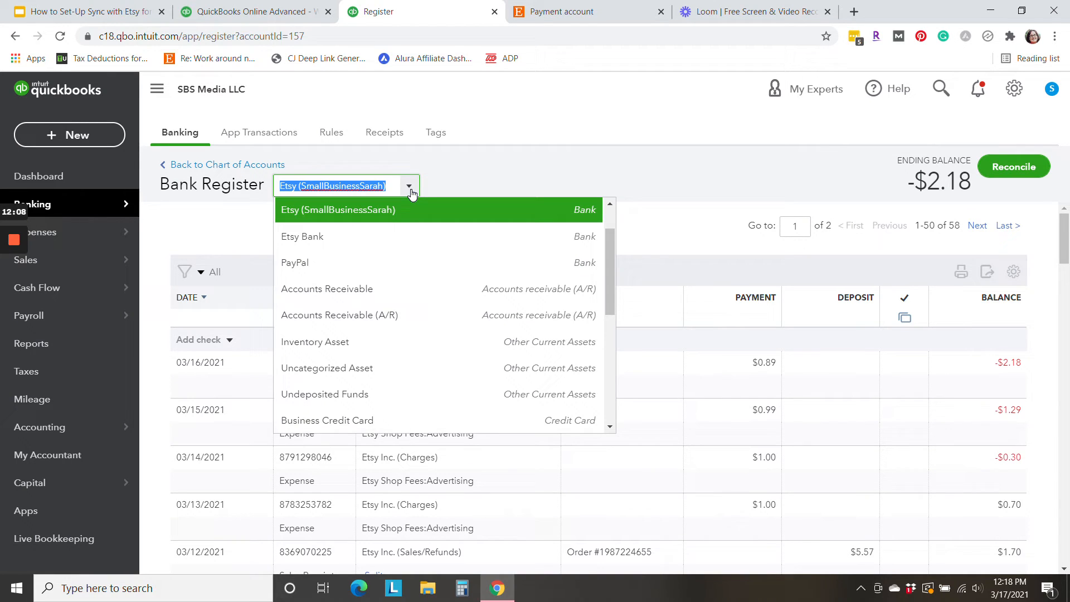
pyautogui.click(338, 209)
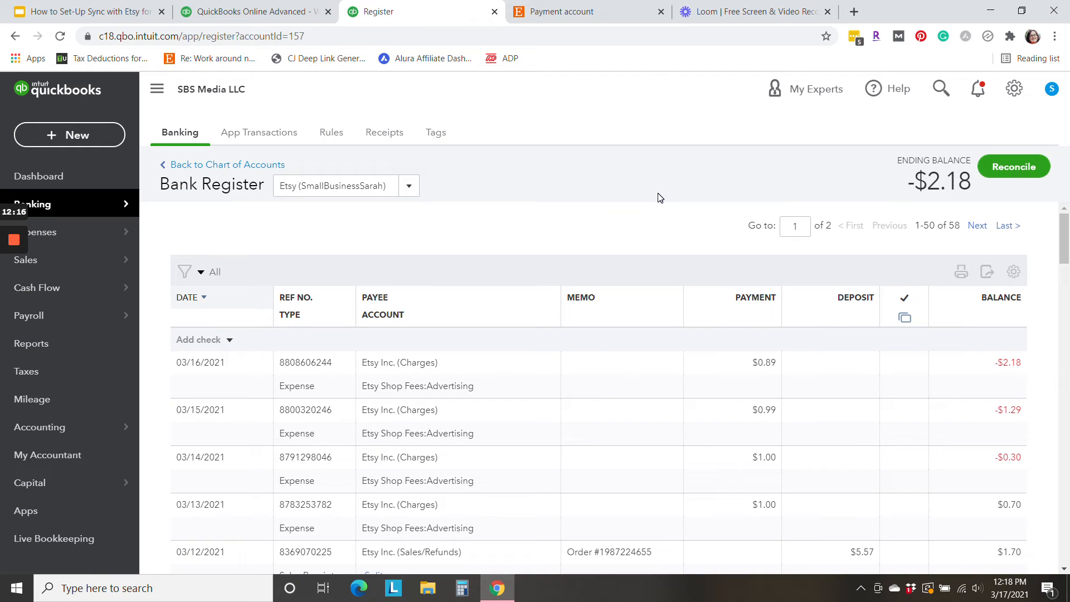
# Scroll the Etsy payment account page to the Etsy Ads charges and order sale
pyautogui.click(577, 12)
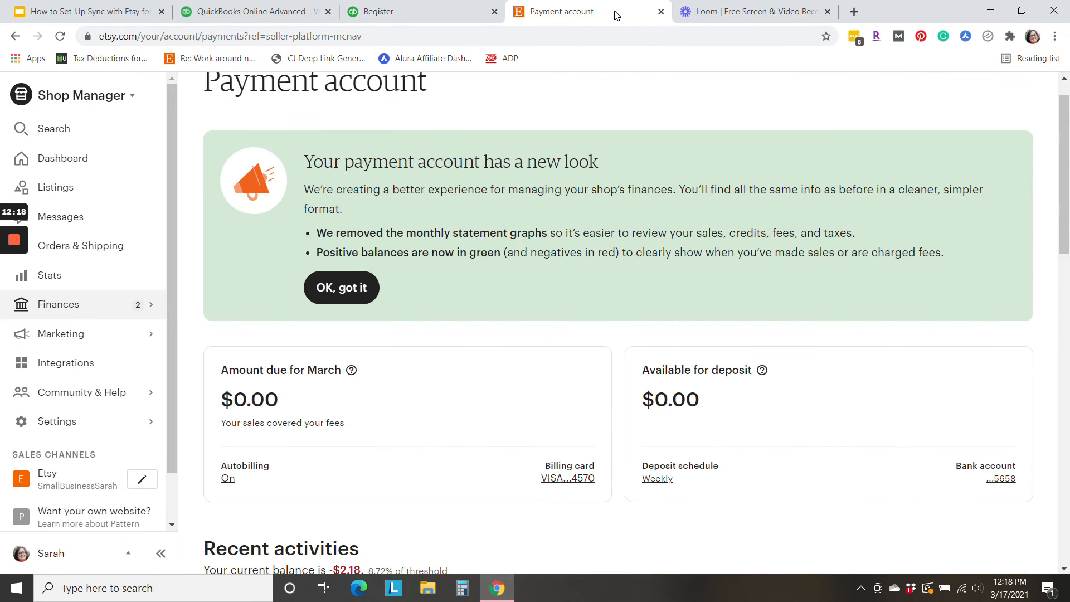
pyautogui.scroll(-3)
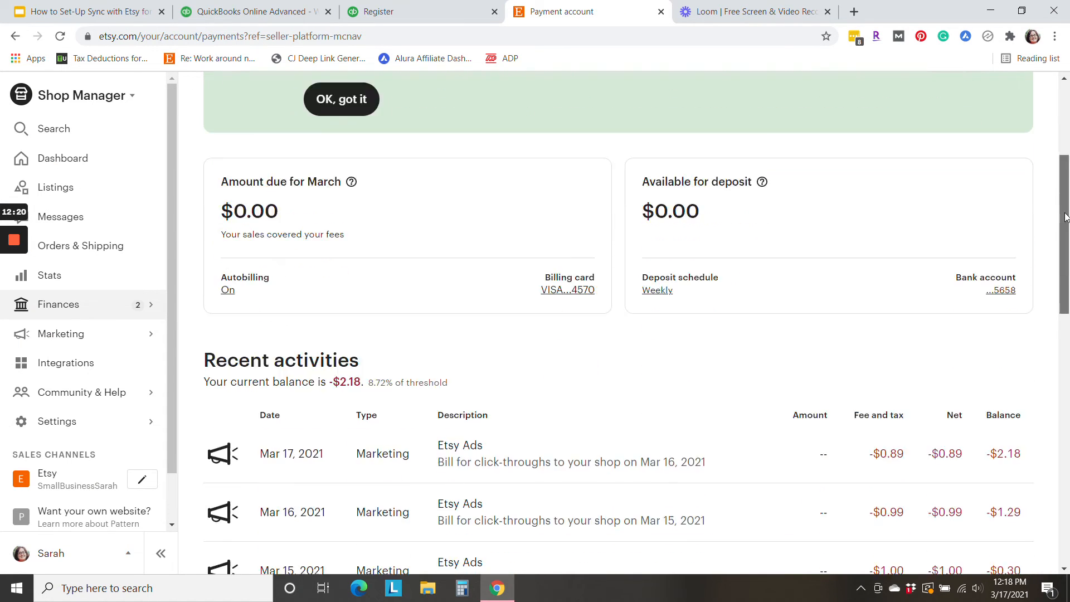
pyautogui.scroll(-3)
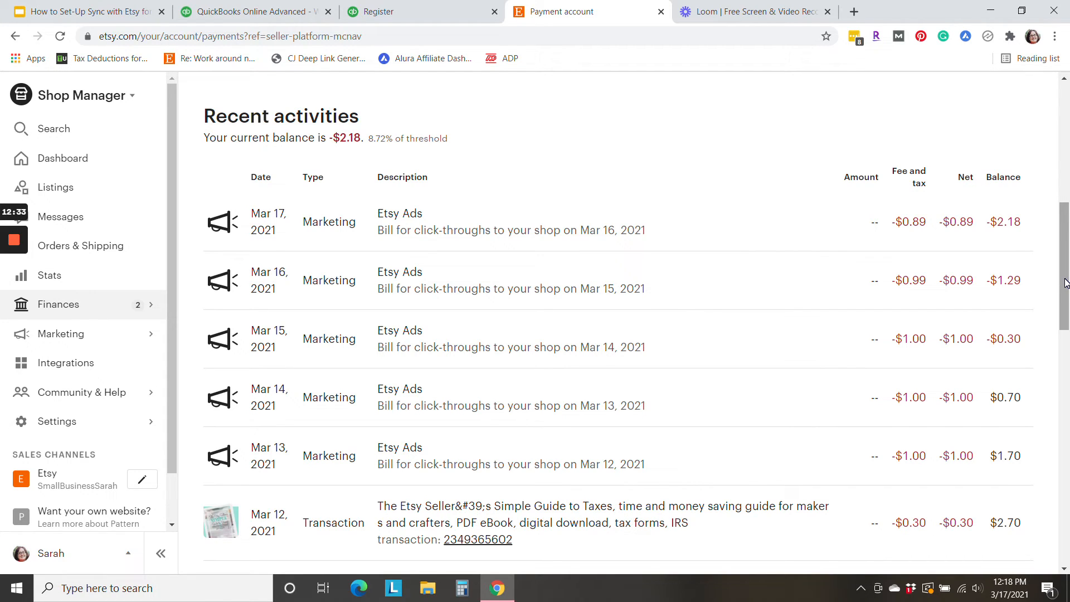
pyautogui.scroll(-3)
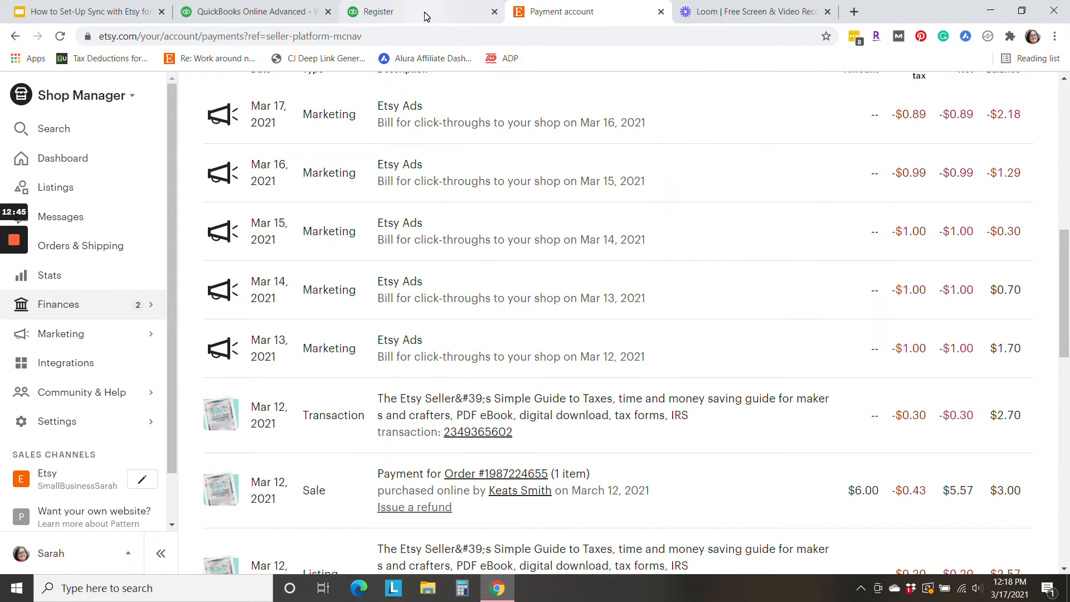
# Compare register balances -$2.18, -$1.29, -$0.30, $0.70, $1.70 against Etsy's activity list
pyautogui.click(410, 12)
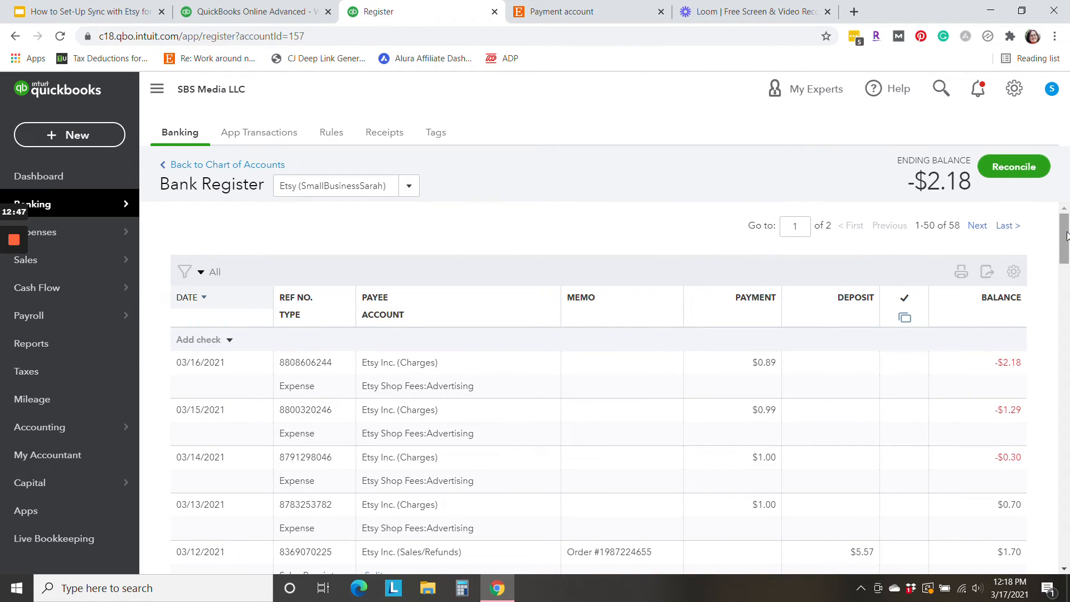
pyautogui.scroll(-3)
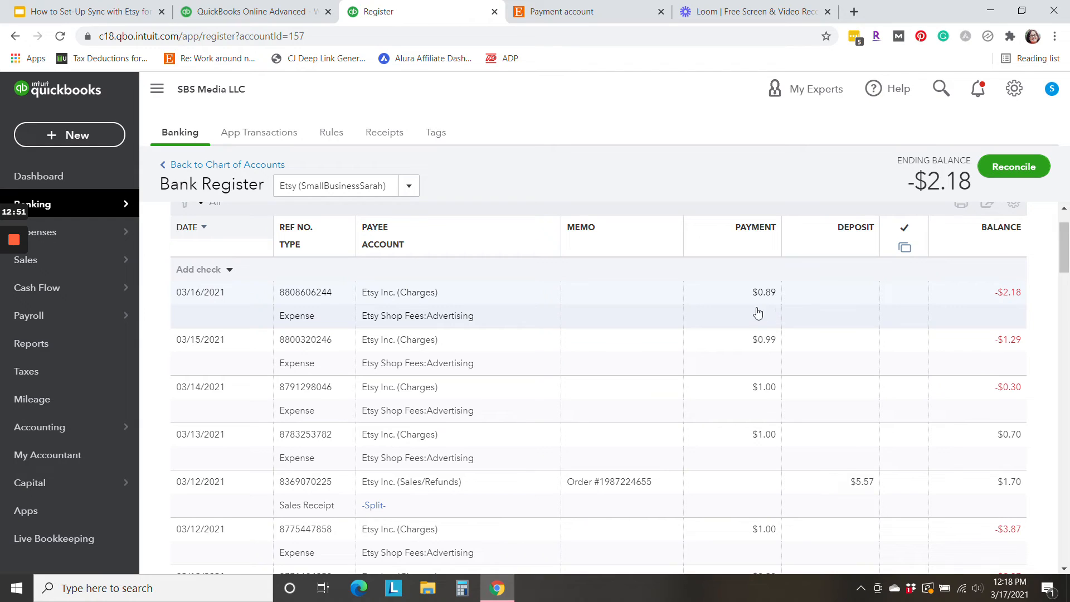
pyautogui.moveTo(440, 319)
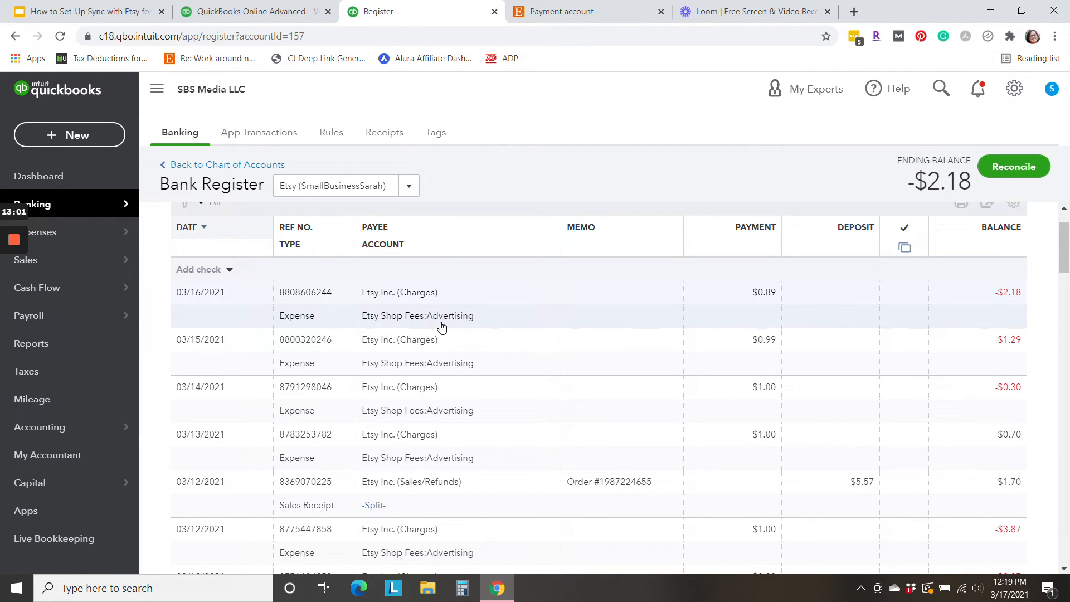
pyautogui.moveTo(680, 318)
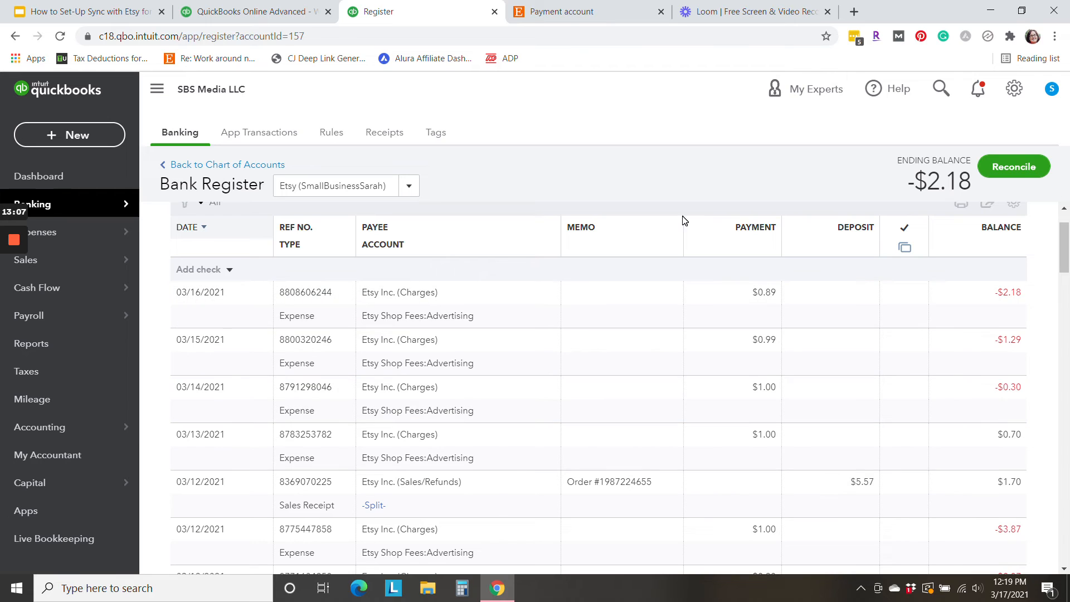
pyautogui.click(580, 12)
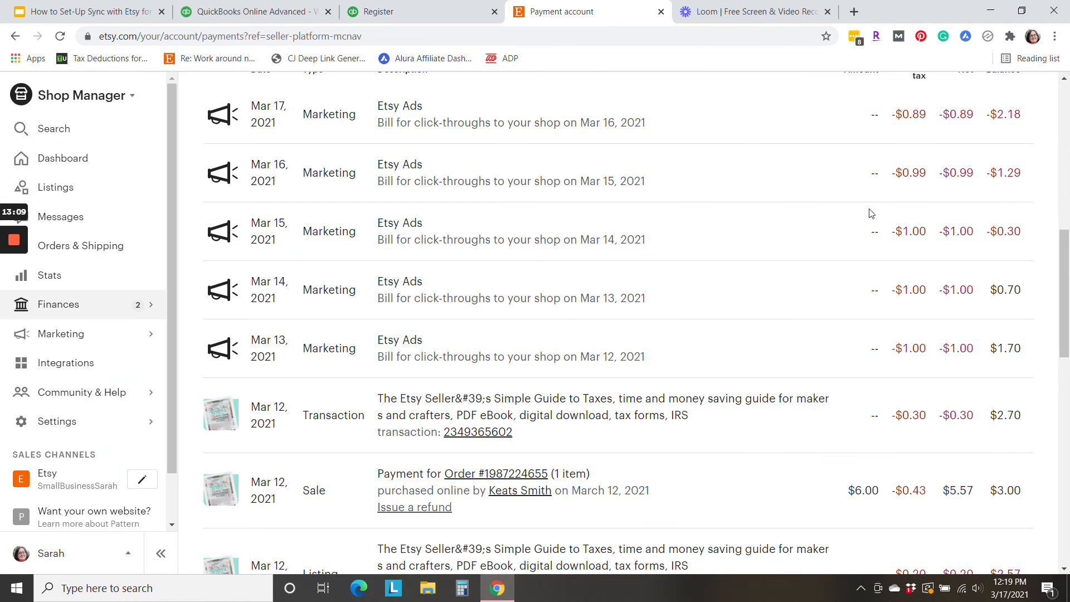
pyautogui.moveTo(915, 185)
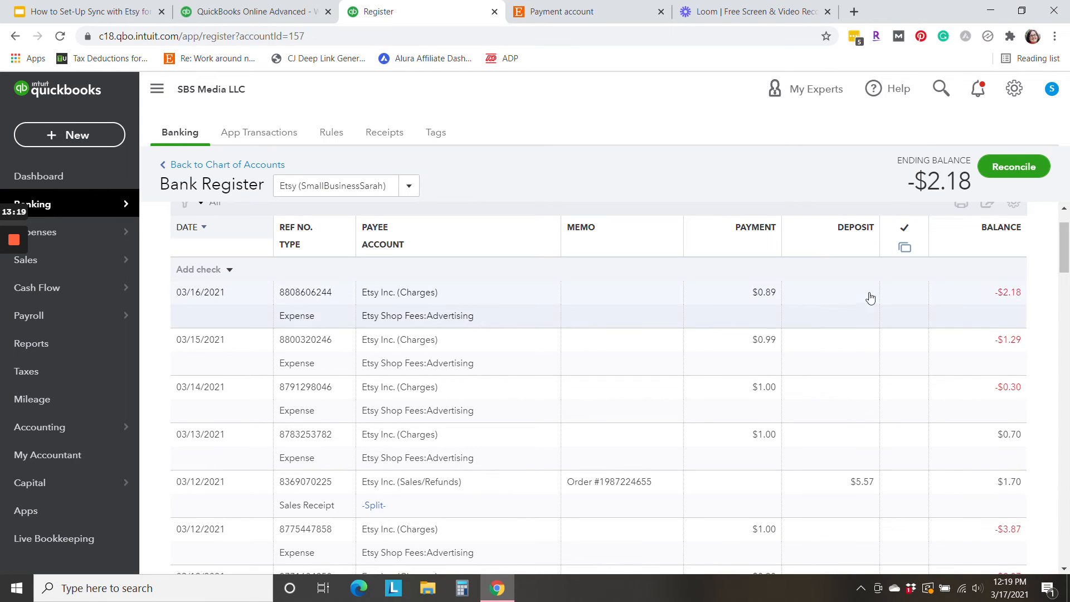
pyautogui.moveTo(994, 316)
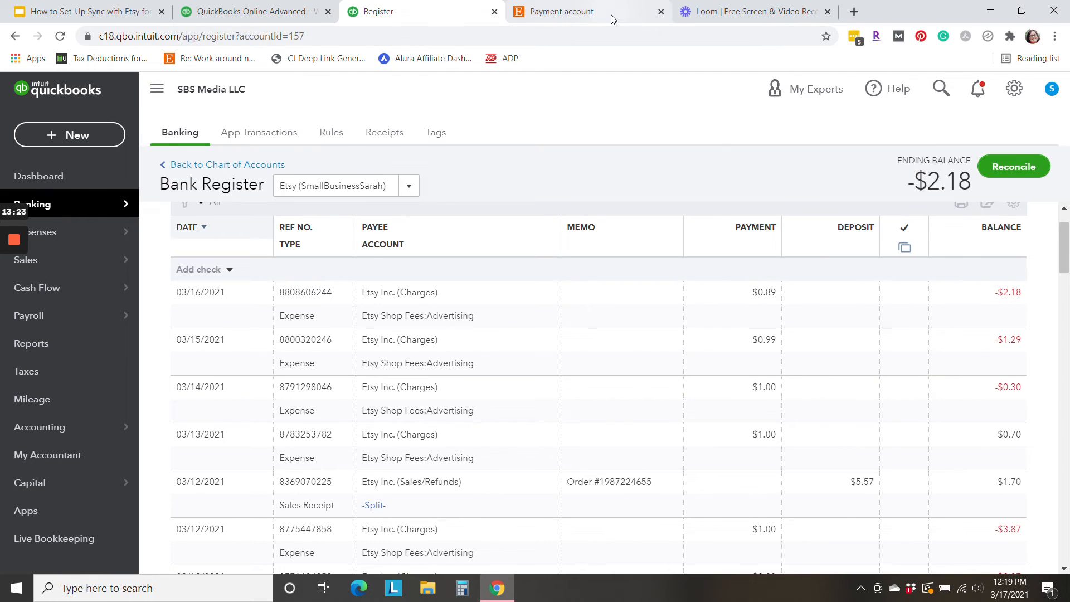
pyautogui.click(565, 12)
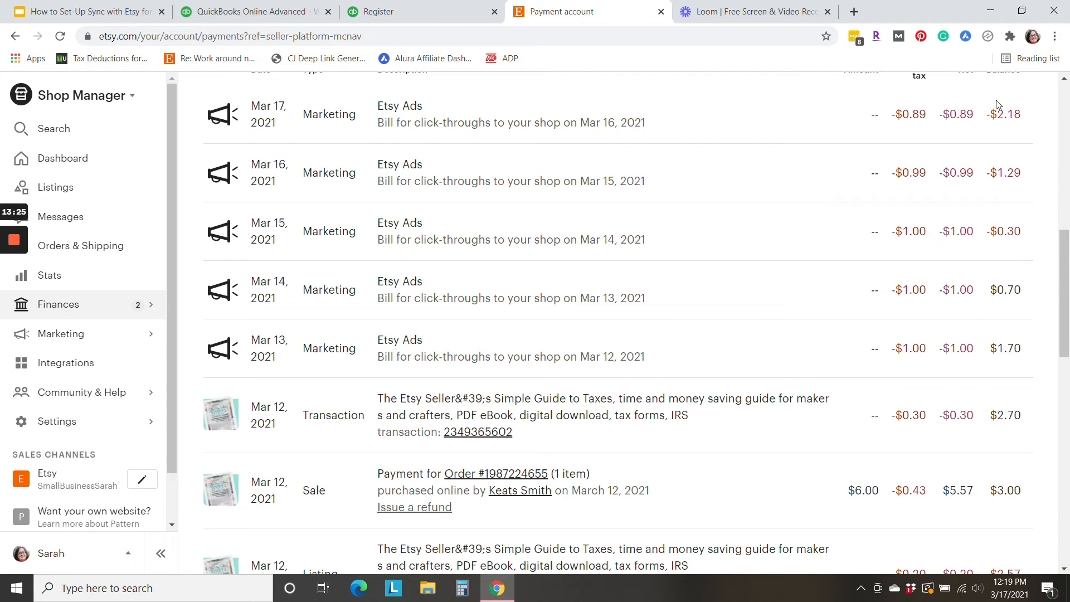
pyautogui.moveTo(788, 160)
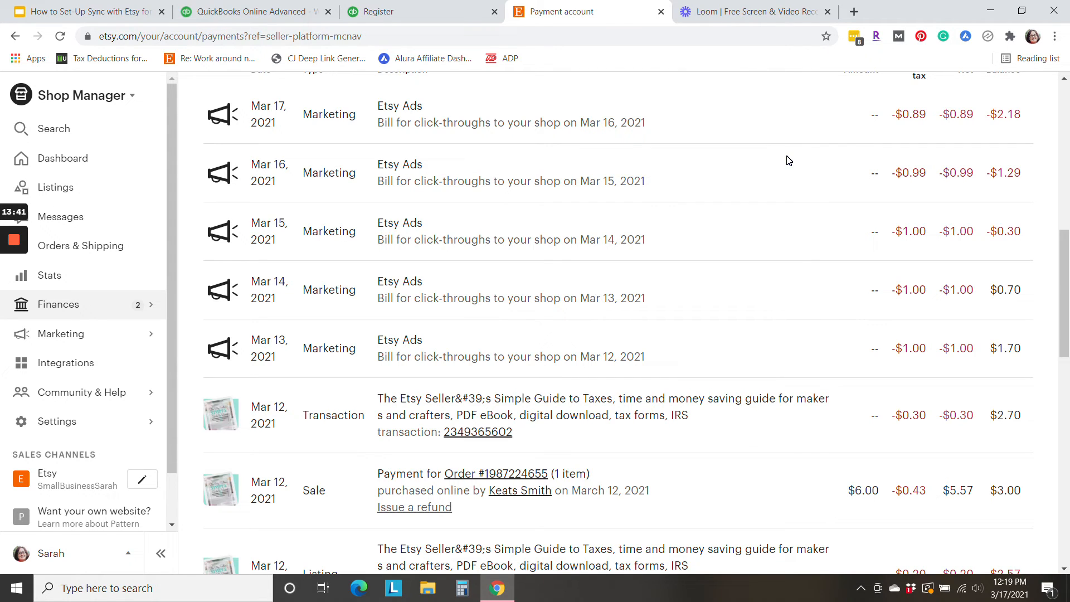
pyautogui.moveTo(826, 173)
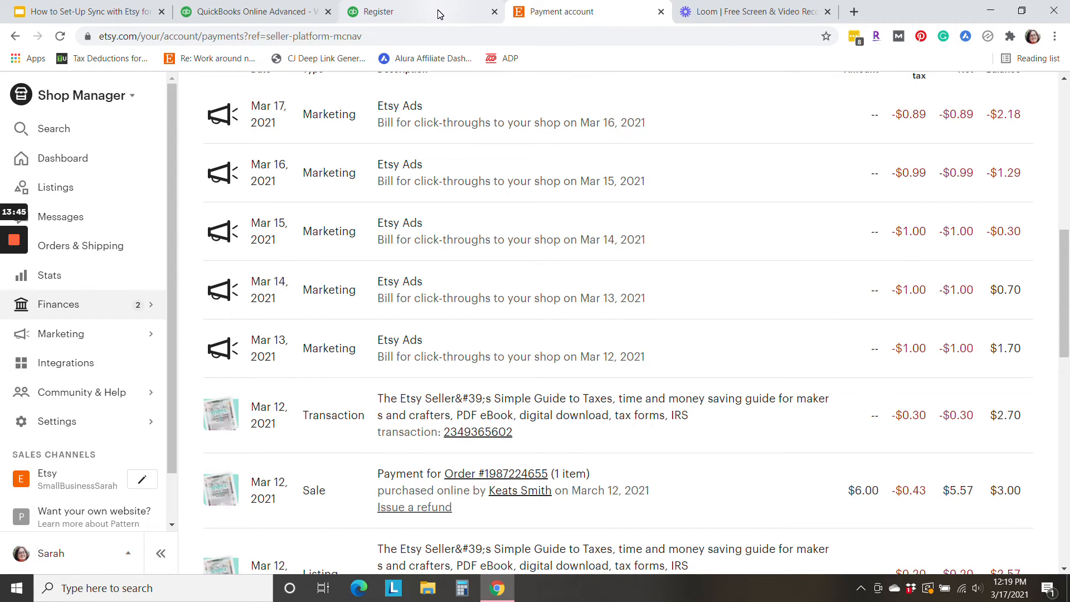
pyautogui.click(382, 12)
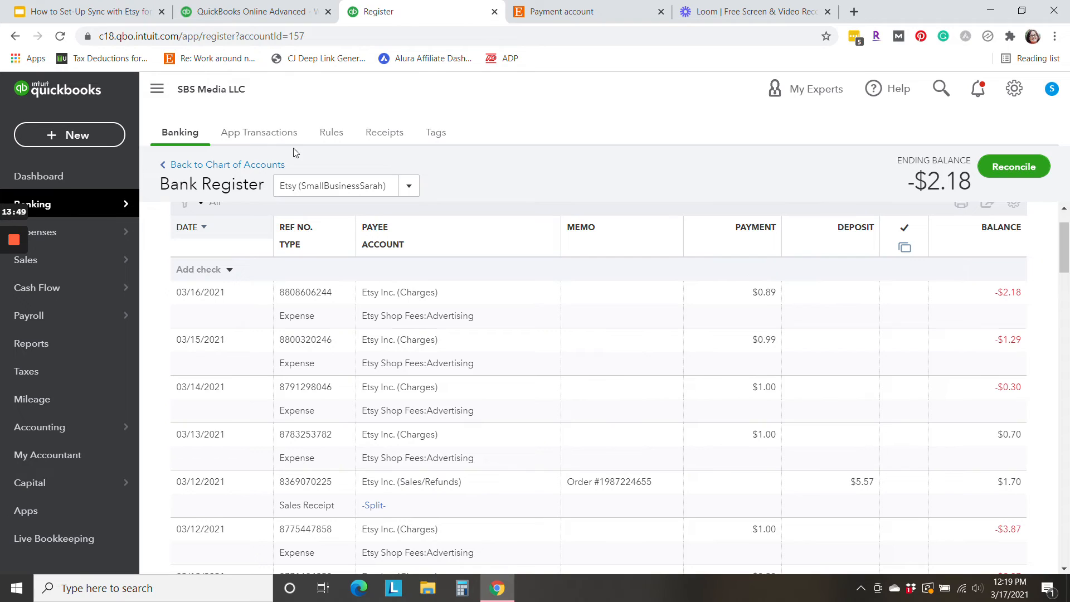
pyautogui.moveTo(481, 196)
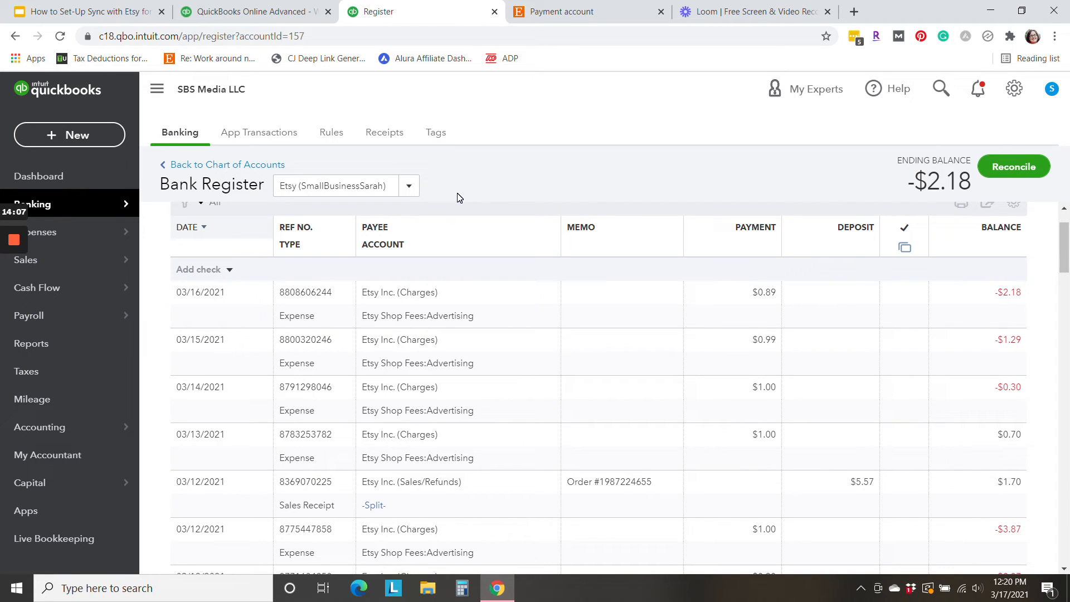
pyautogui.moveTo(519, 189)
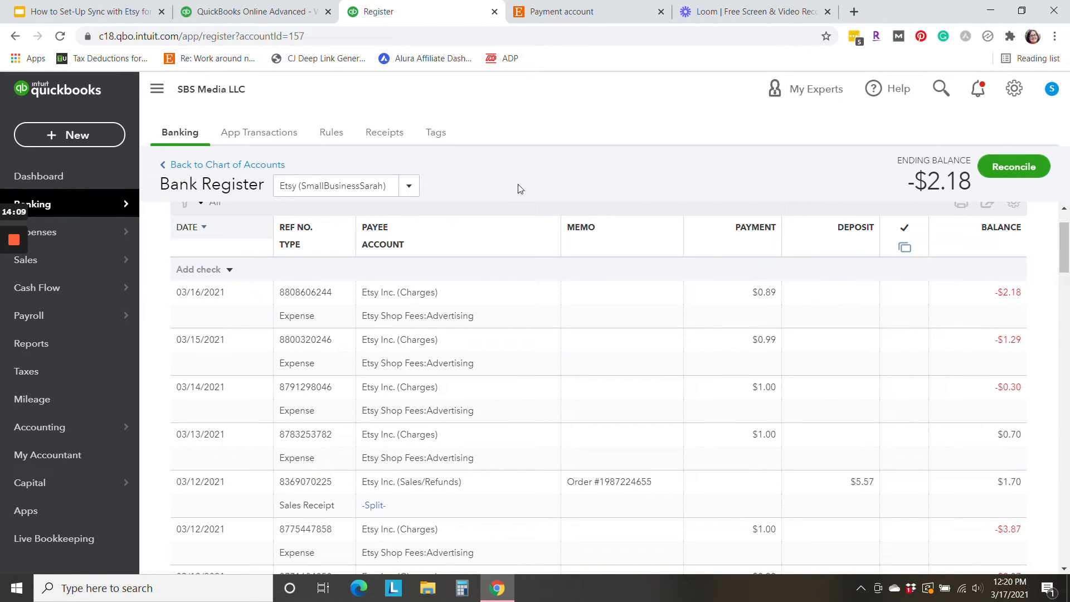
pyautogui.moveTo(535, 164)
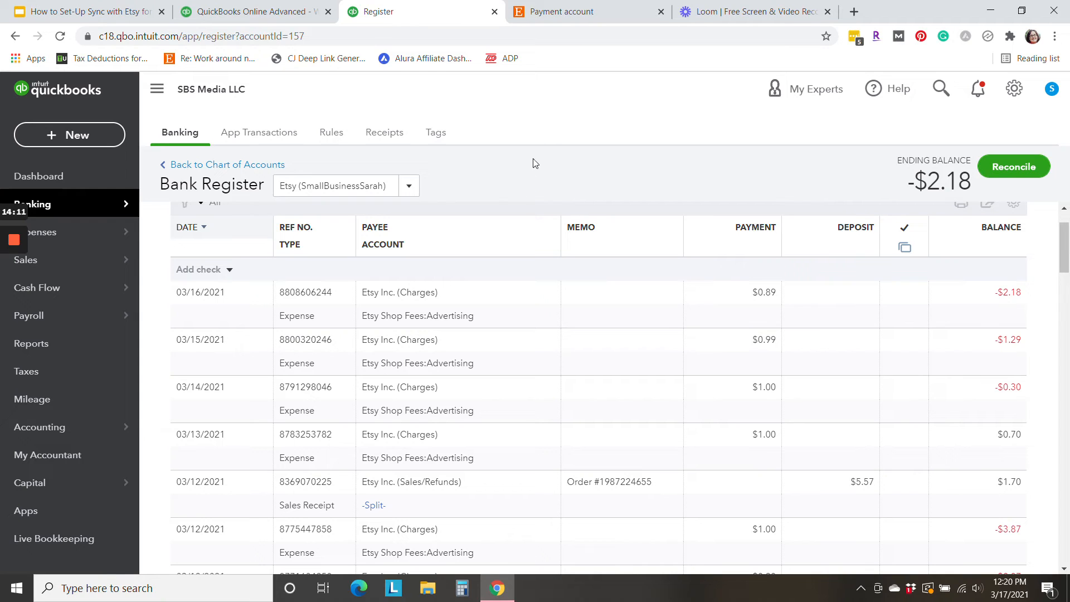
pyautogui.click(587, 12)
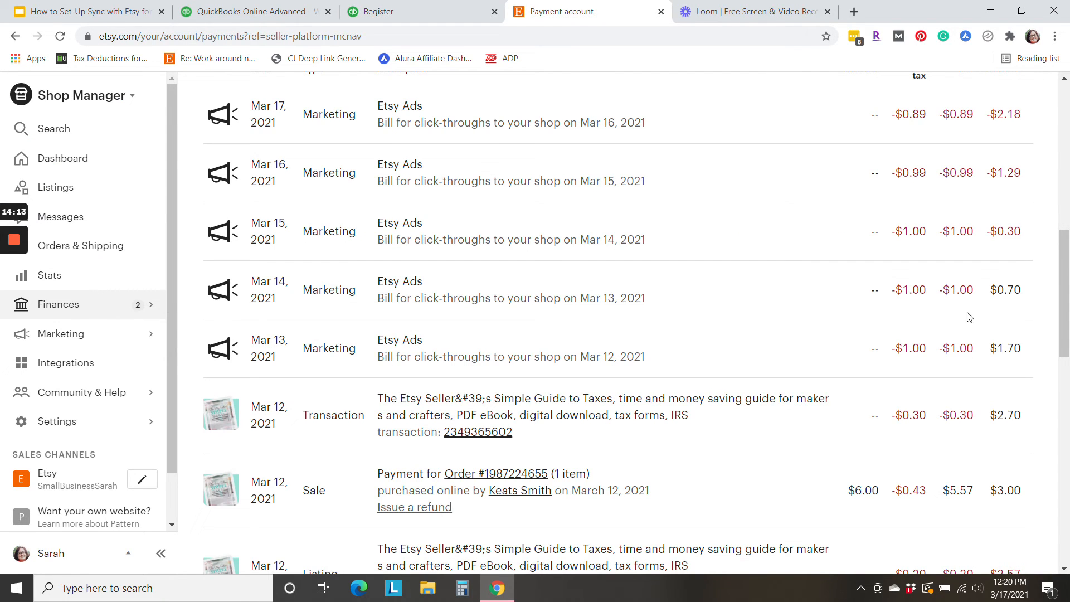
pyautogui.scroll(-3)
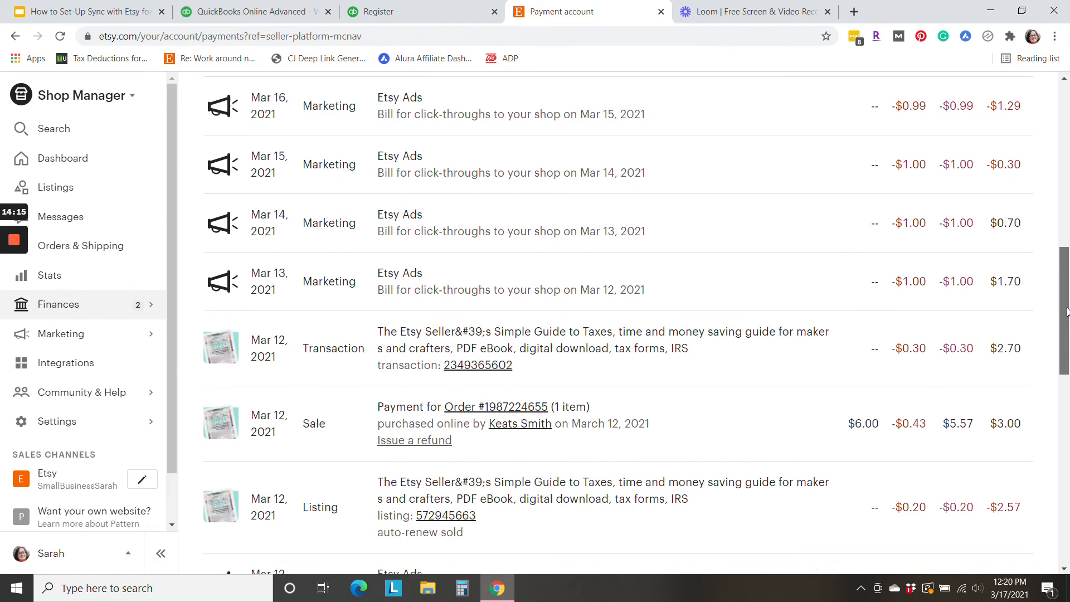
pyautogui.scroll(-3)
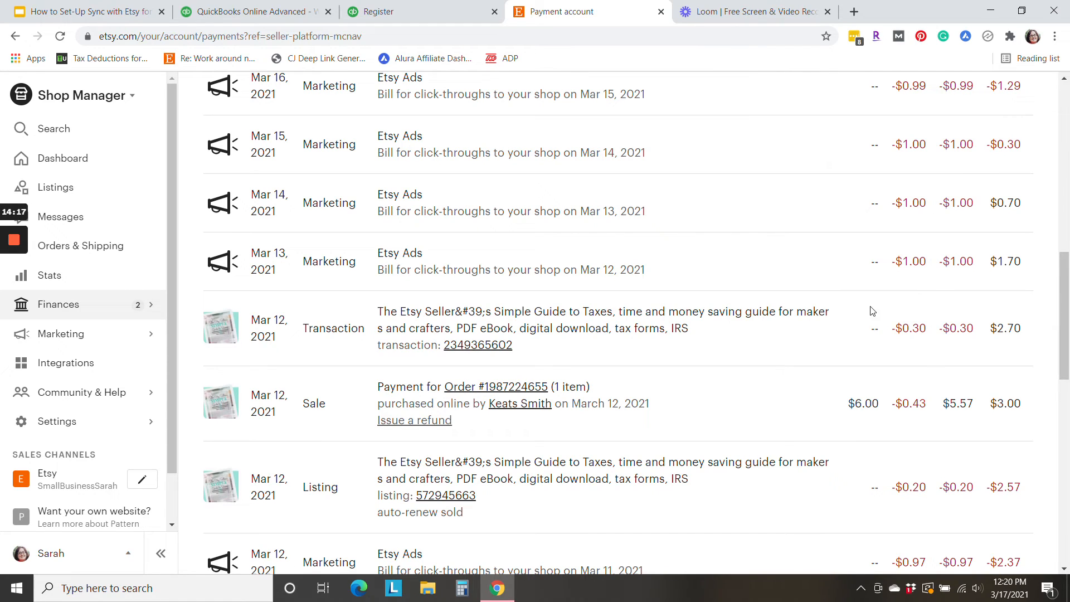
pyautogui.moveTo(822, 514)
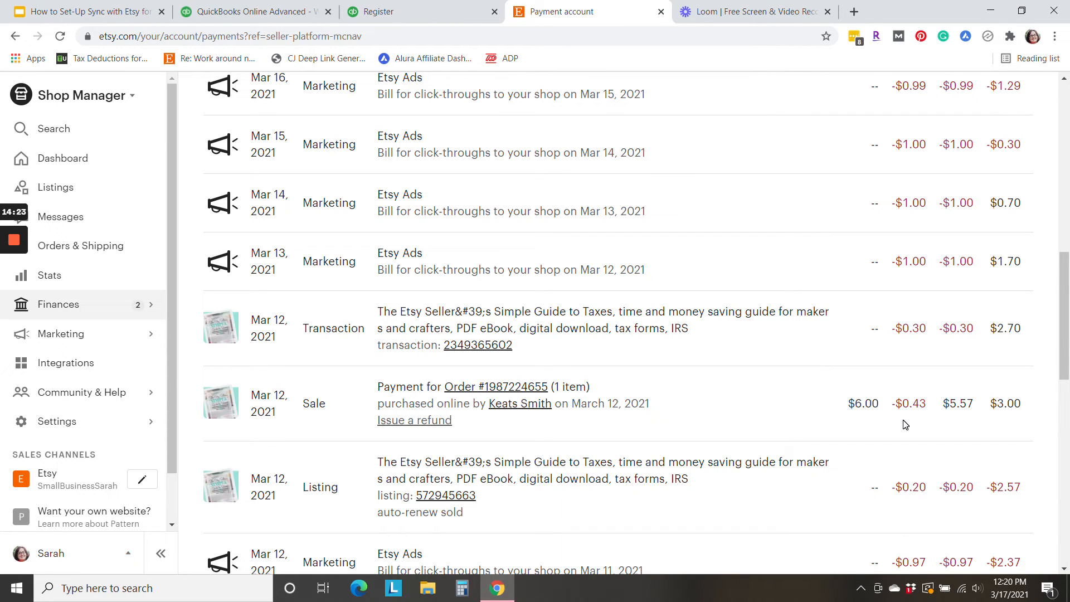
pyautogui.moveTo(920, 421)
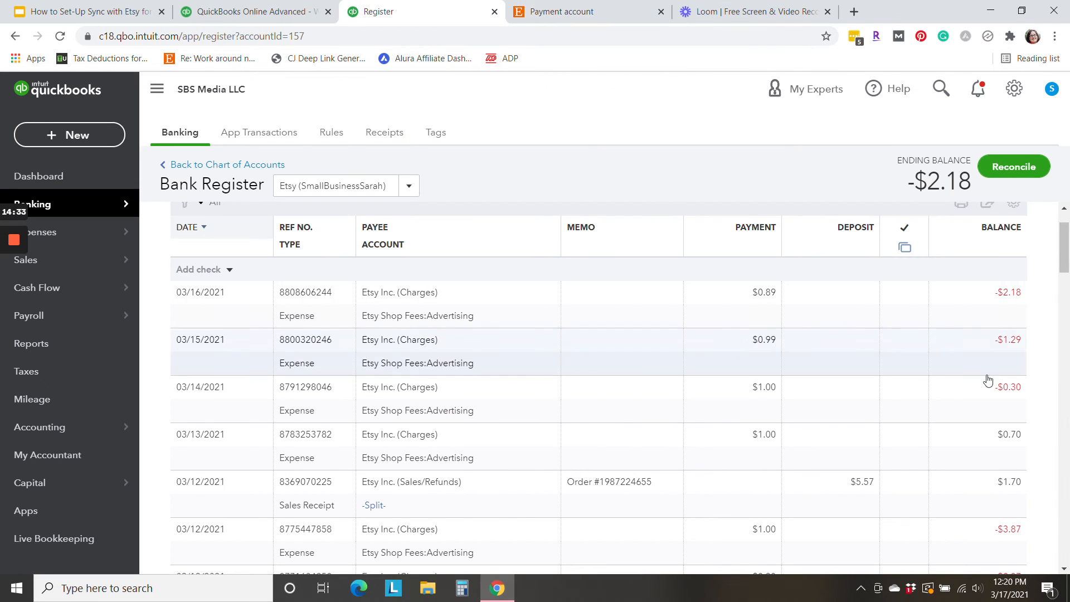
# Find the 03/12/2021 Sales Receipt in the register and compare it with Etsy's Mar 12 sale
pyautogui.scroll(-3)
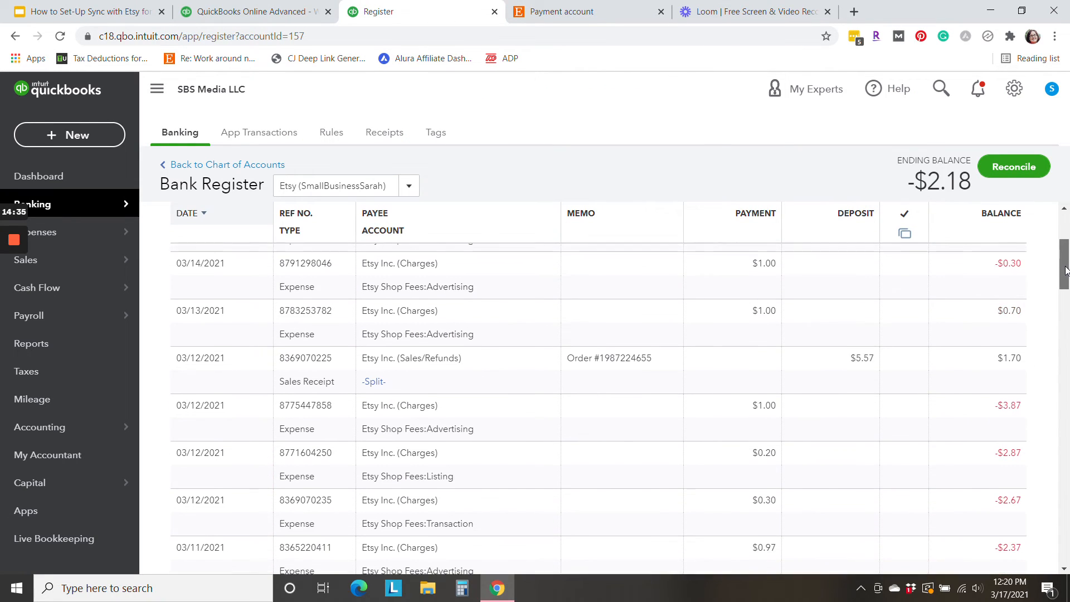
pyautogui.scroll(-3)
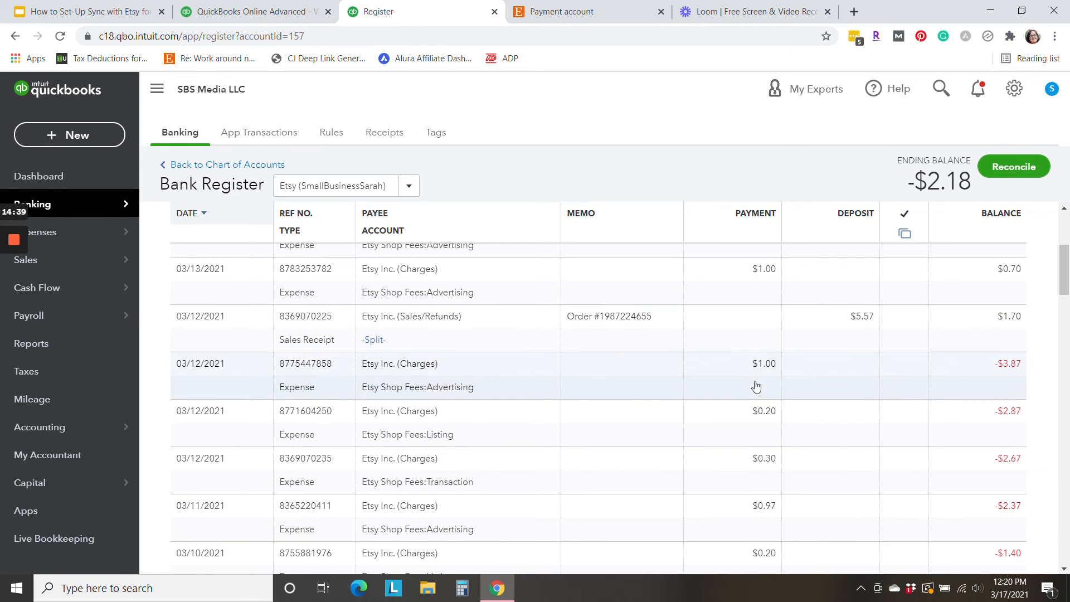
pyautogui.moveTo(732, 423)
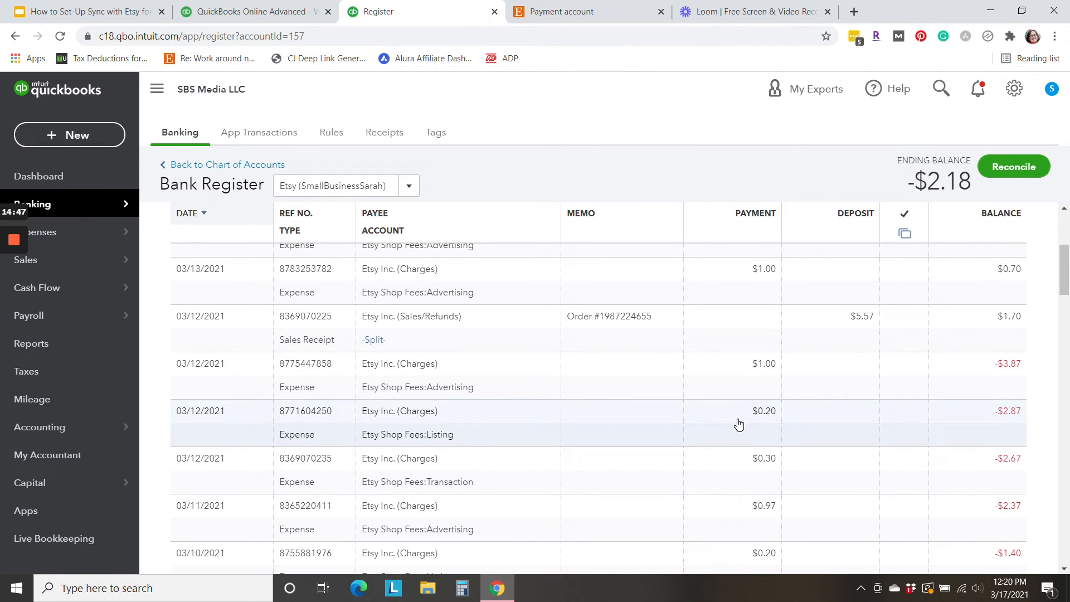
pyautogui.moveTo(763, 475)
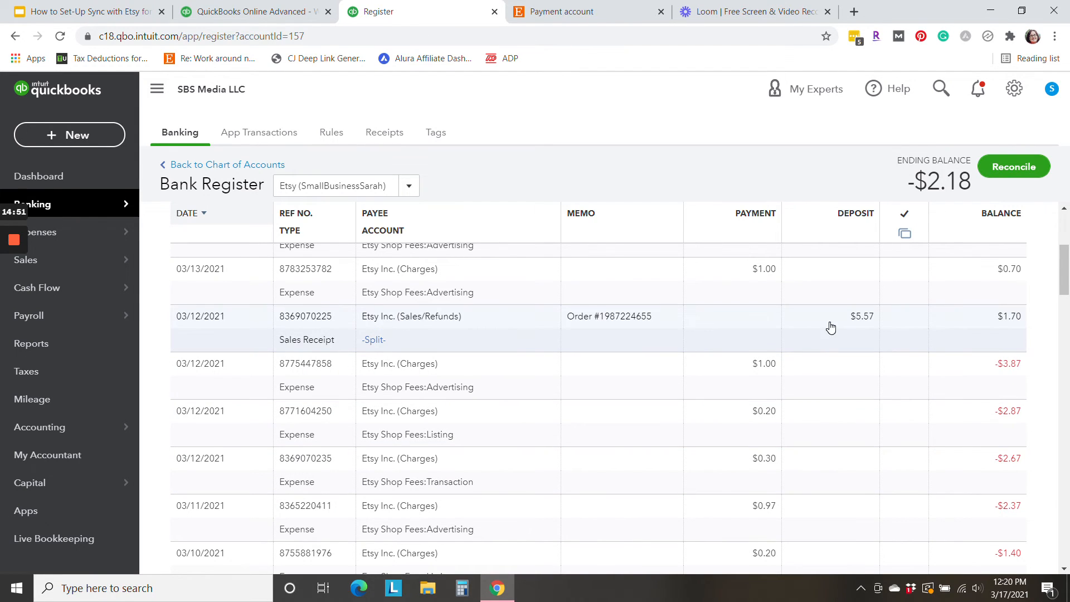
pyautogui.click(582, 12)
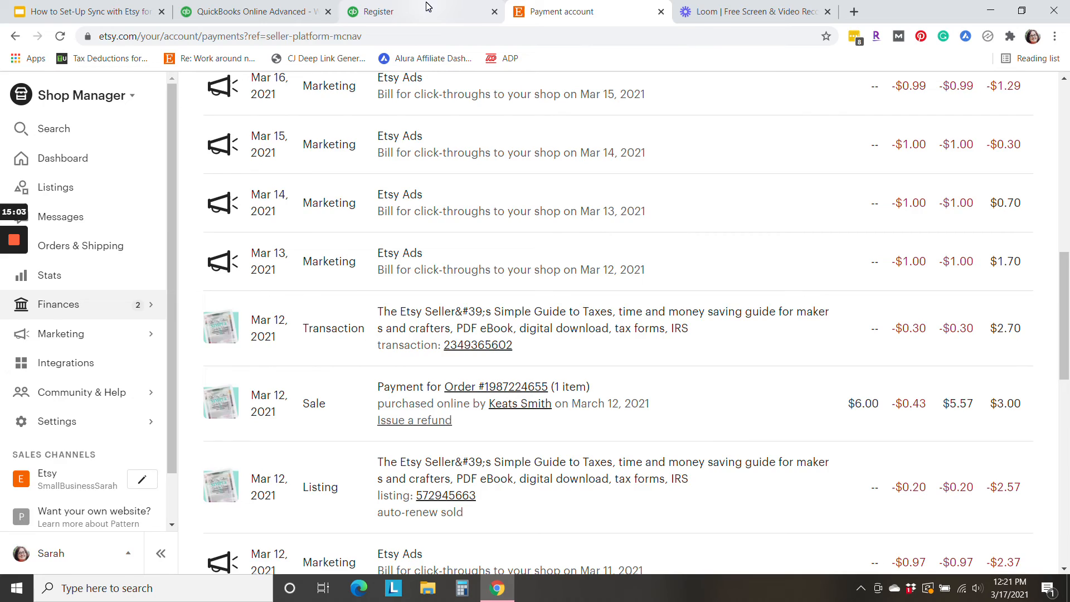
pyautogui.click(409, 12)
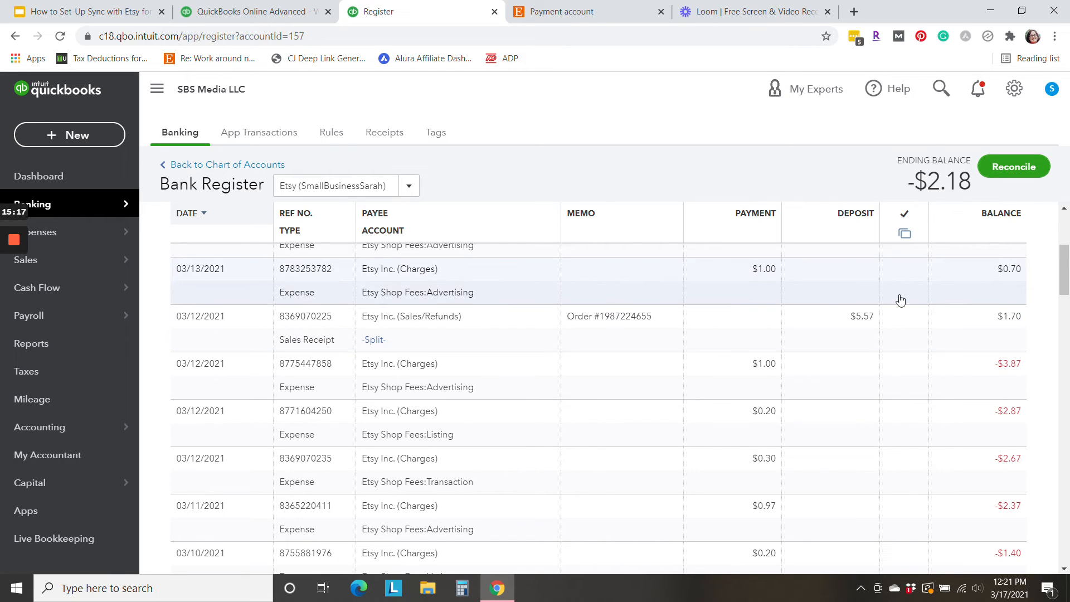
pyautogui.moveTo(885, 325)
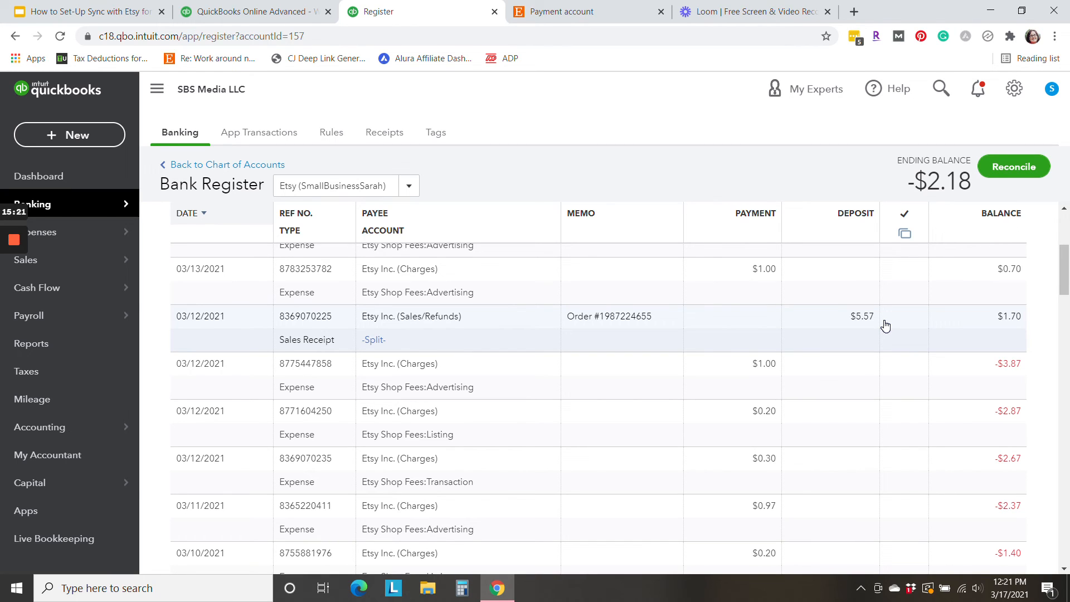
pyautogui.moveTo(817, 355)
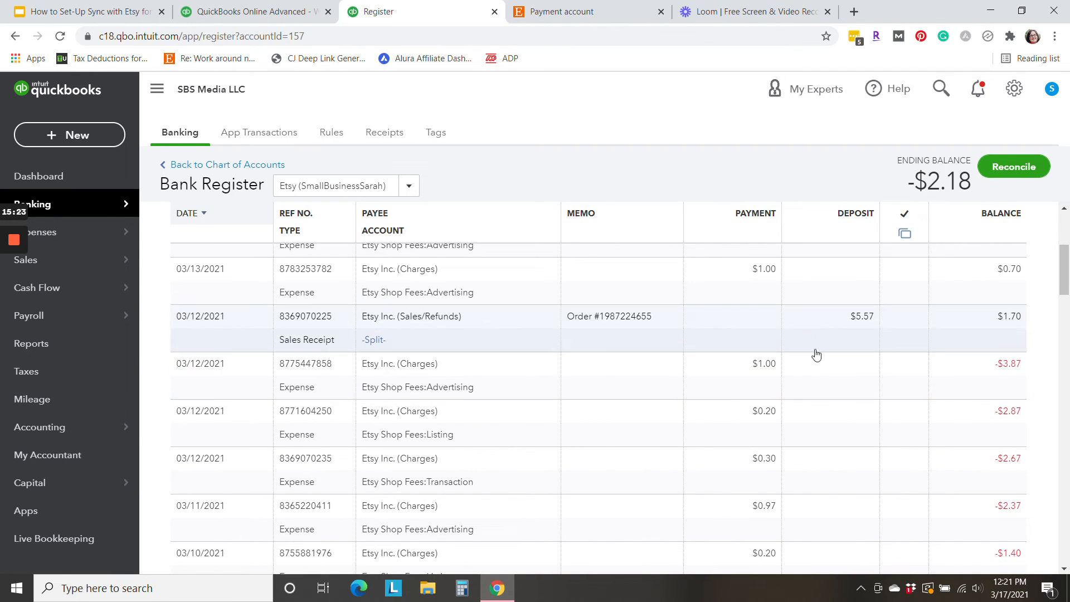
pyautogui.moveTo(822, 362)
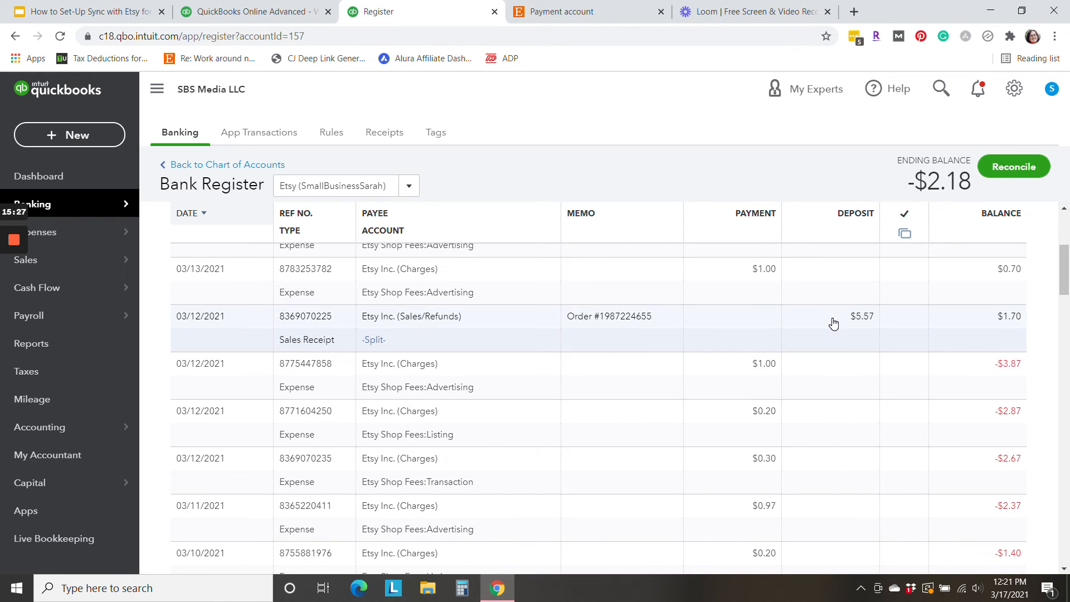
pyautogui.click(833, 316)
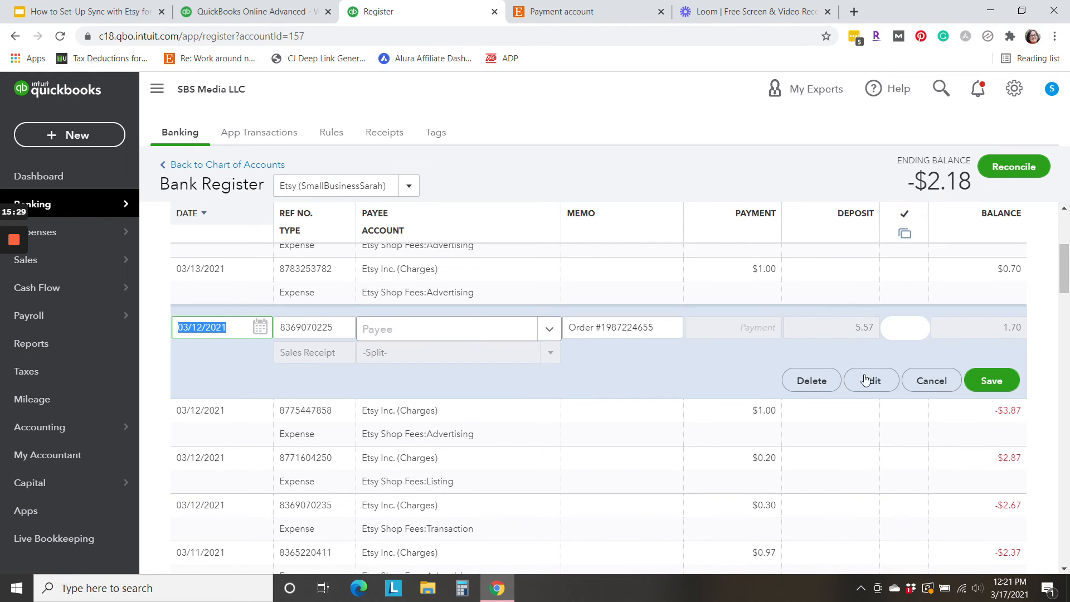
pyautogui.click(451, 328)
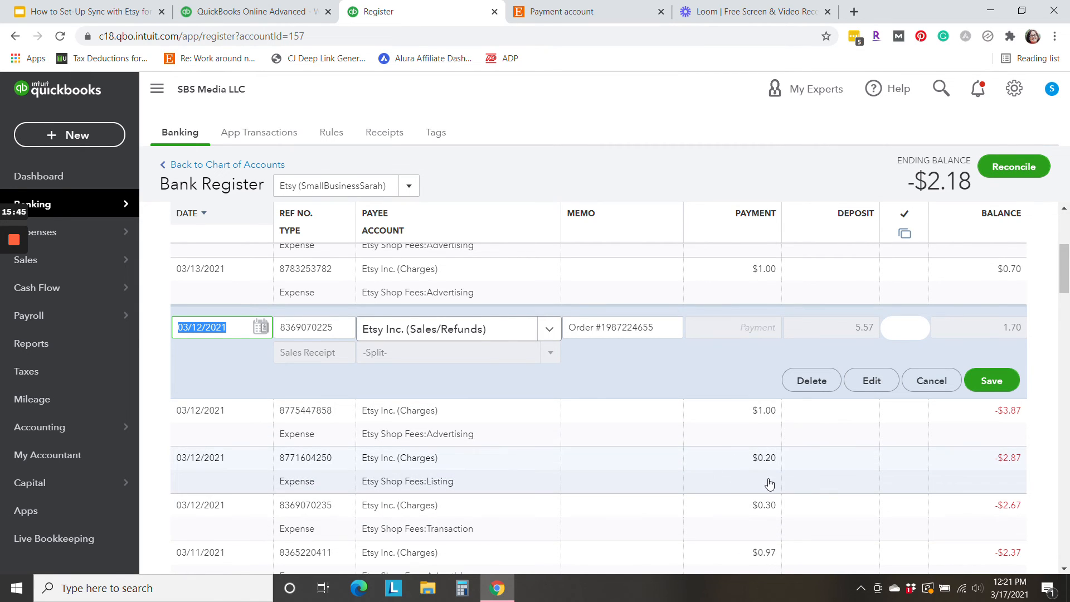
pyautogui.moveTo(887, 361)
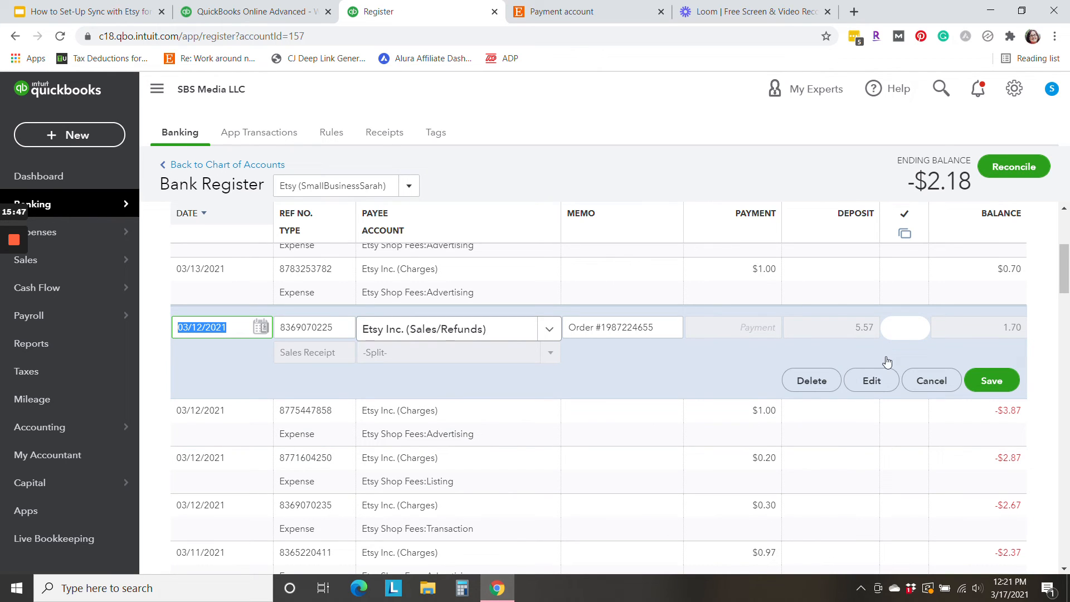
pyautogui.click(872, 380)
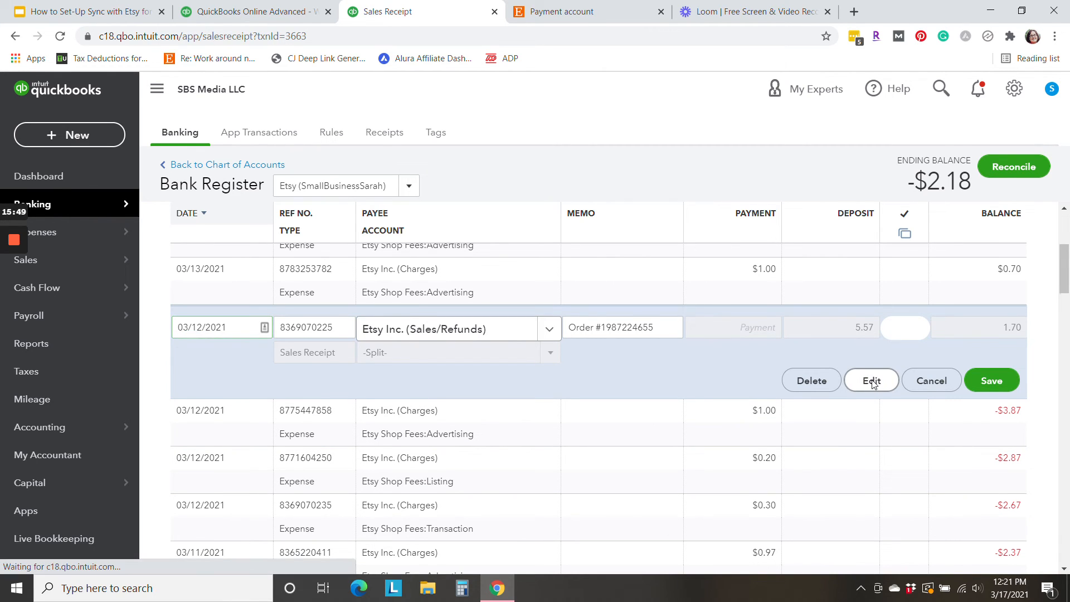
pyautogui.click(871, 380)
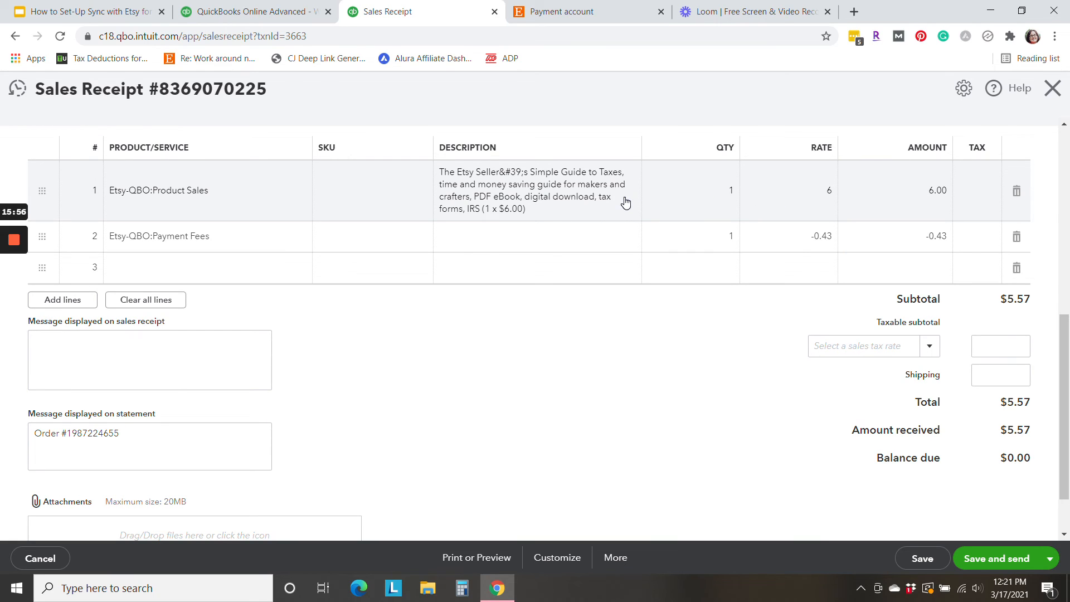
pyautogui.moveTo(799, 197)
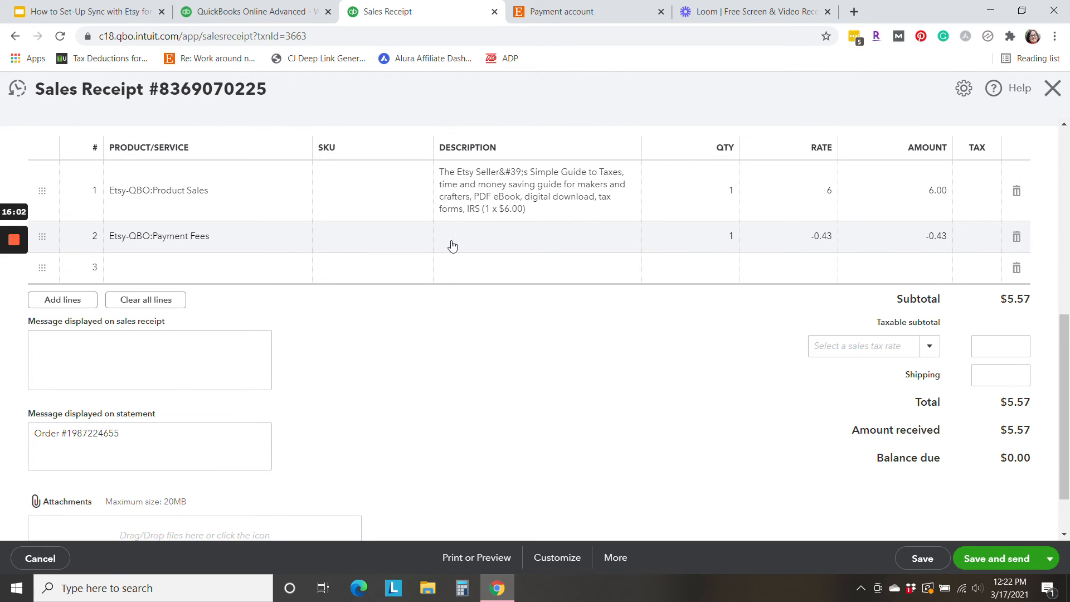
pyautogui.moveTo(666, 241)
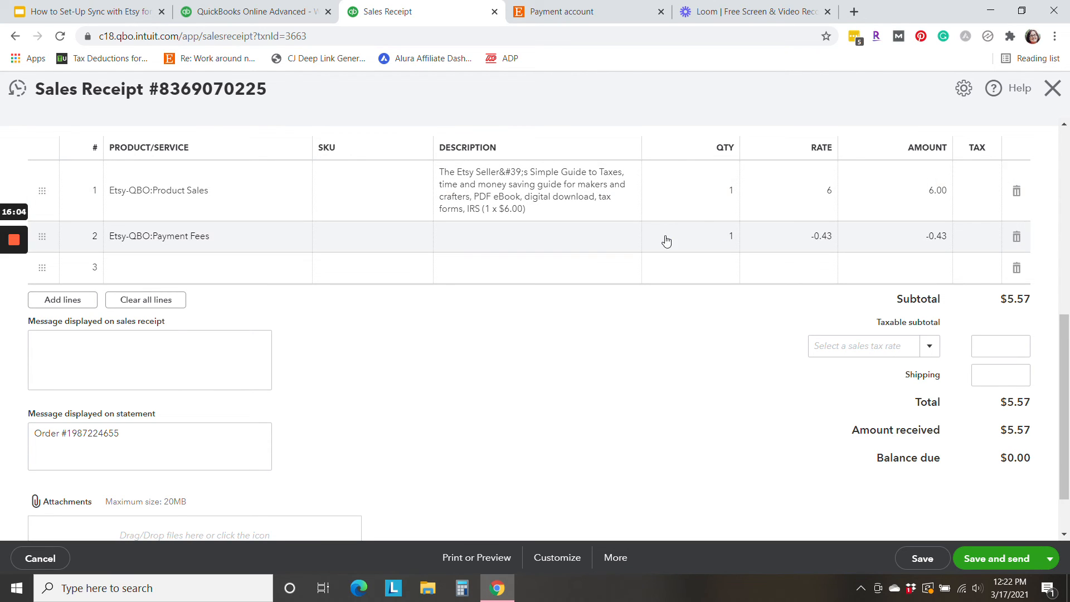
pyautogui.moveTo(800, 241)
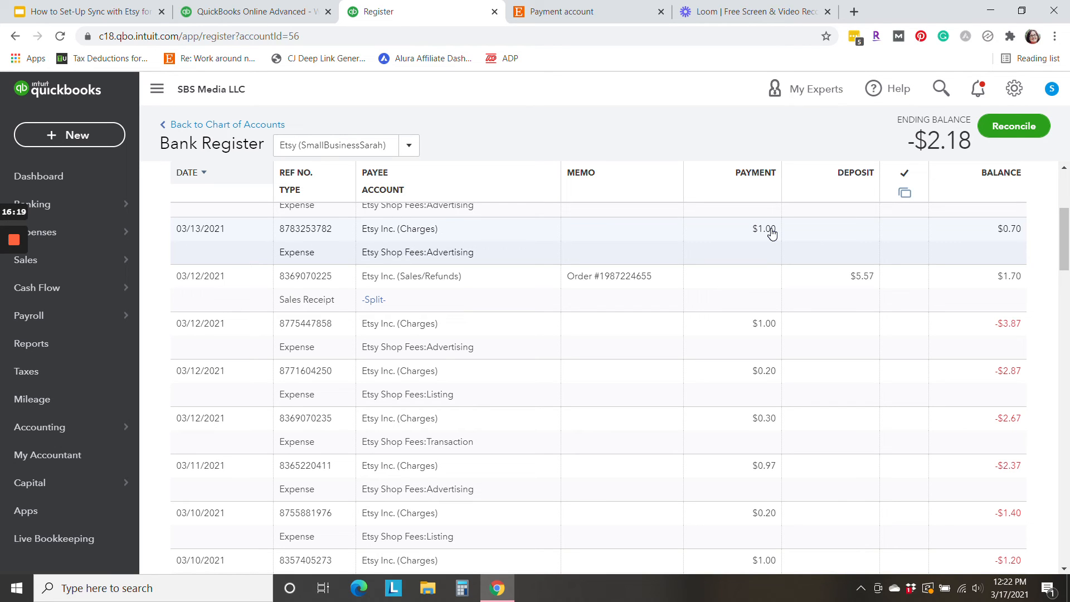
# Check Etsy's Mar 12 sale ($6.00, -$0.43 fees, $5.57), then return to the QuickBooks register
pyautogui.click(583, 12)
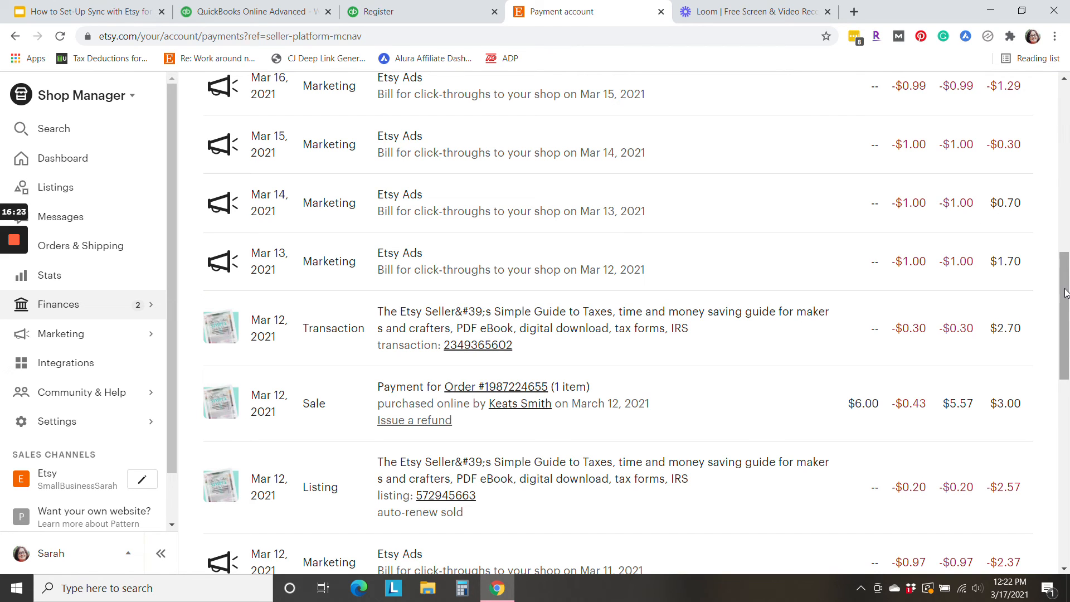
pyautogui.scroll(-3)
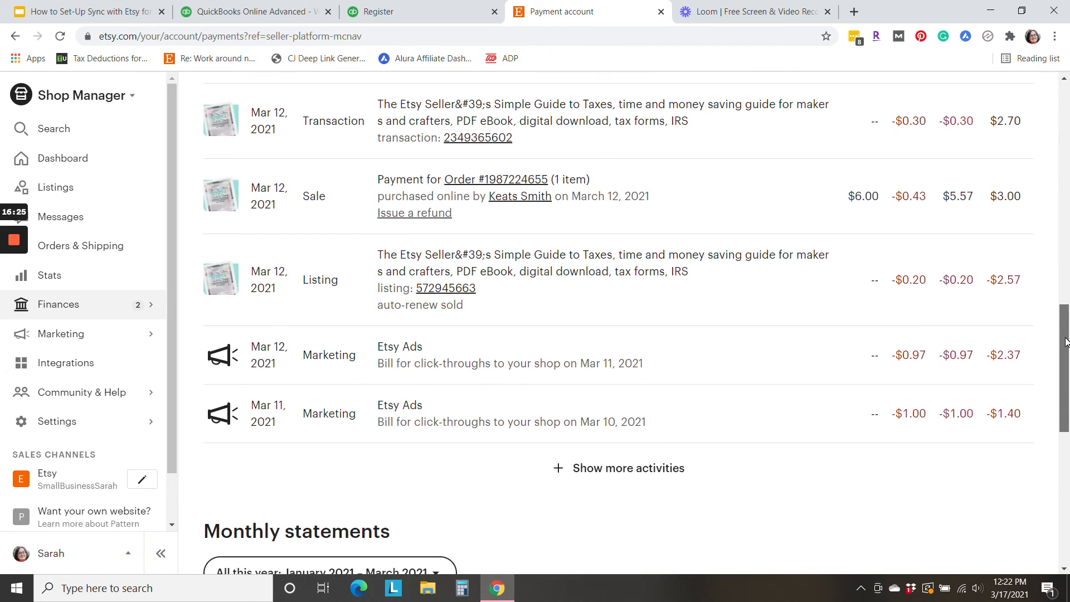
pyautogui.click(379, 12)
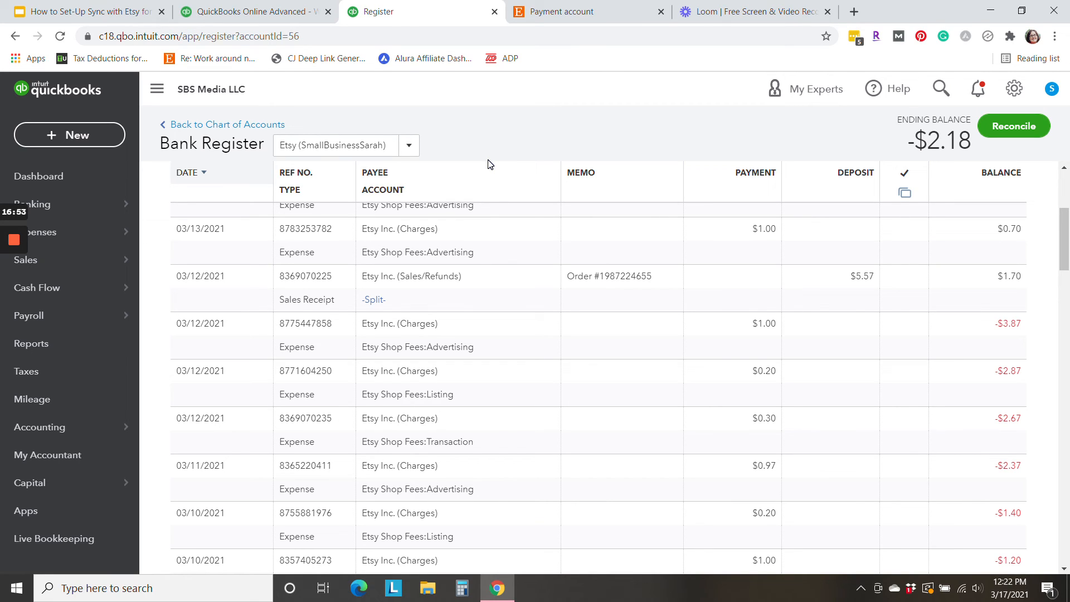
pyautogui.moveTo(29, 315)
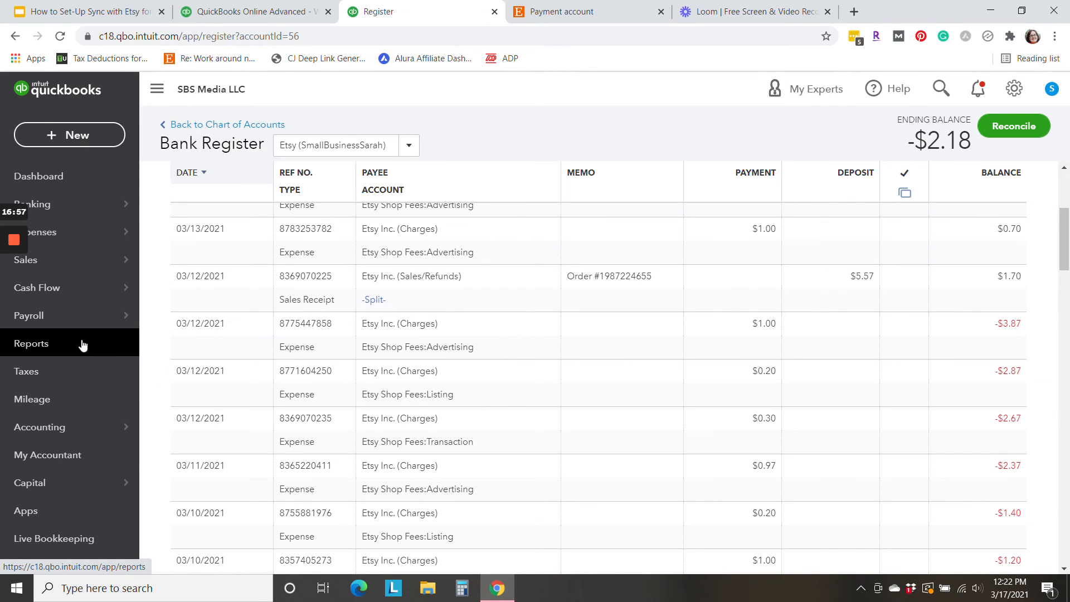
pyautogui.moveTo(648, 131)
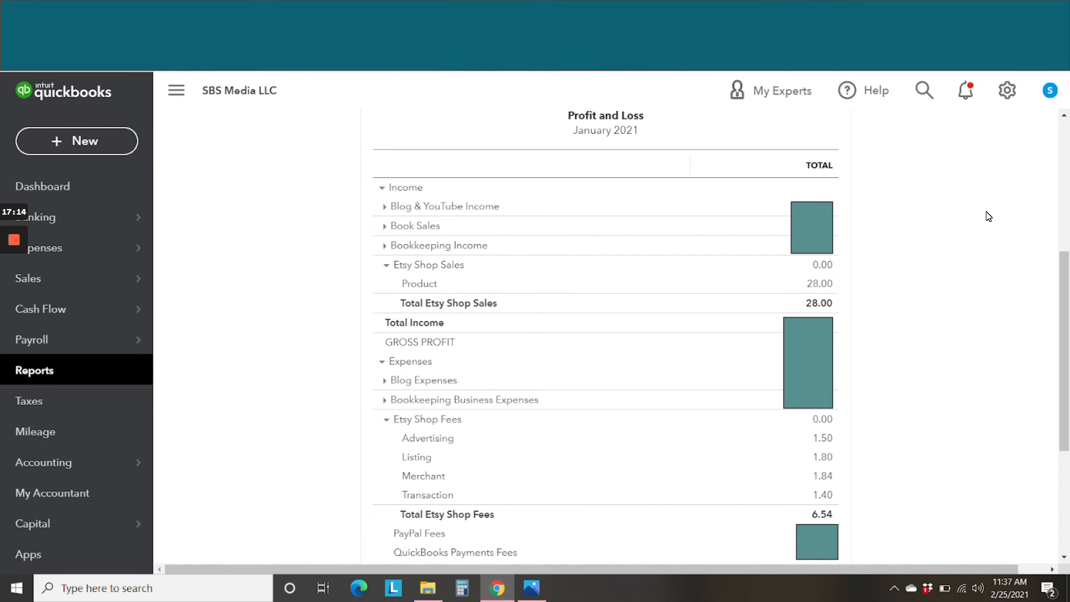
pyautogui.moveTo(982, 216)
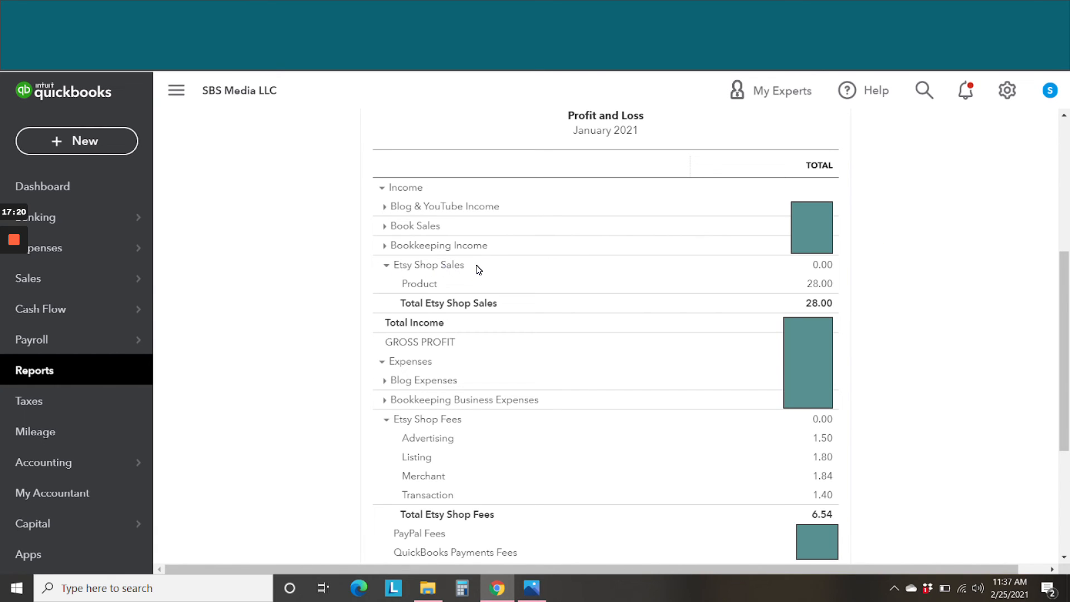
pyautogui.moveTo(471, 271)
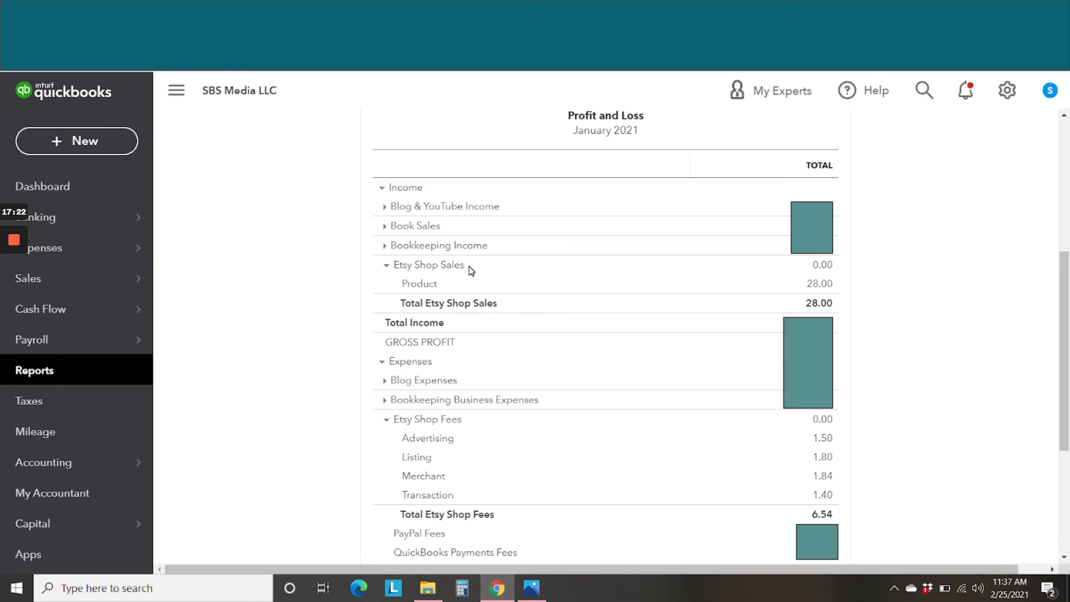
pyautogui.moveTo(444, 288)
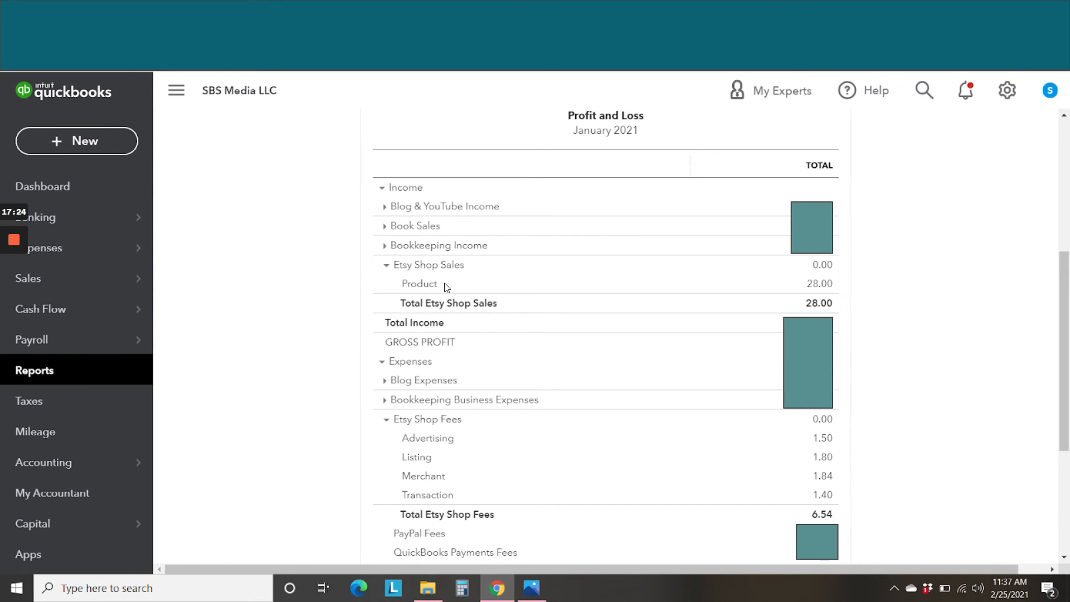
pyautogui.moveTo(823, 303)
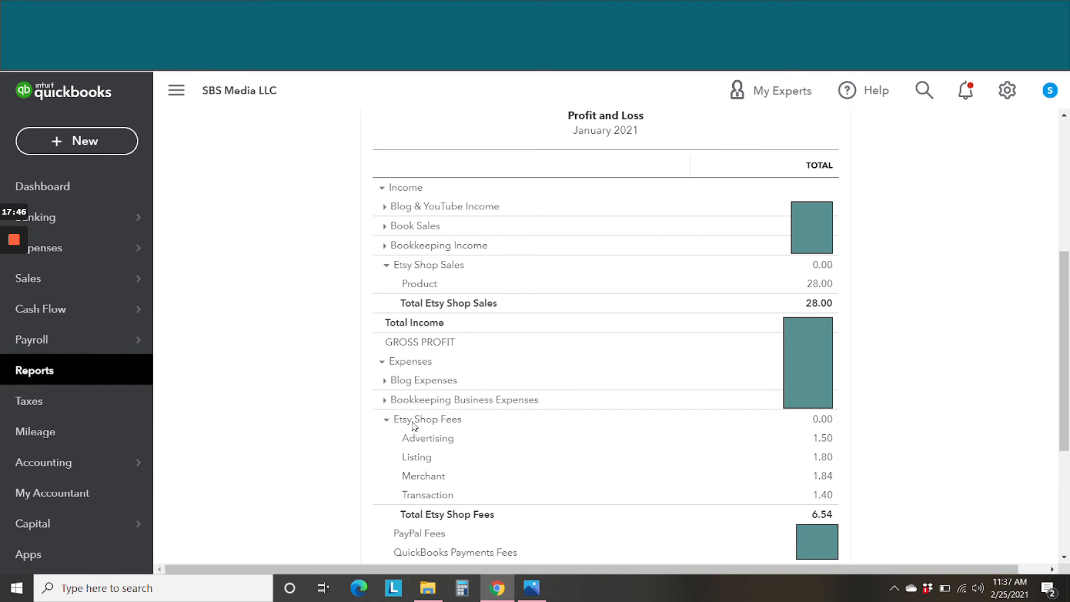
pyautogui.moveTo(439, 443)
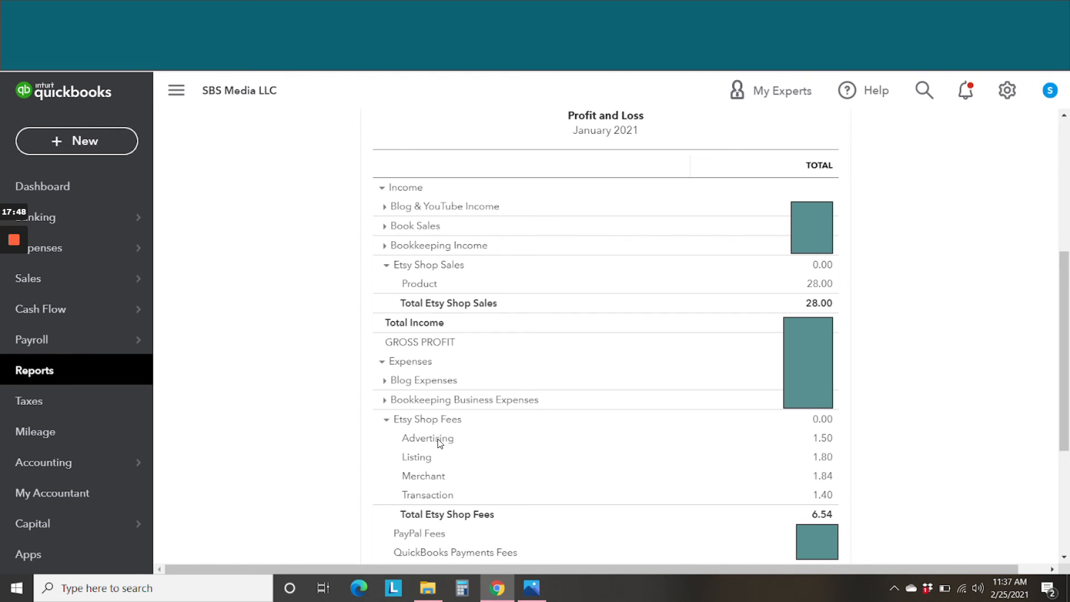
pyautogui.moveTo(833, 446)
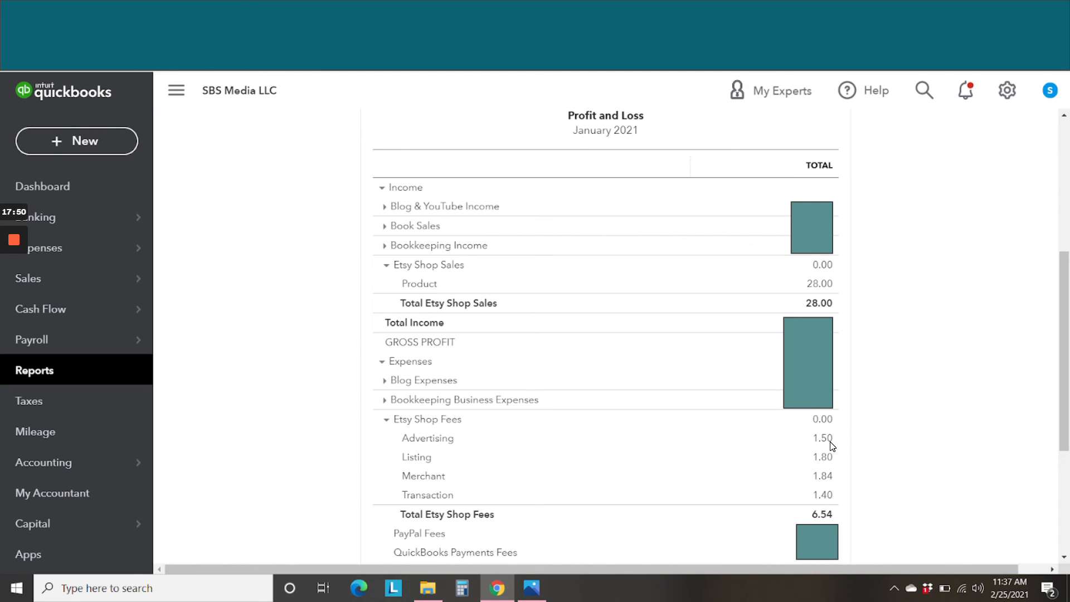
pyautogui.moveTo(833, 481)
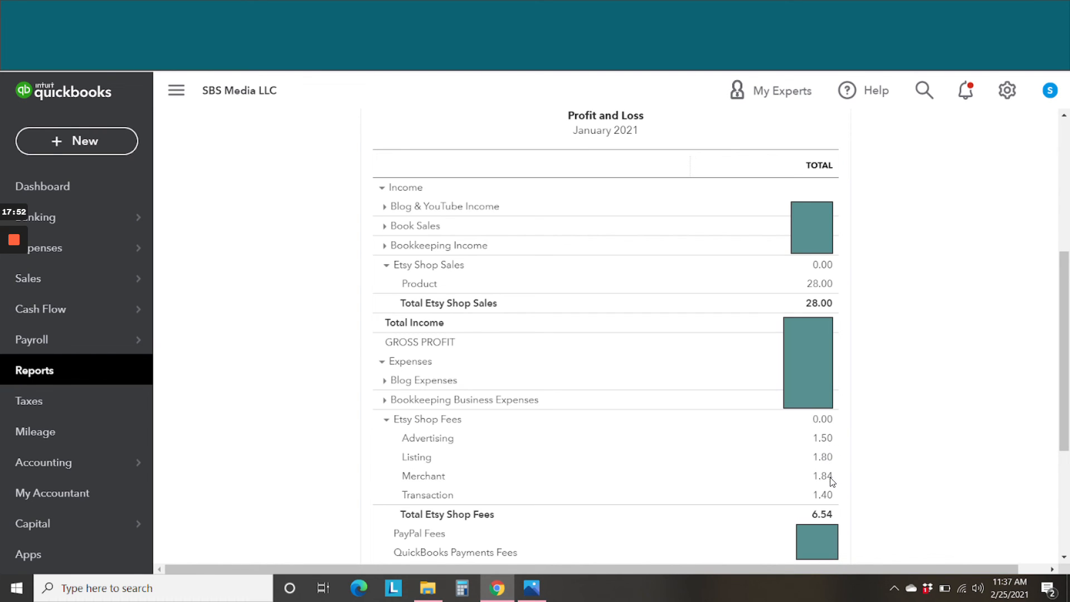
pyautogui.moveTo(838, 483)
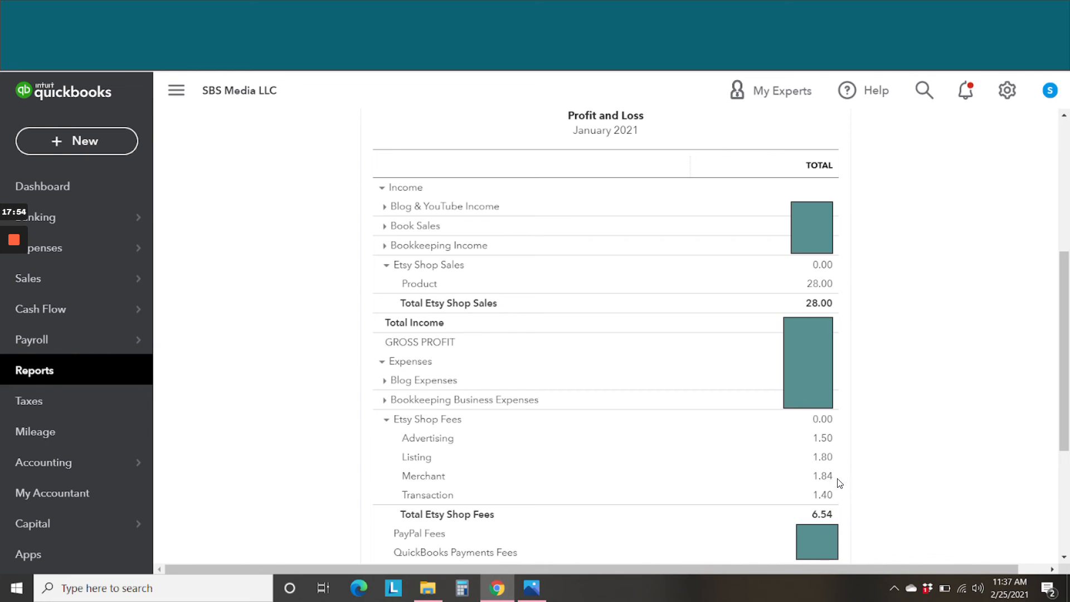
pyautogui.moveTo(788, 480)
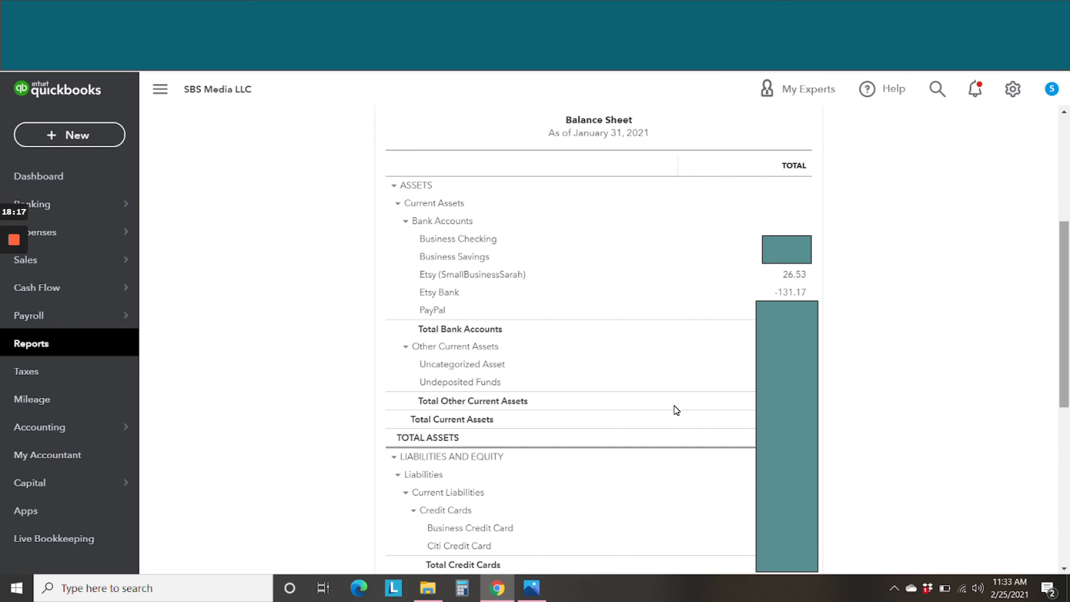
pyautogui.moveTo(532, 285)
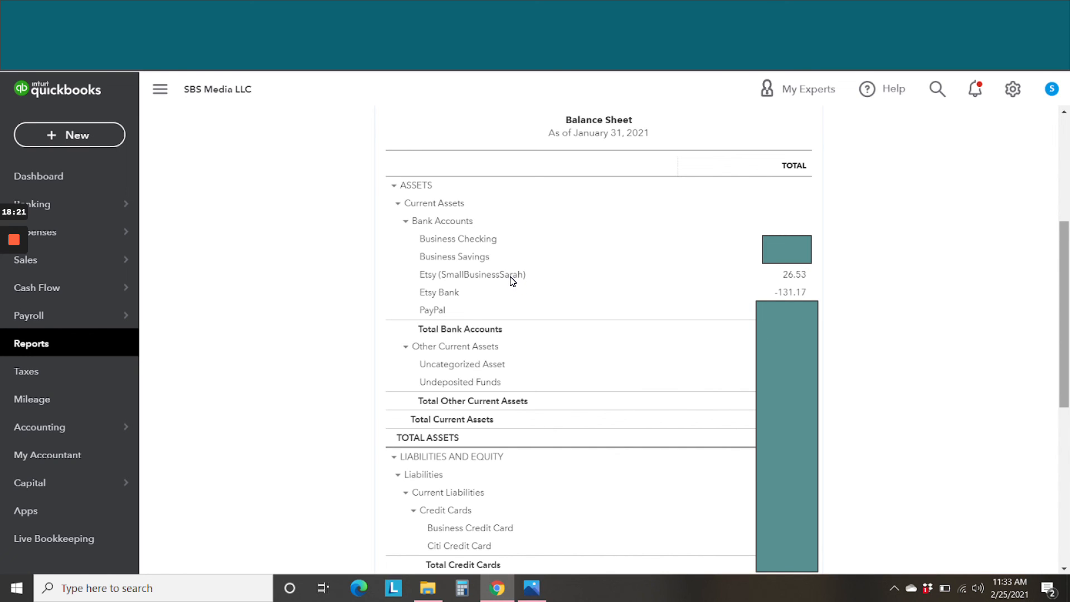
pyautogui.moveTo(800, 283)
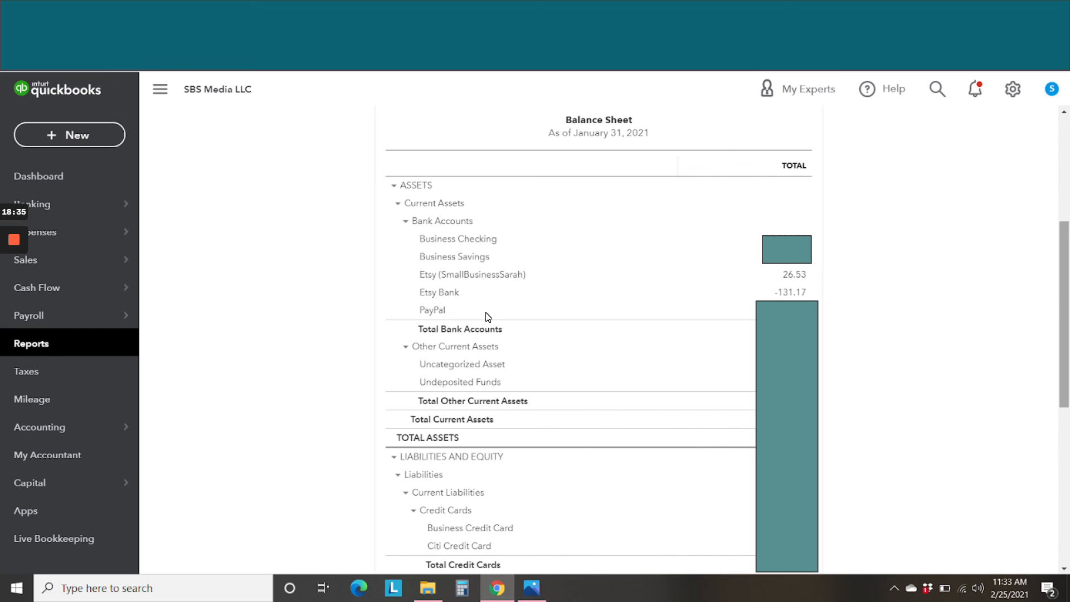
pyautogui.moveTo(791, 298)
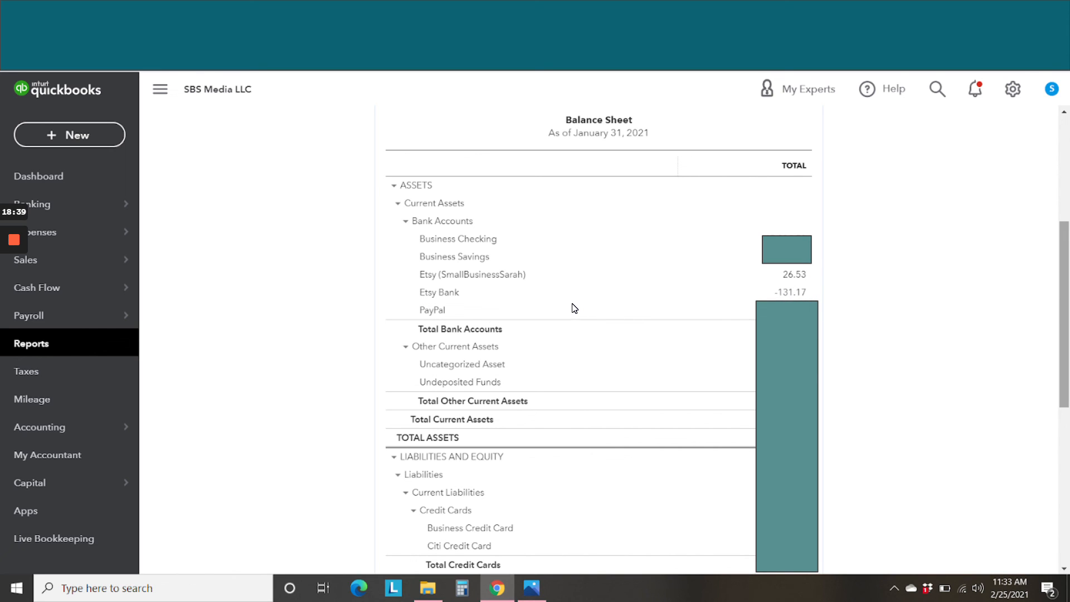
pyautogui.moveTo(813, 302)
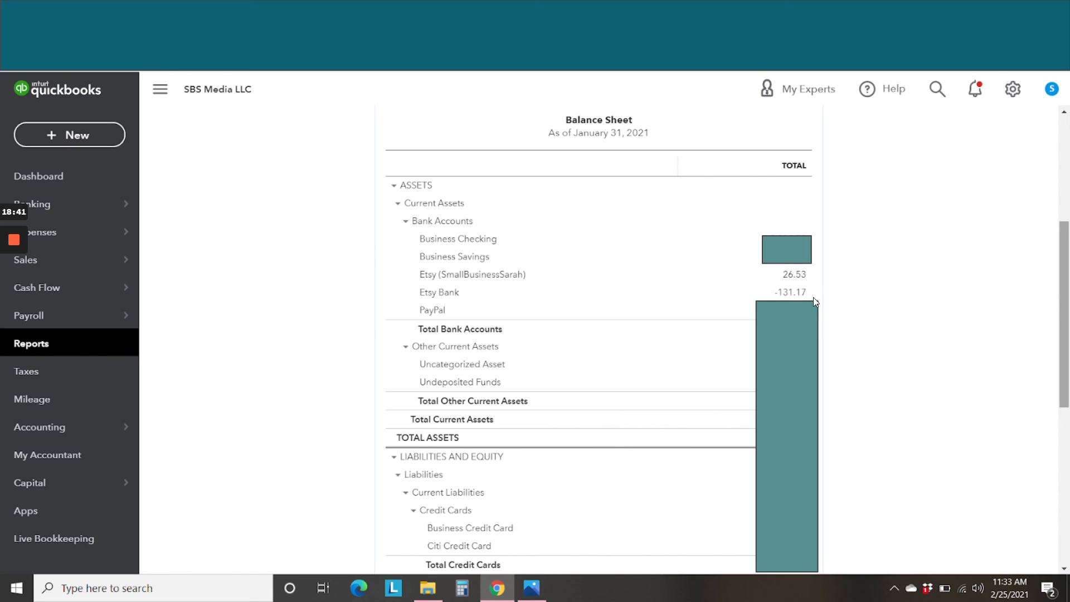
pyautogui.moveTo(577, 297)
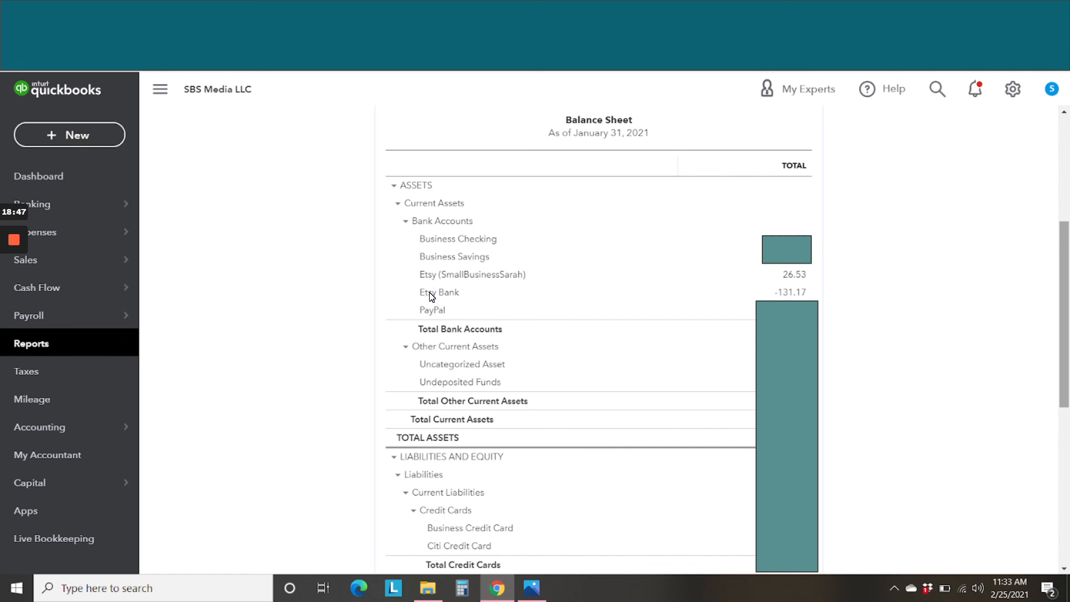
pyautogui.moveTo(747, 283)
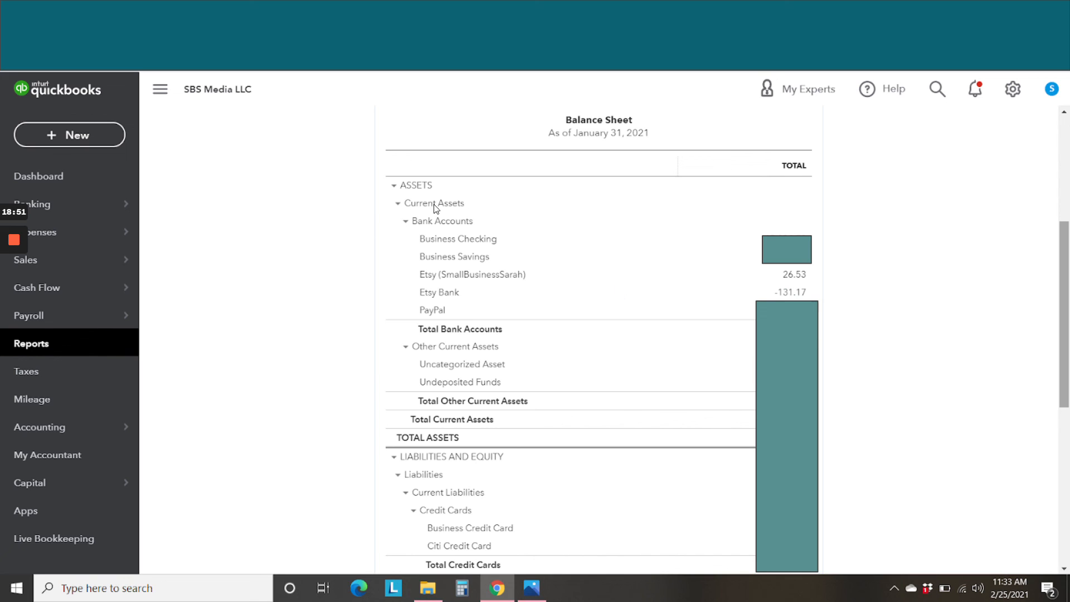
pyautogui.moveTo(498, 347)
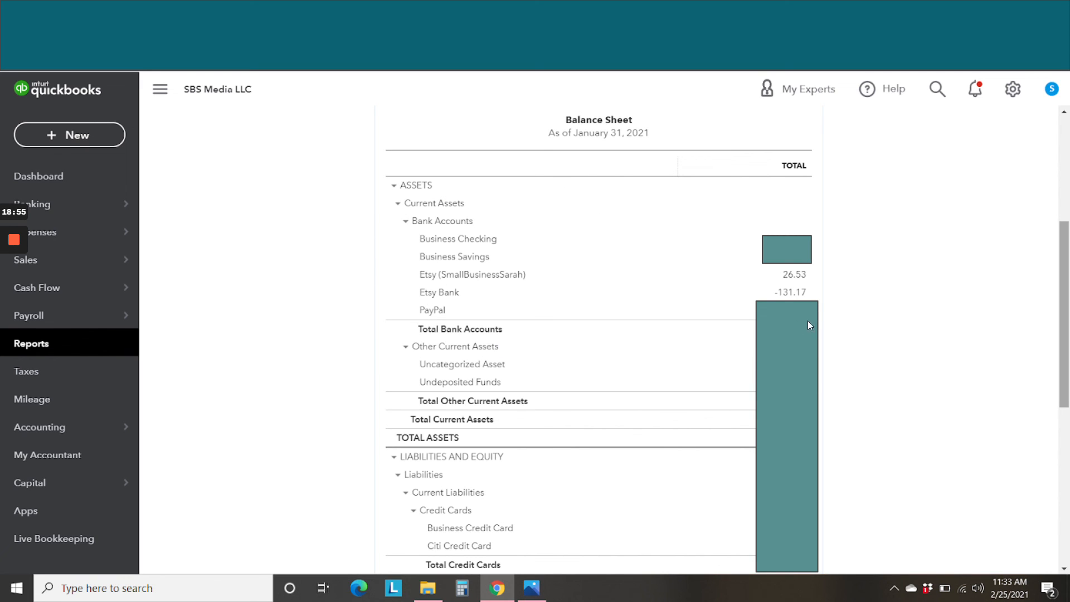
pyautogui.moveTo(799, 281)
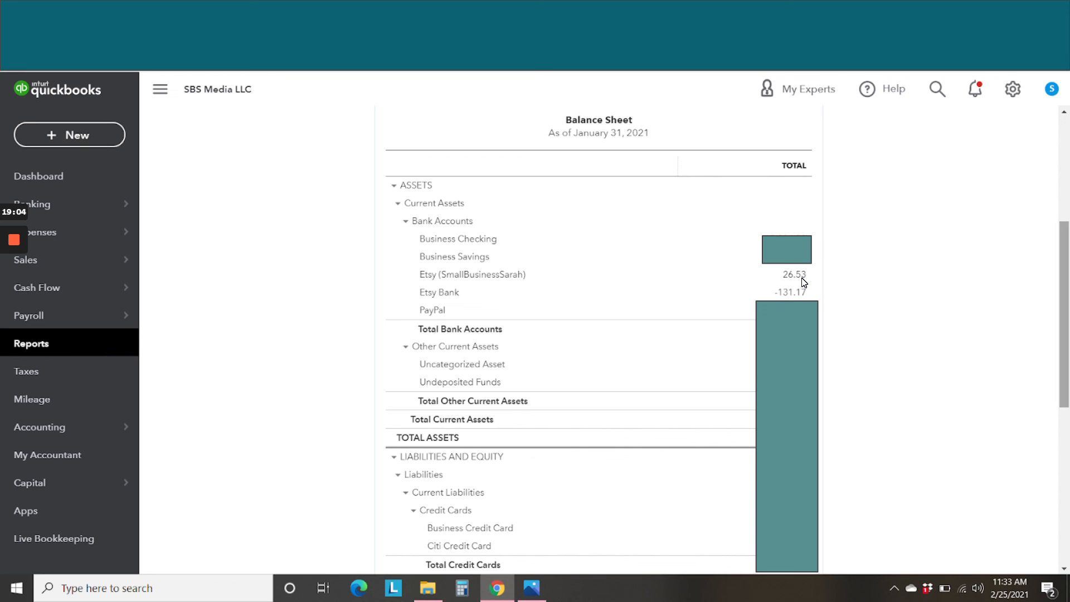
pyautogui.moveTo(796, 261)
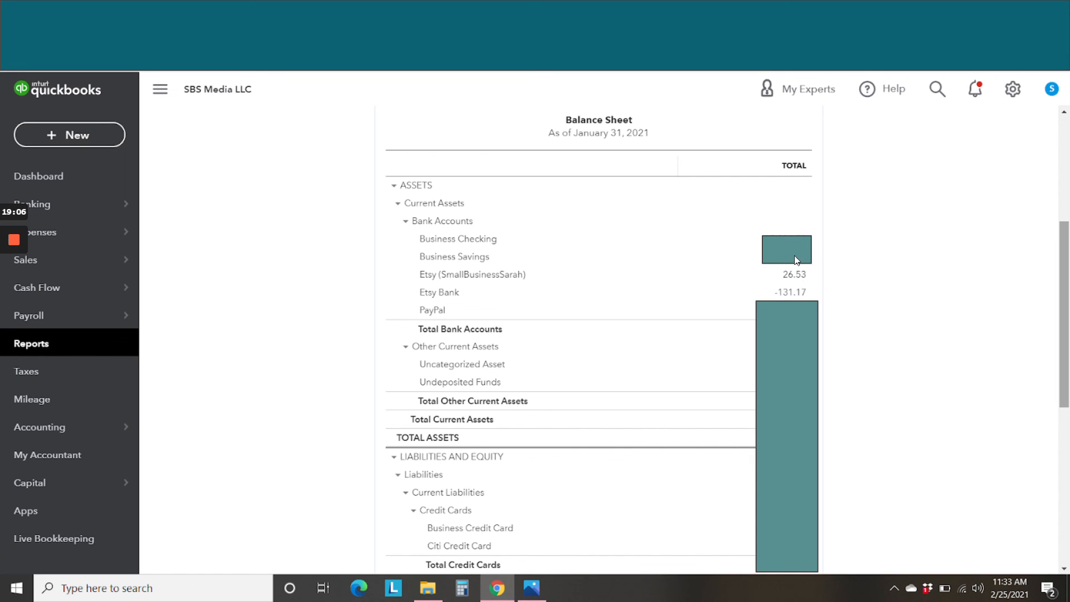
pyautogui.moveTo(799, 282)
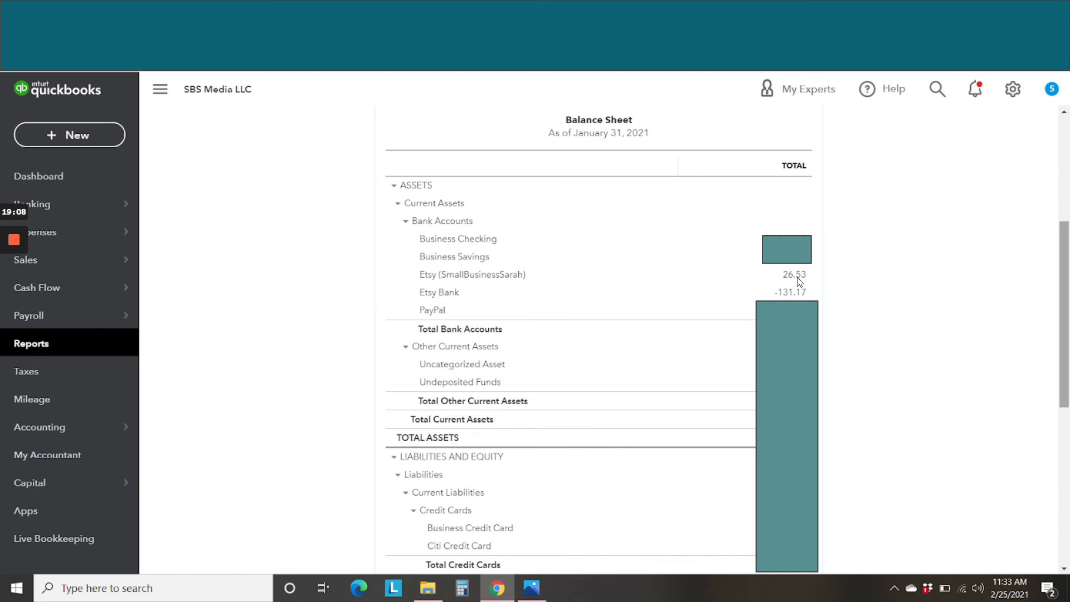
pyautogui.moveTo(803, 281)
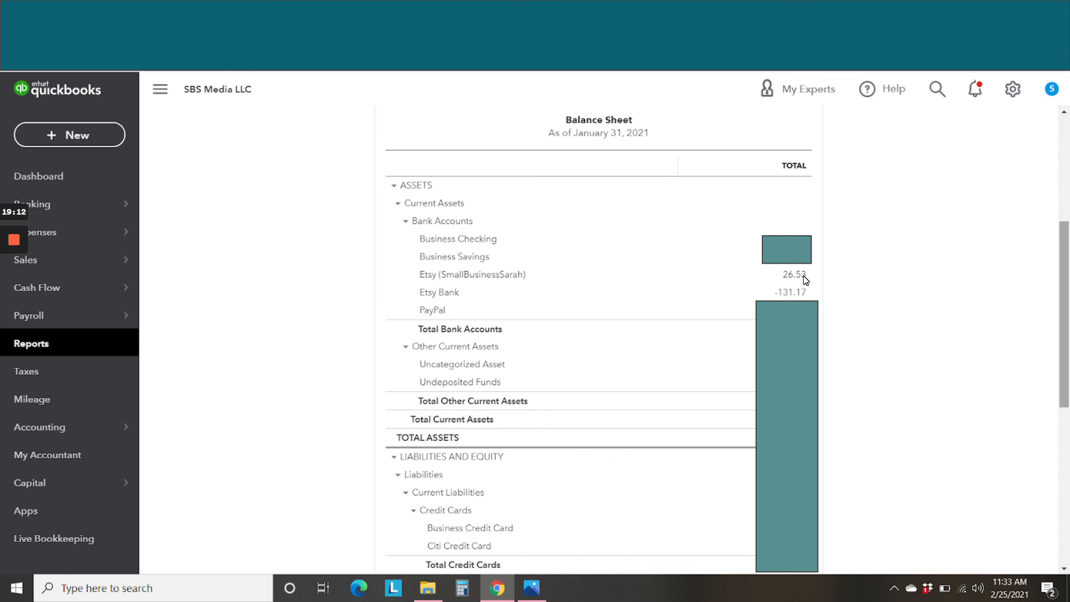
pyautogui.moveTo(587, 599)
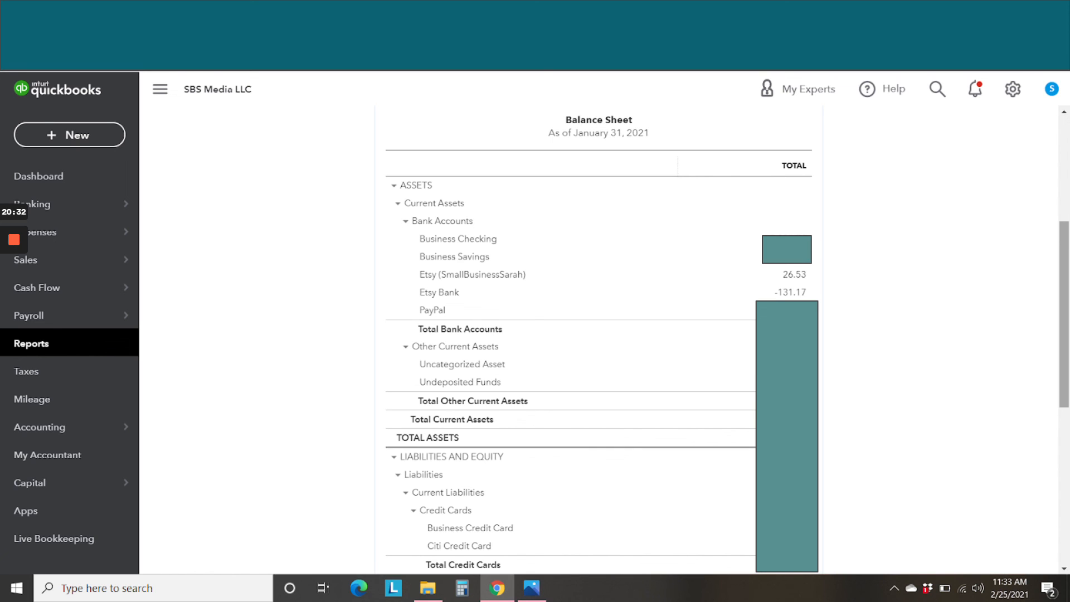
pyautogui.moveTo(272, 389)
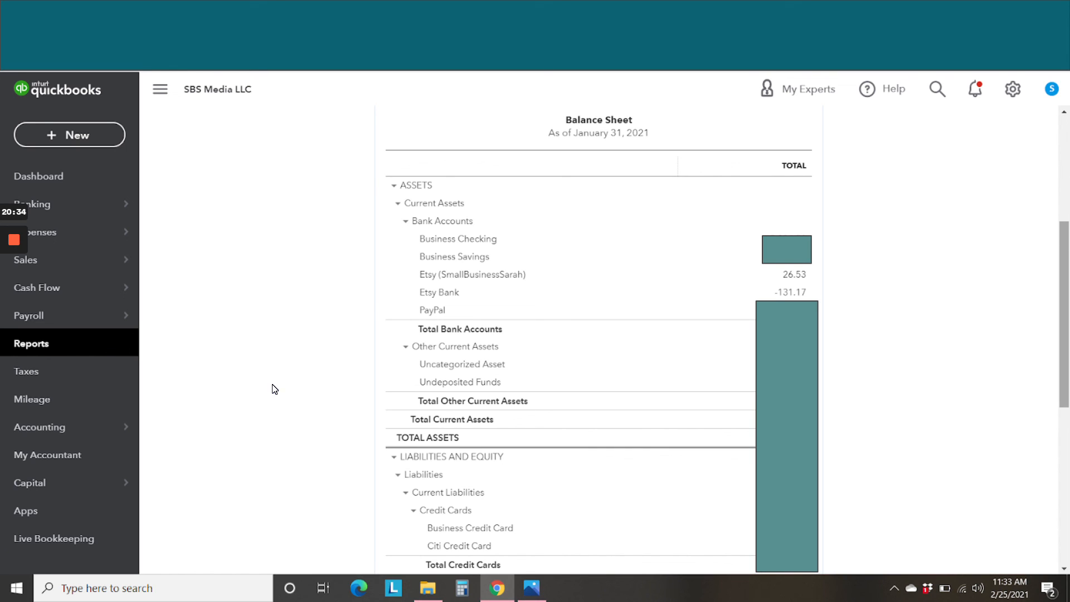